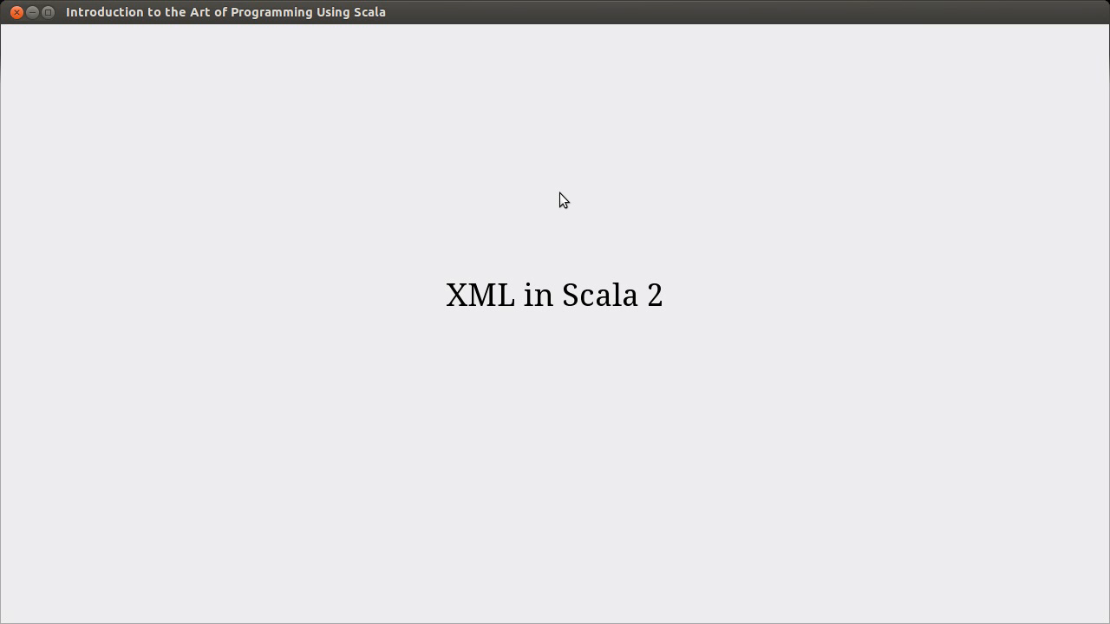
pyautogui.moveTo(239, 136)
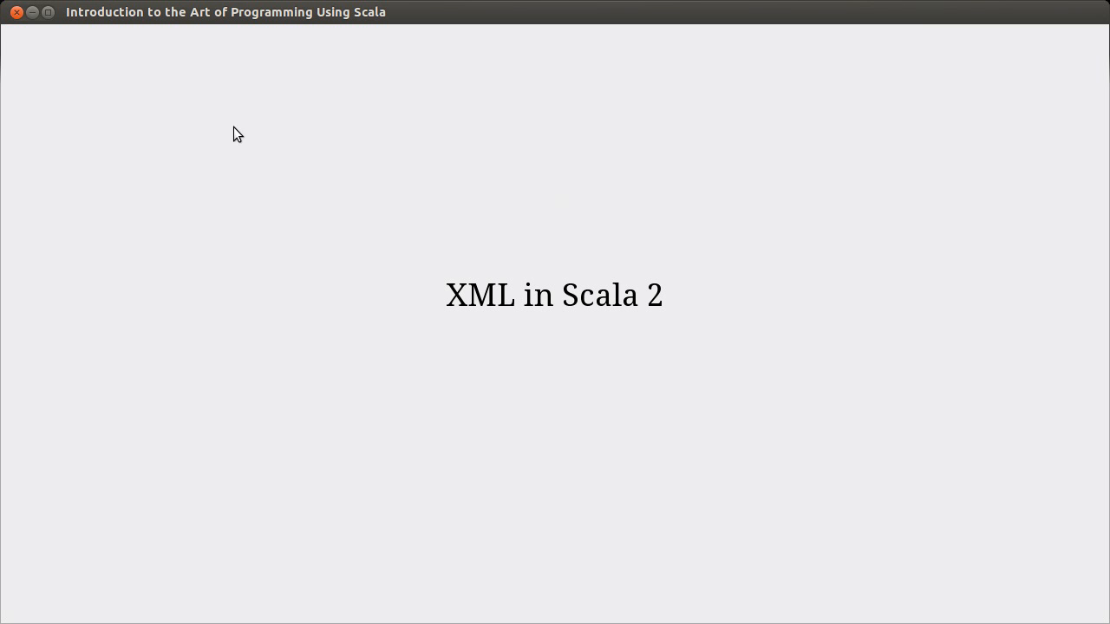
pyautogui.moveTo(142, 83)
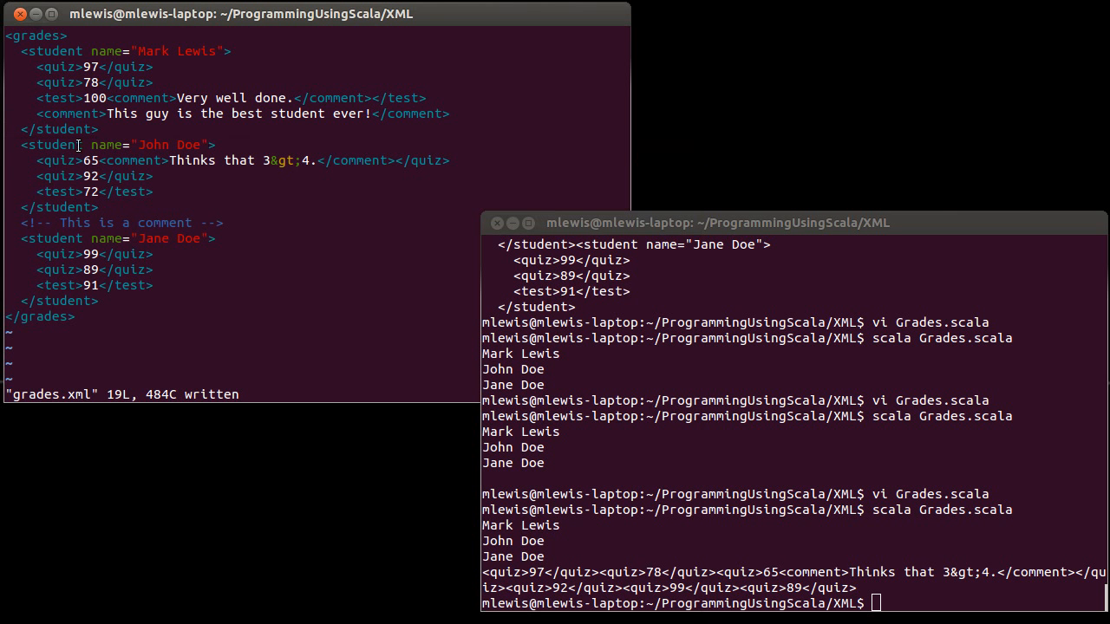
pyautogui.moveTo(66, 222)
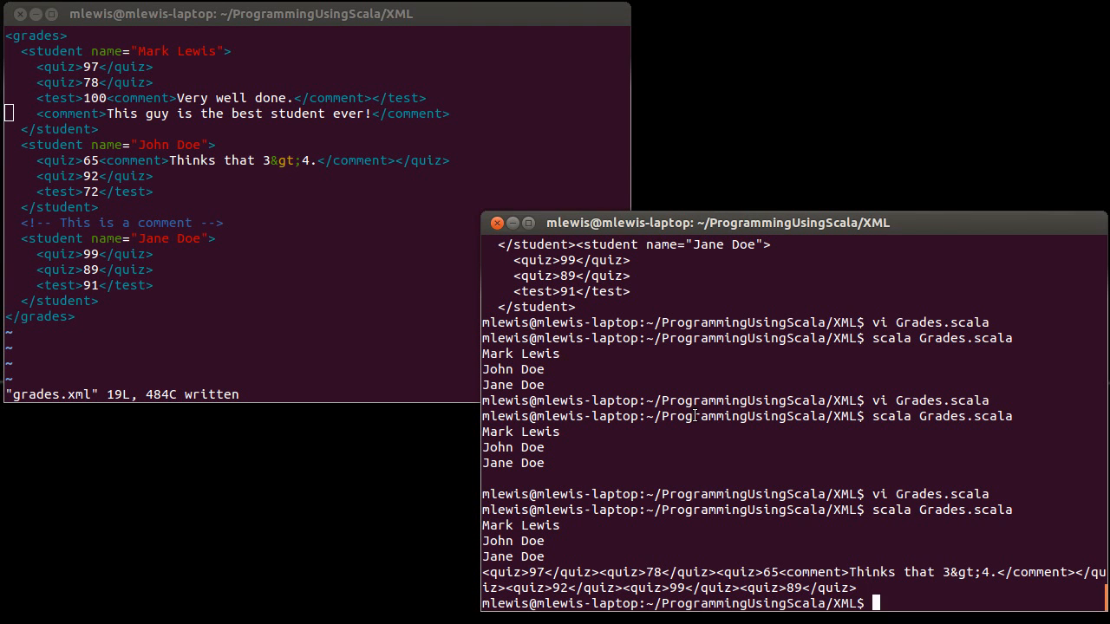
# Launch vi on Grades.scala from the terminal to edit the script
pyautogui.write('vi')
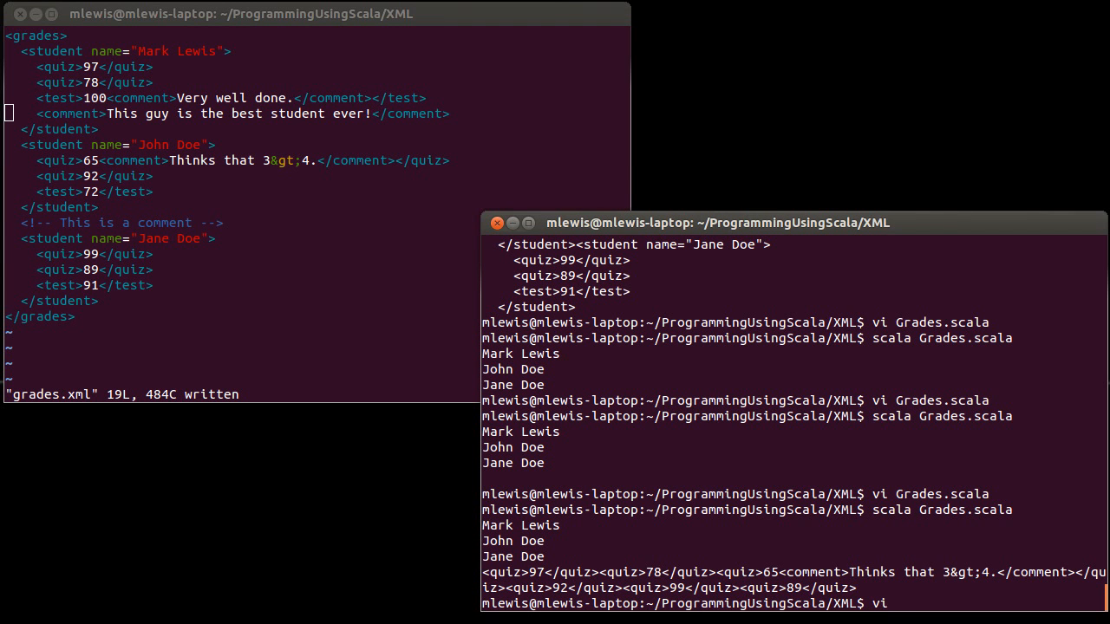
pyautogui.write('Grades.scala')
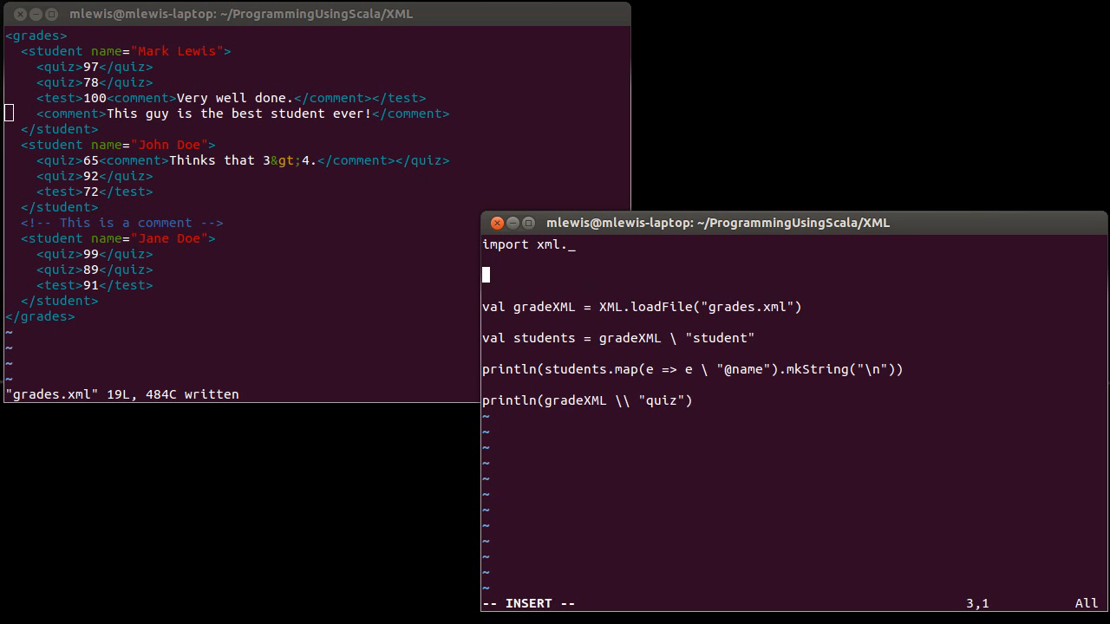
# Begin case class Student with name:String and quizzes:List[Grade] parameters
pyautogui.write('case c')
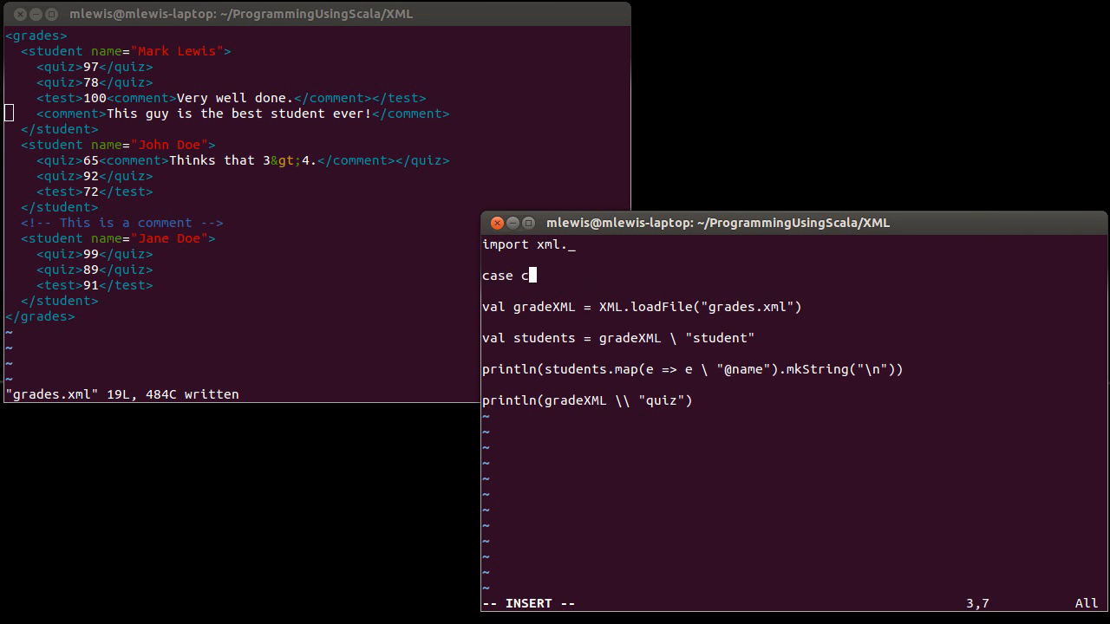
pyautogui.write('lass St')
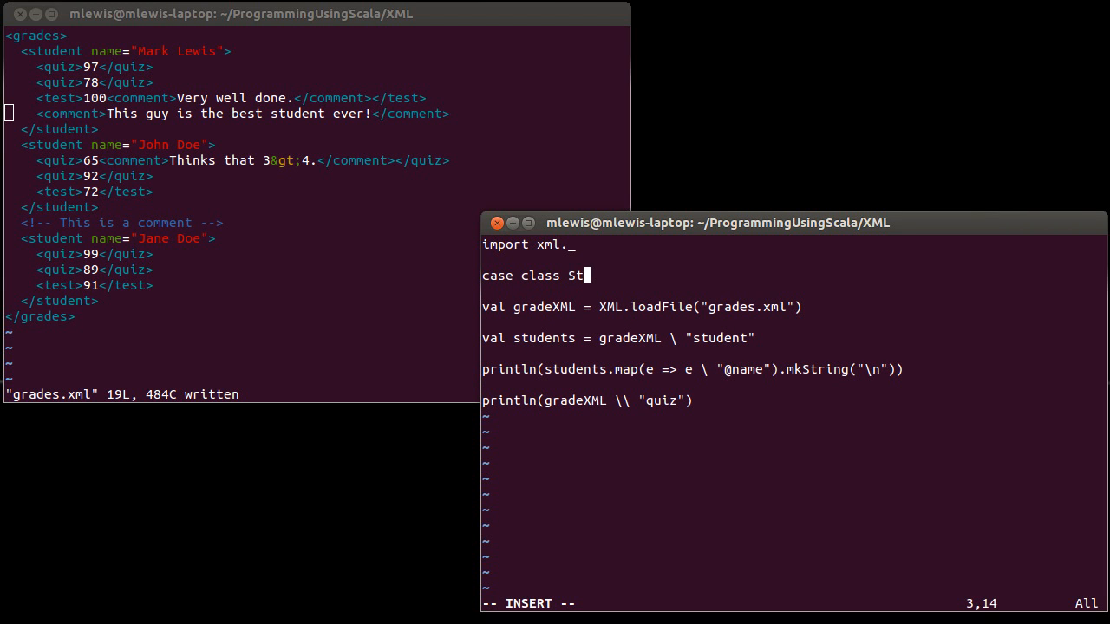
pyautogui.write('udent')
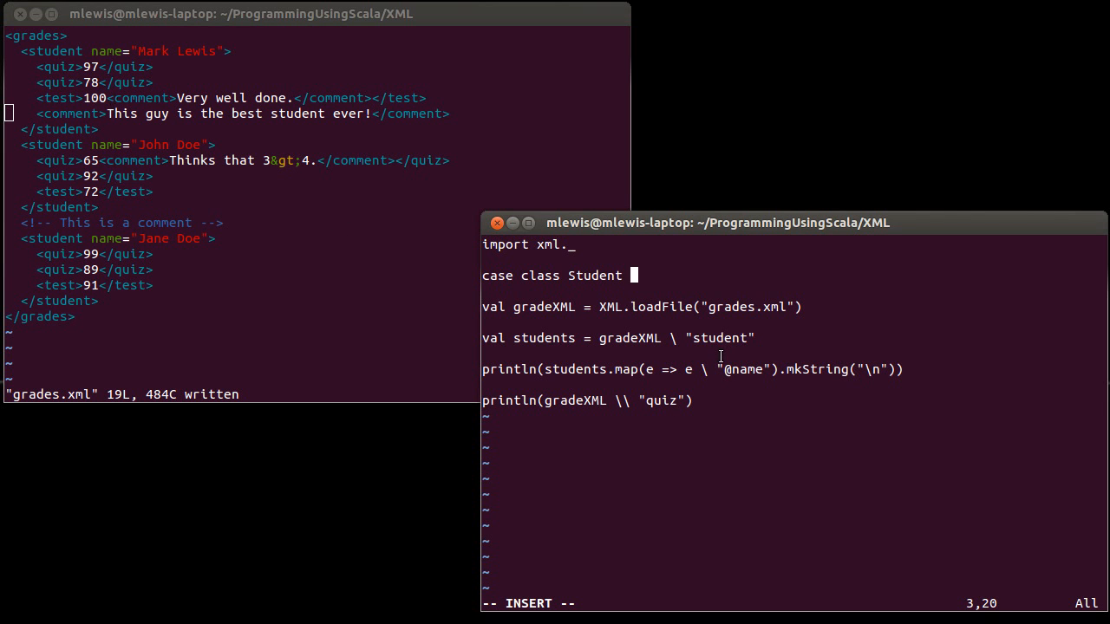
pyautogui.write('(')
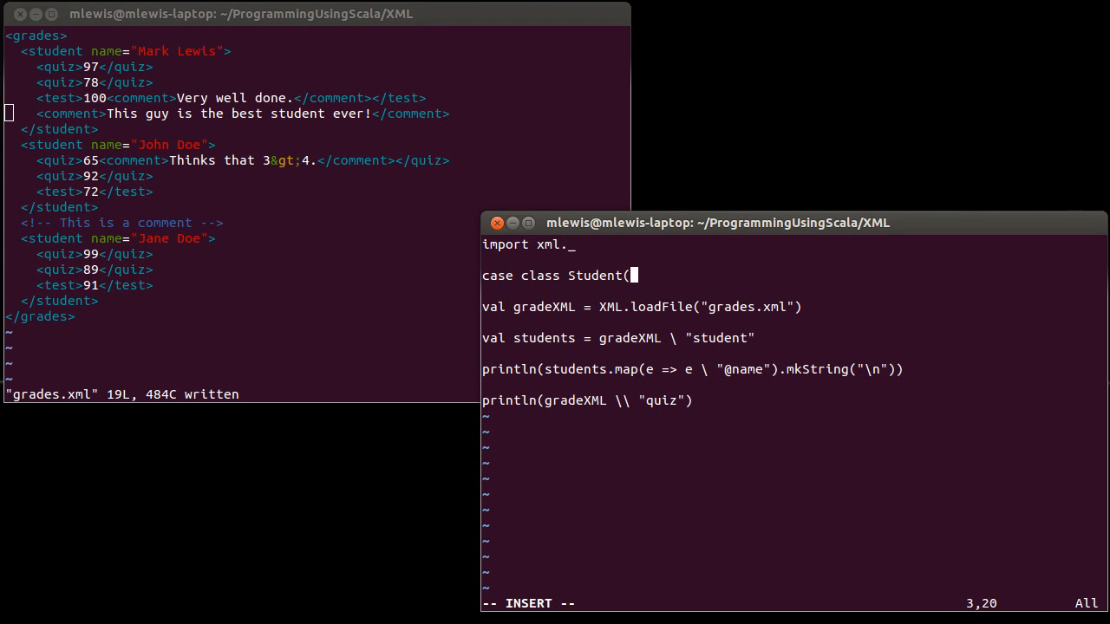
pyautogui.write('name')
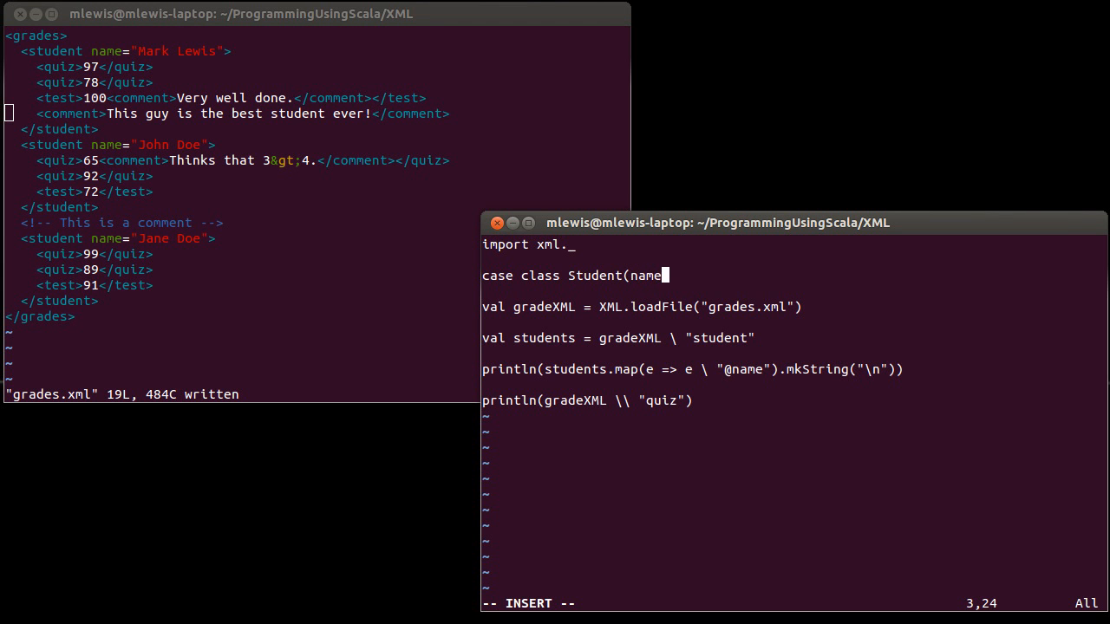
pyautogui.write(':String,')
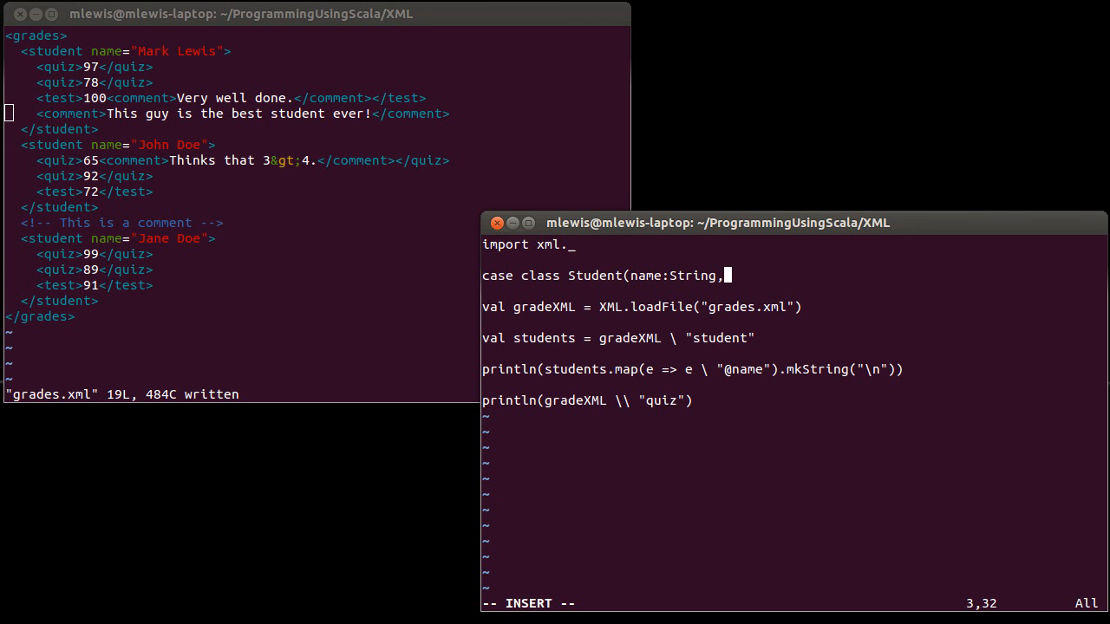
pyautogui.write('quizzes:')
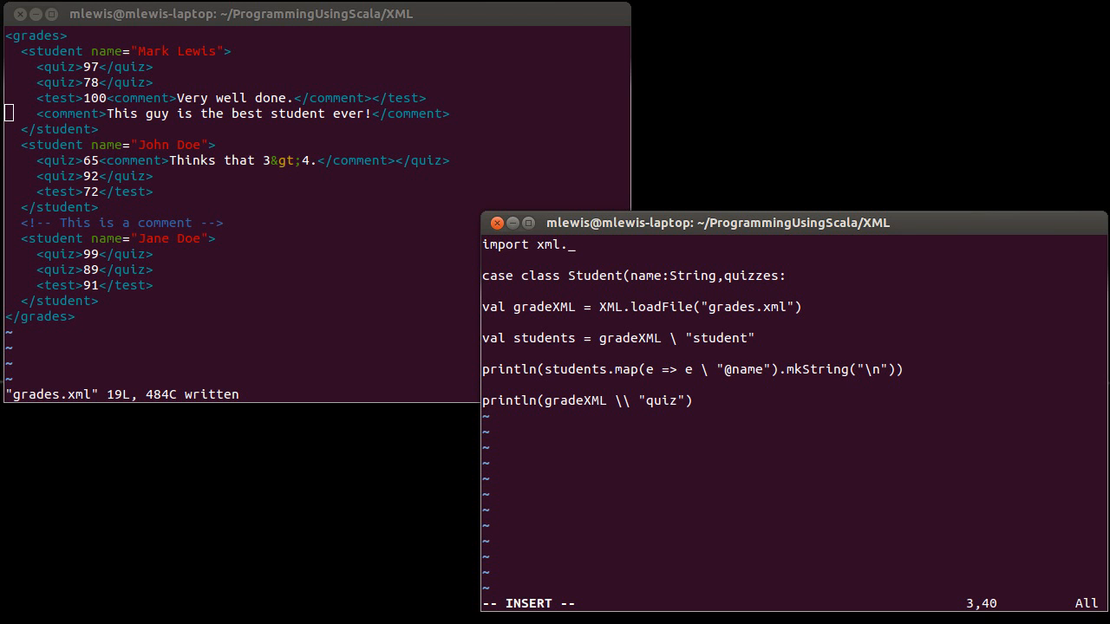
pyautogui.write('List')
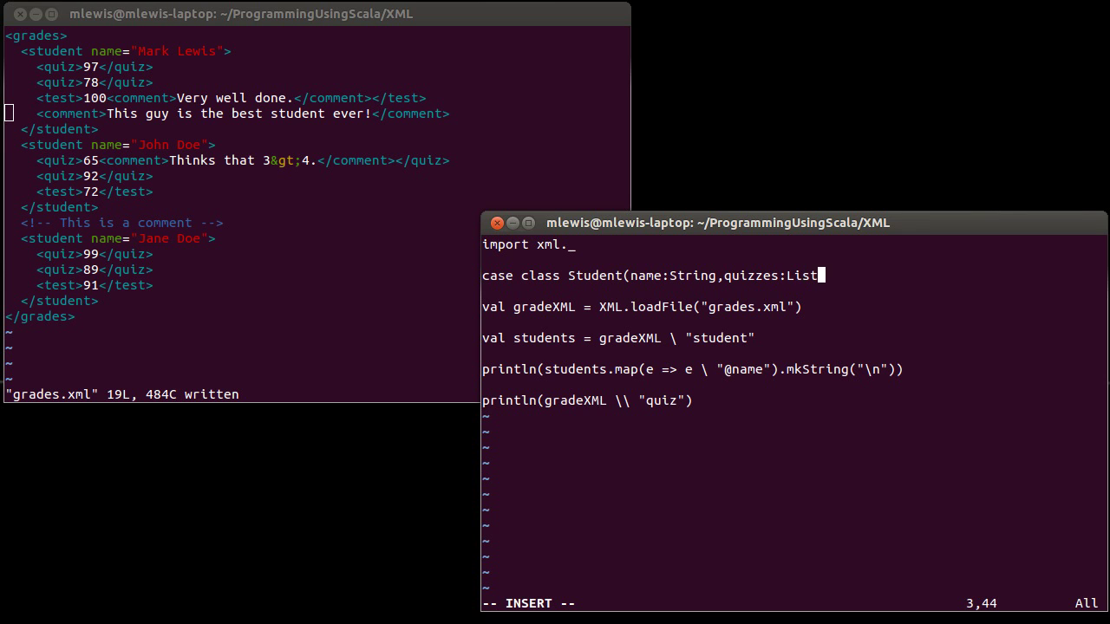
pyautogui.write('[')
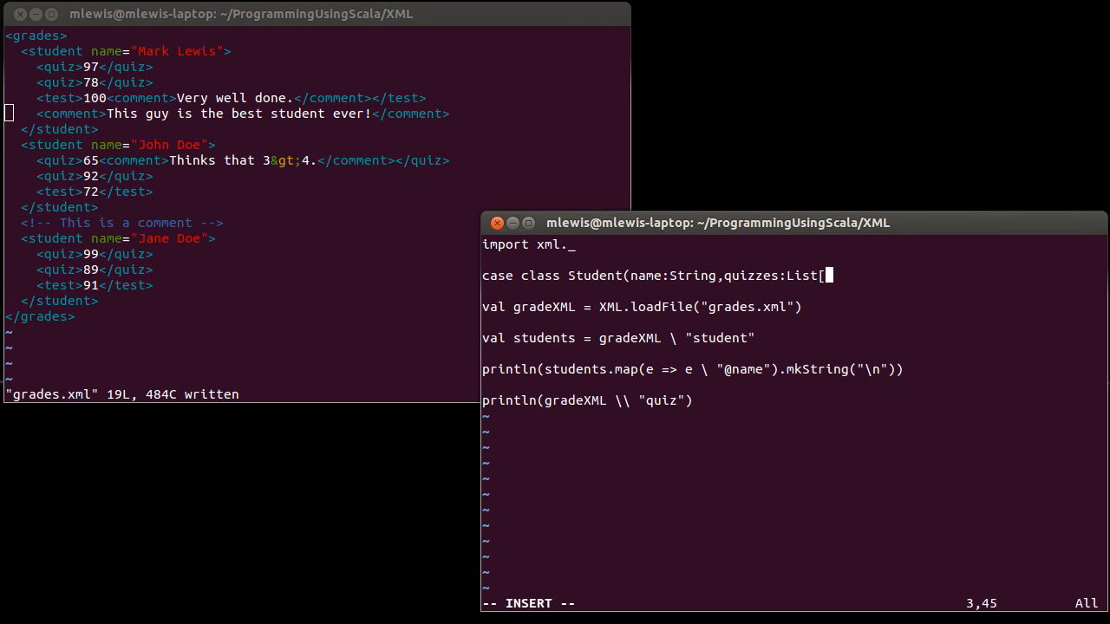
pyautogui.write('Grade]')
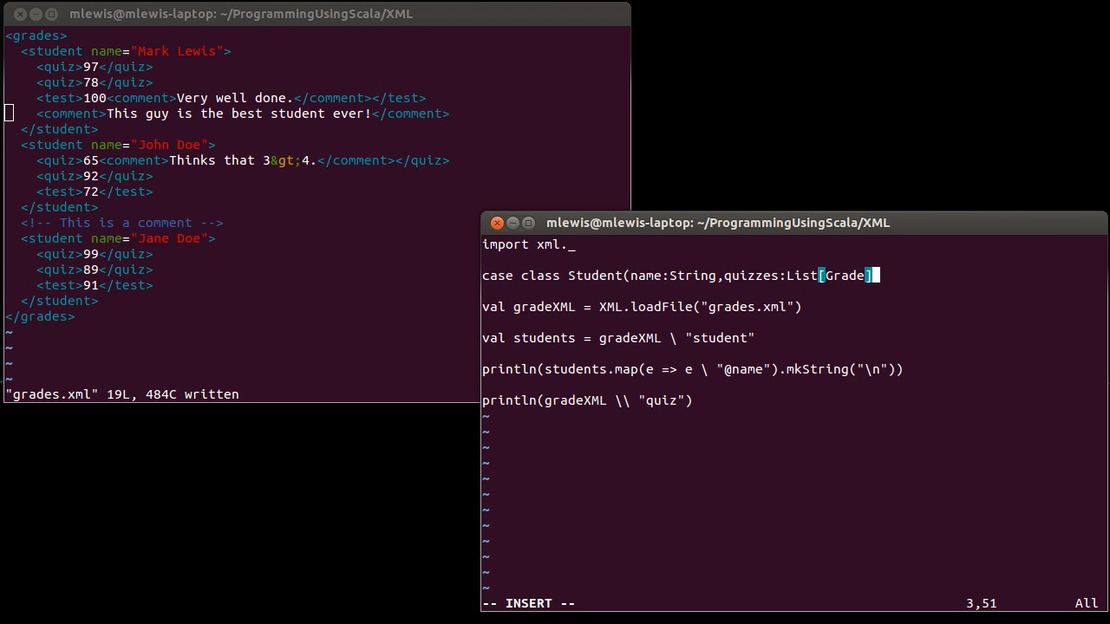
pyautogui.write(',')
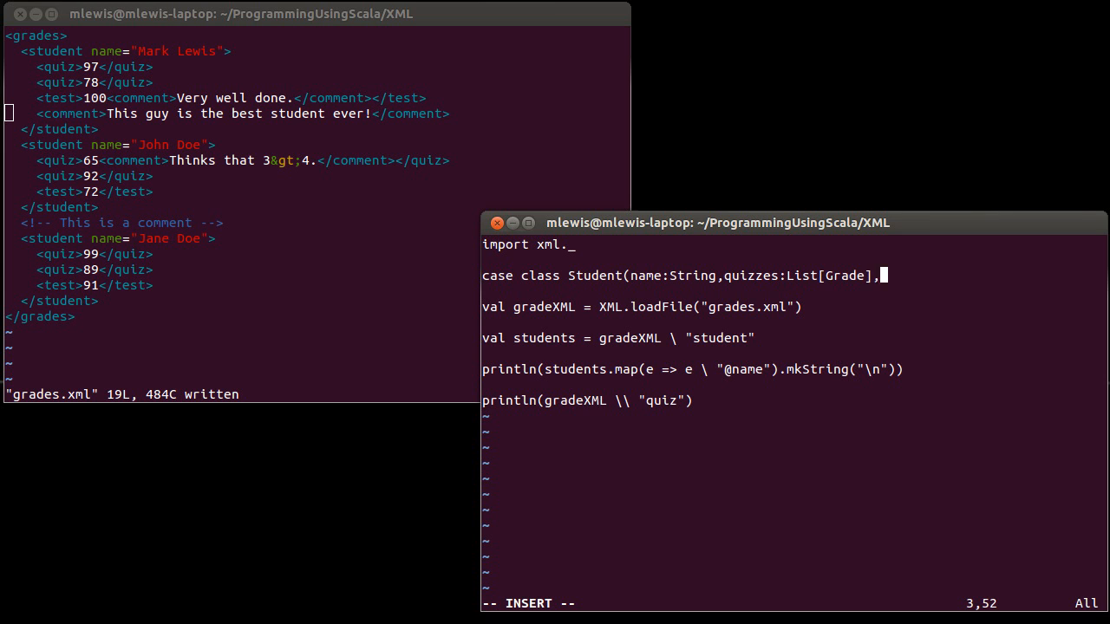
# Add tests and assignments as List[Grade], wrap the line, and leave a blank line above Student
pyautogui.write('tests')
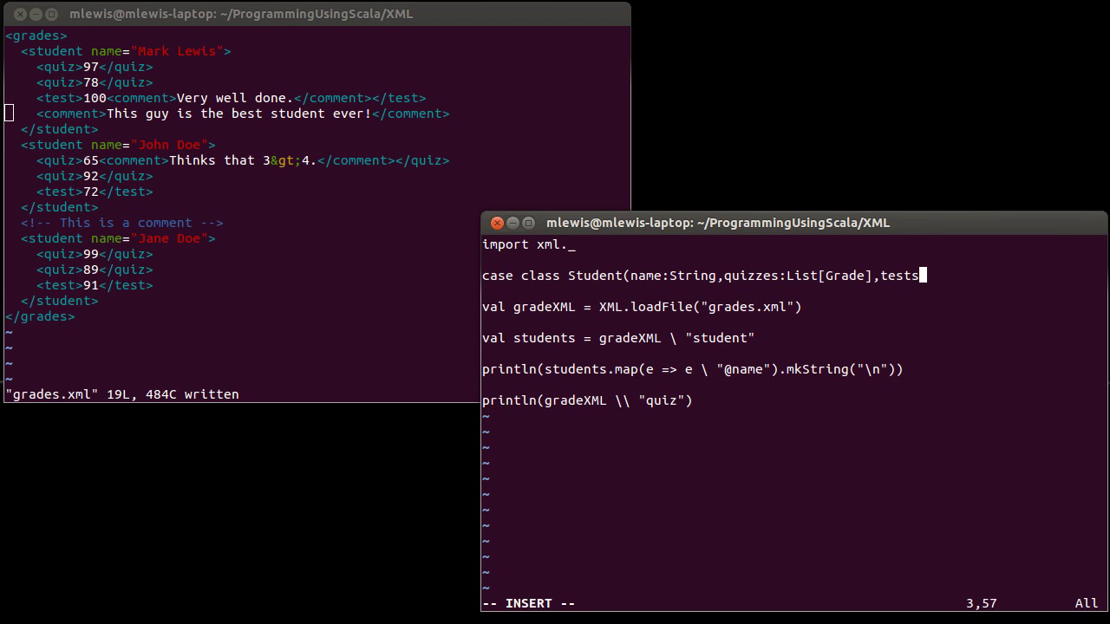
pyautogui.write(':List[')
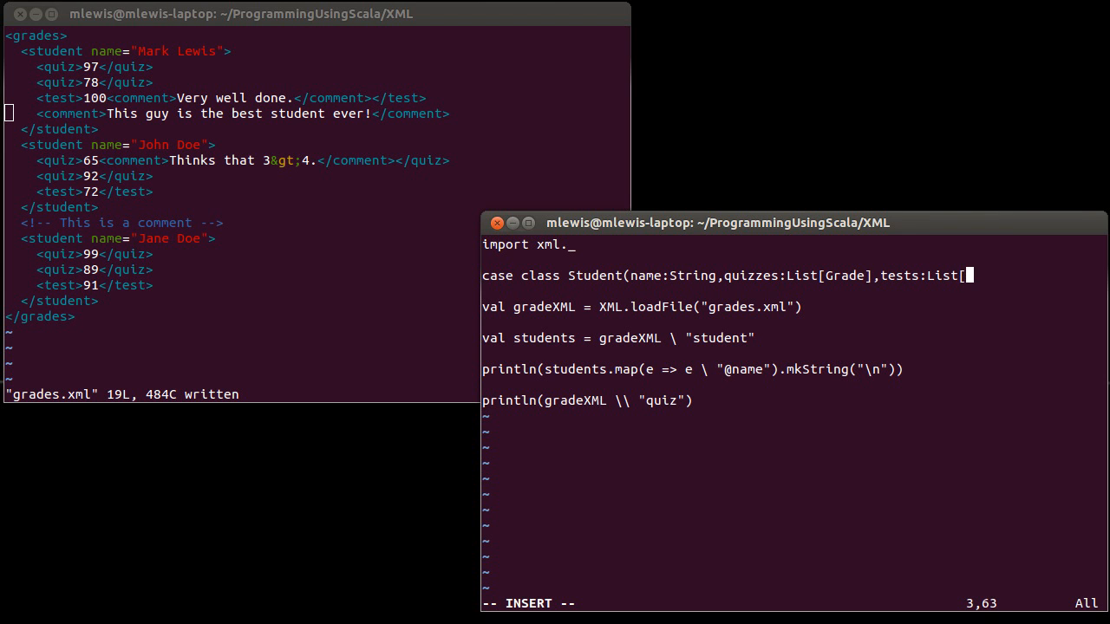
pyautogui.write('Grade],a')
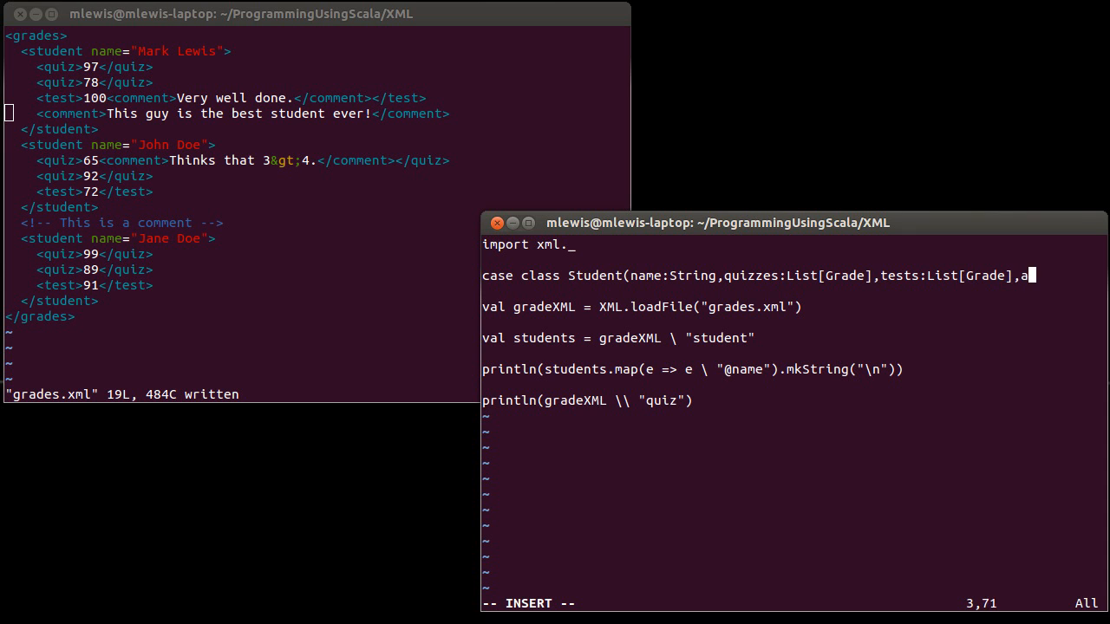
pyautogui.write('ssignments')
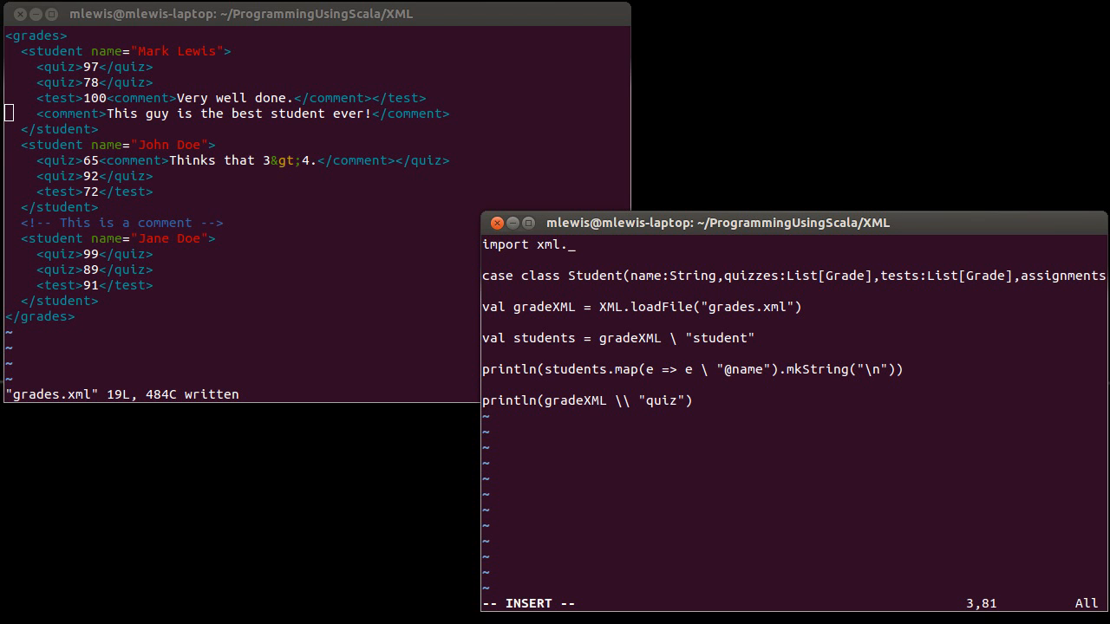
pyautogui.write(':List[Gr')
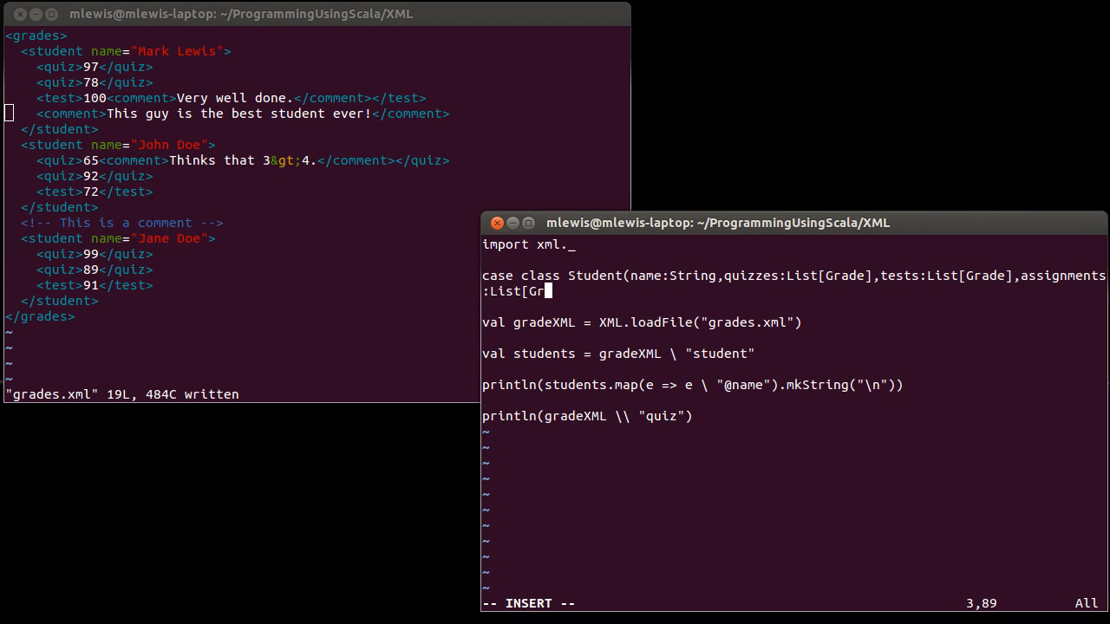
pyautogui.write('ade])')
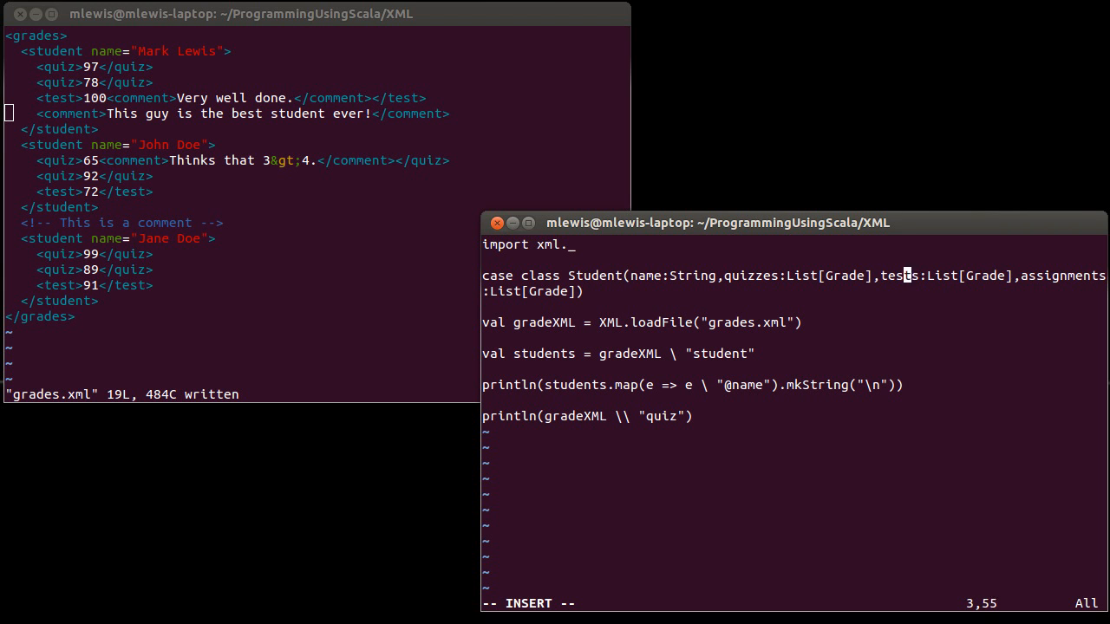
pyautogui.press('Return')
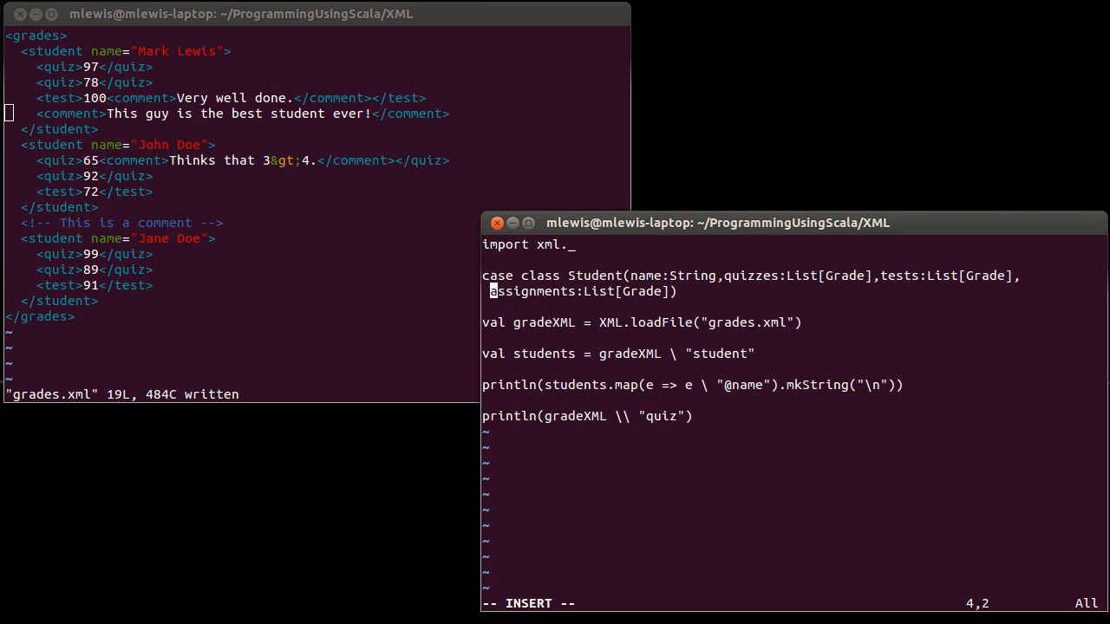
pyautogui.press('Return')
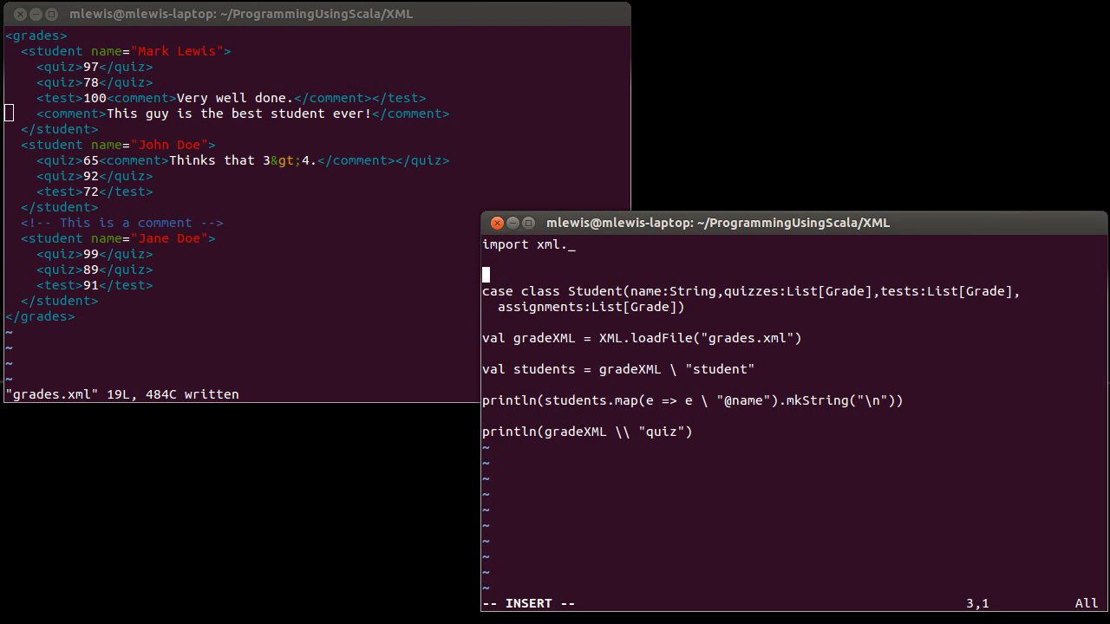
# Write case class Grade(value:Int,comment:Option[String]) above the Student class
pyautogui.write('case cl')
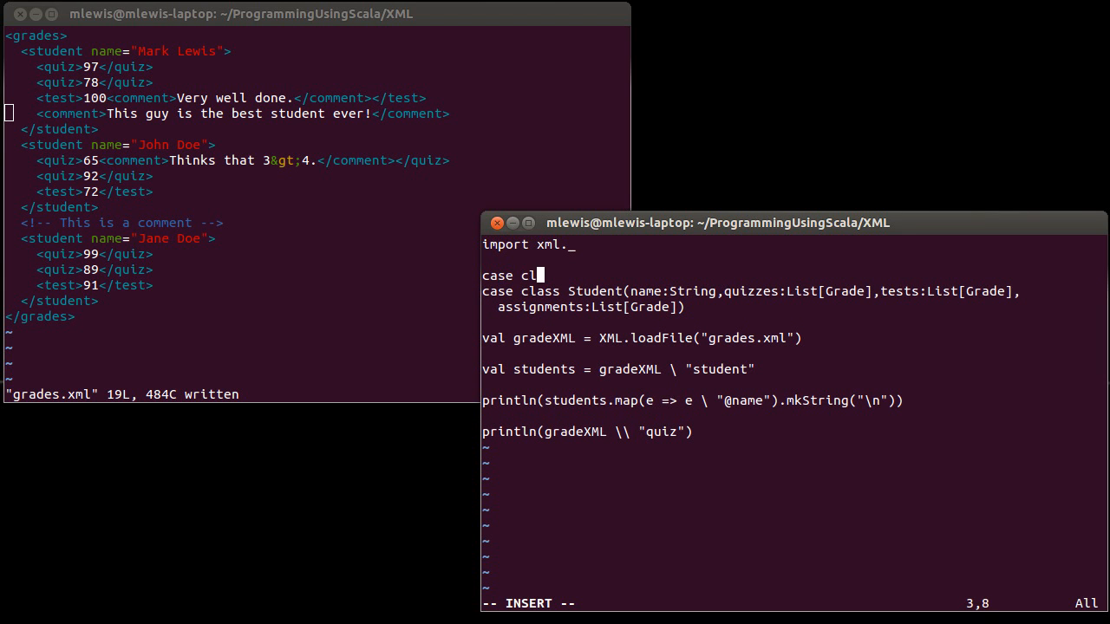
pyautogui.write('ass Grade')
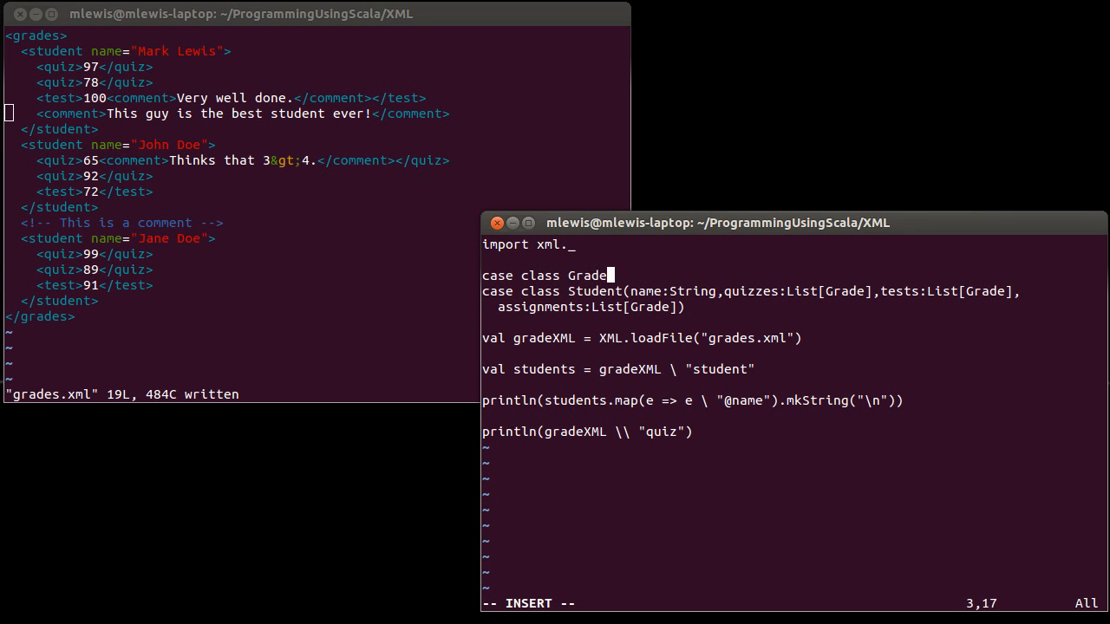
pyautogui.write('(')
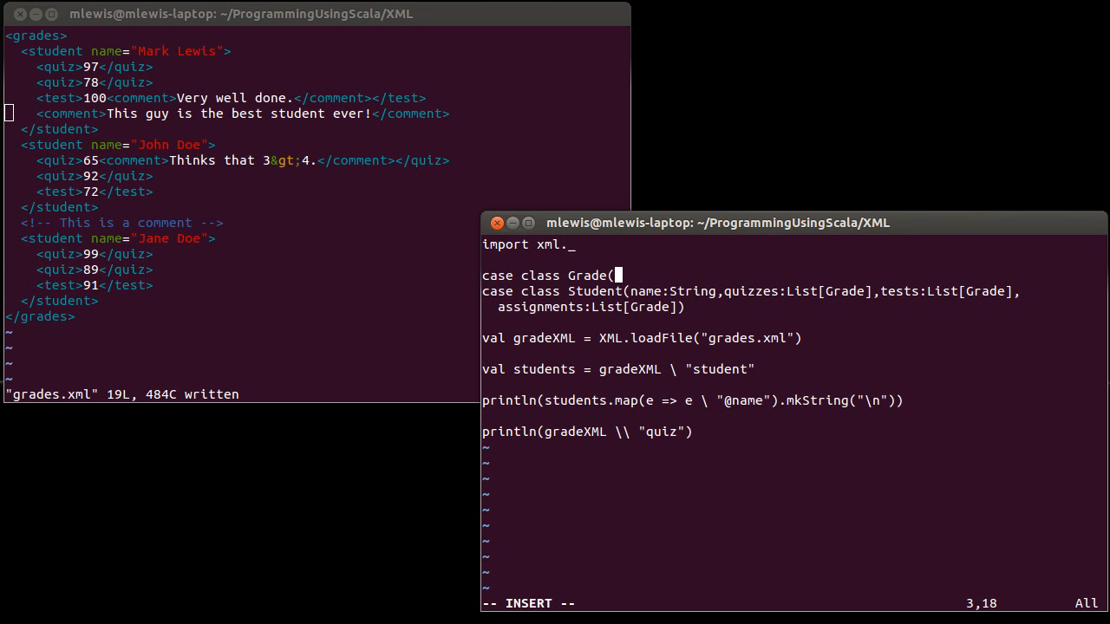
pyautogui.write('vale')
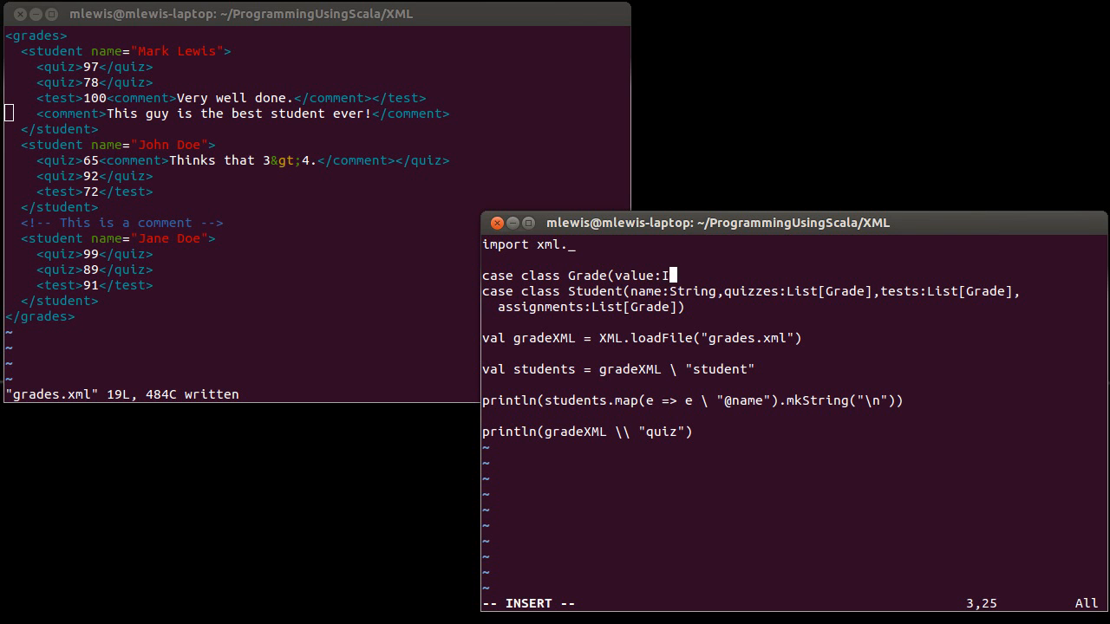
pyautogui.write('nt')
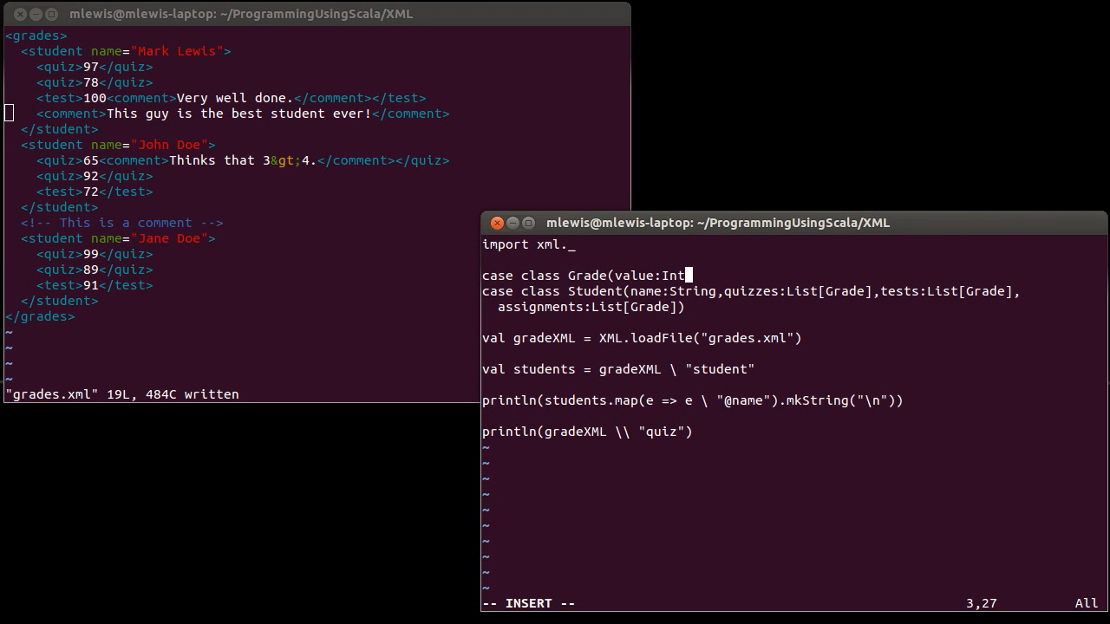
pyautogui.write(',comme')
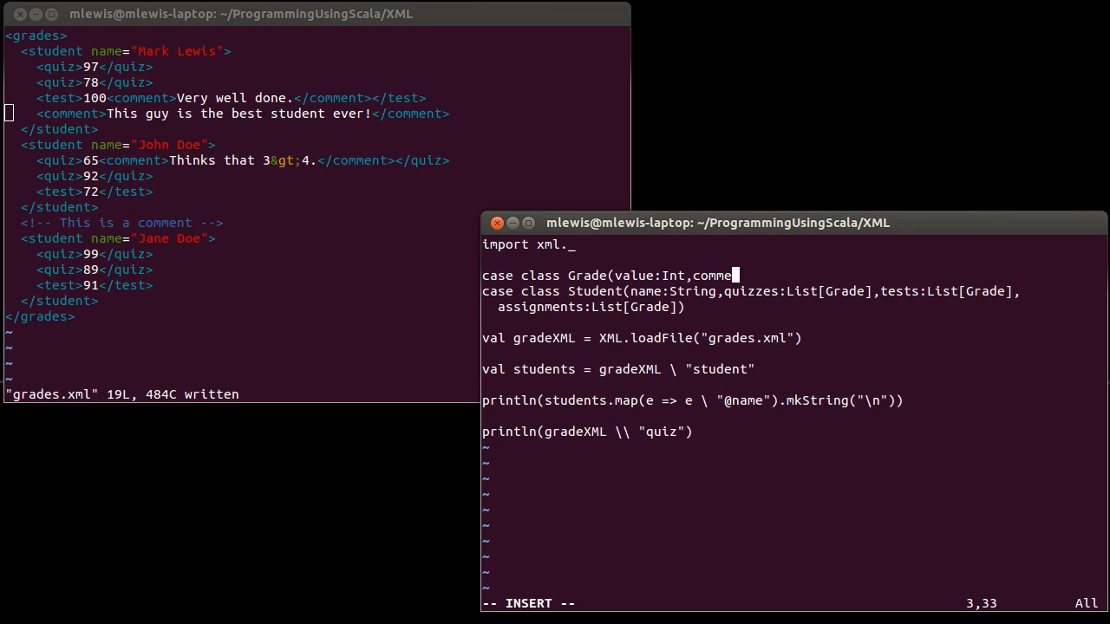
pyautogui.write('nt:')
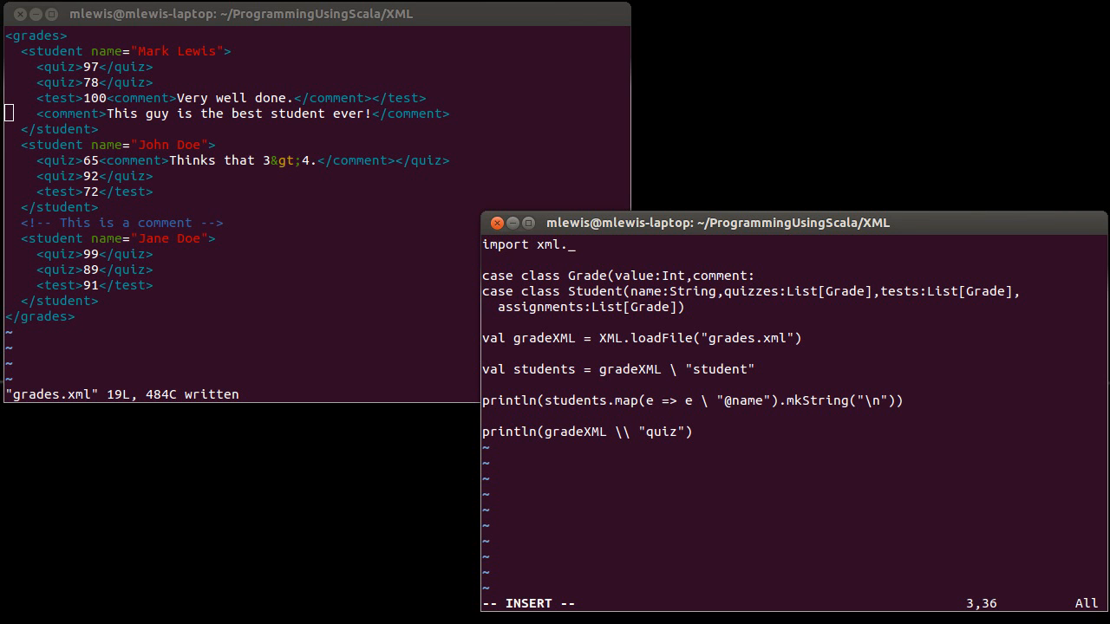
pyautogui.write('Option')
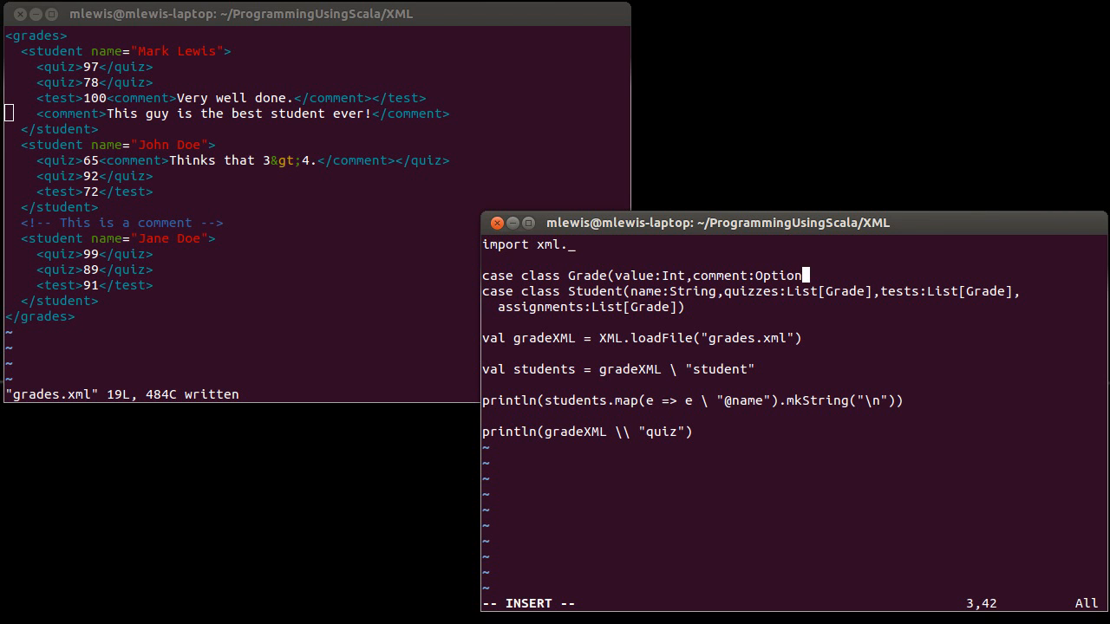
pyautogui.write('[String')
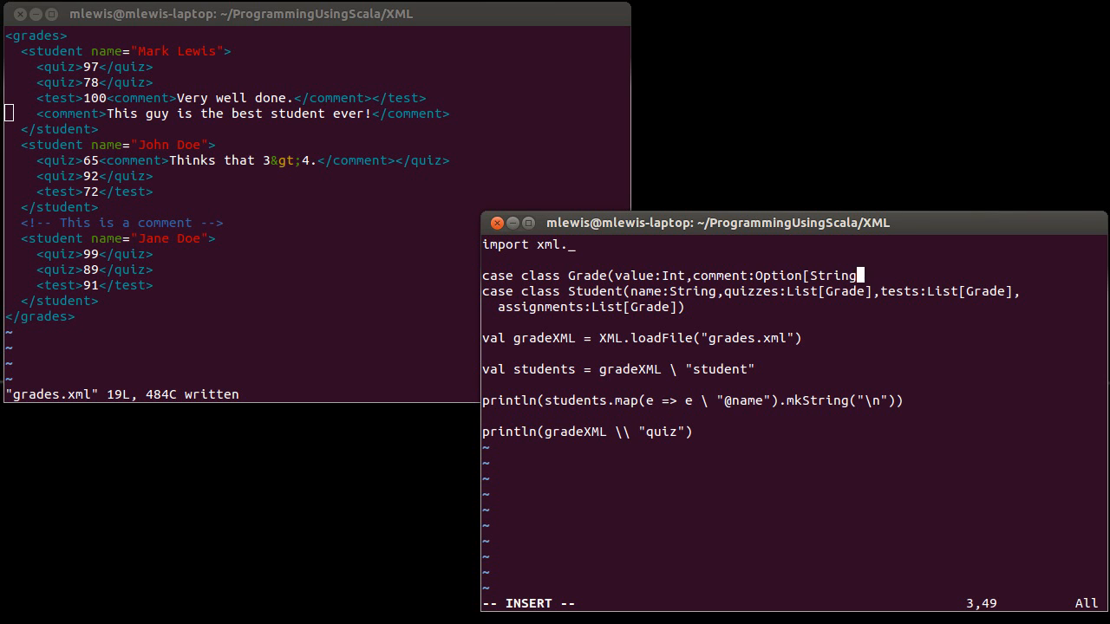
pyautogui.write('])')
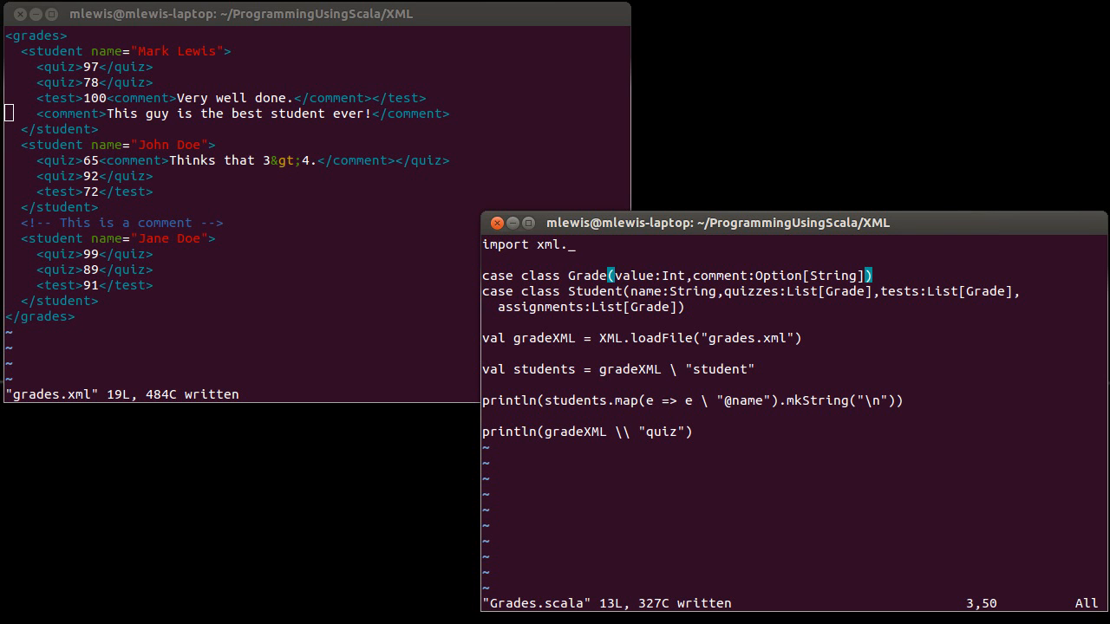
# Move the cursor toward the Student case class to prepare for new code below it
pyautogui.press('Left')
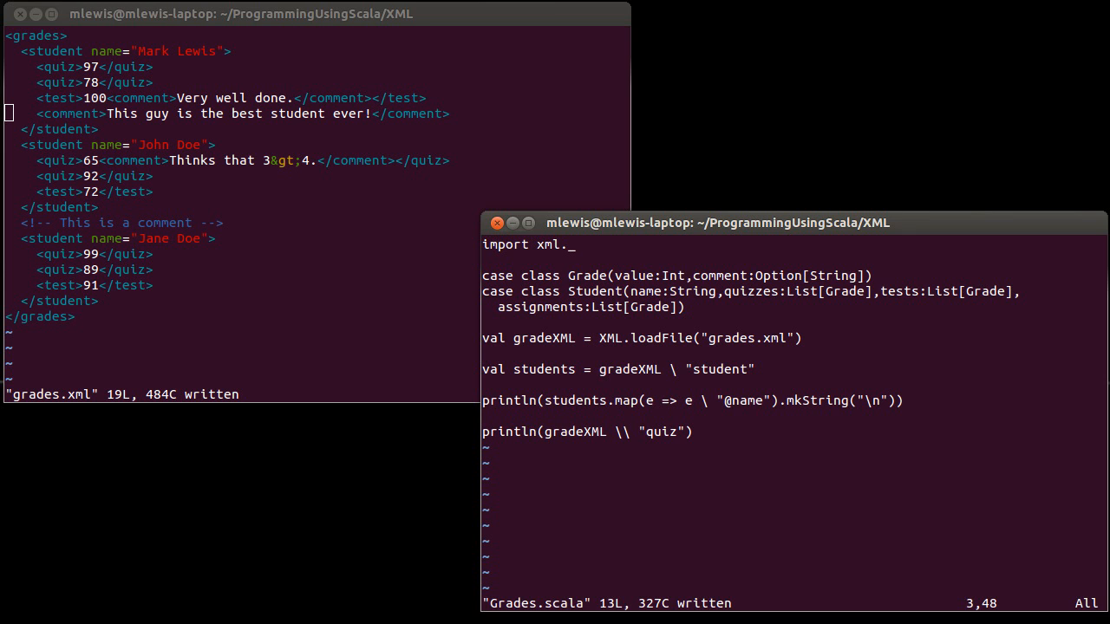
pyautogui.moveTo(766, 274)
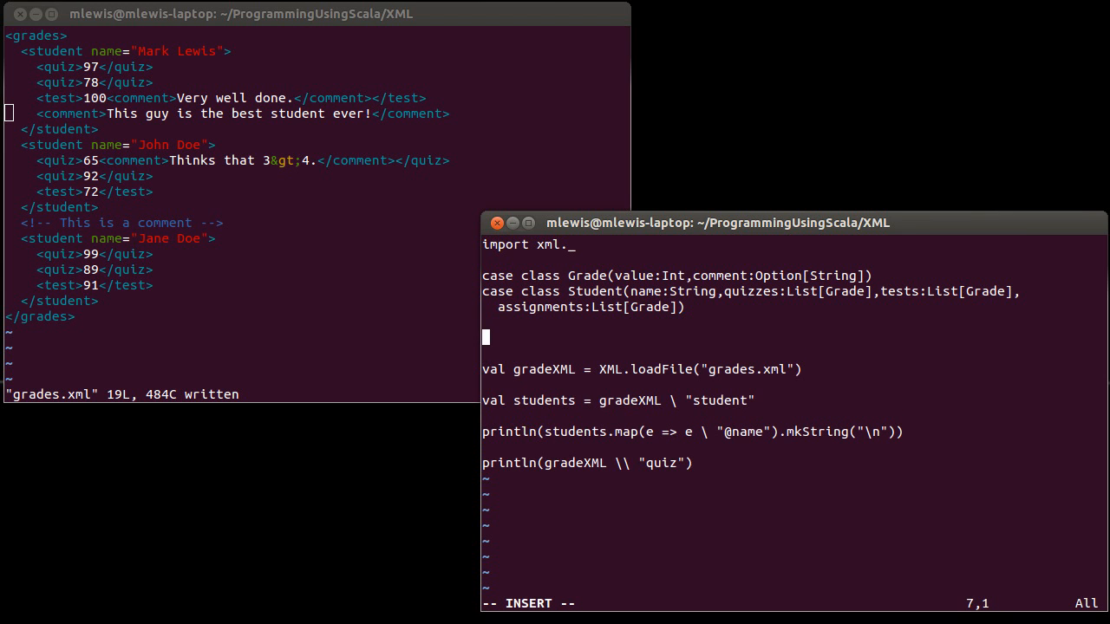
# Declare def toStudent(node:Node):Student = { } with an empty body
pyautogui.write('def')
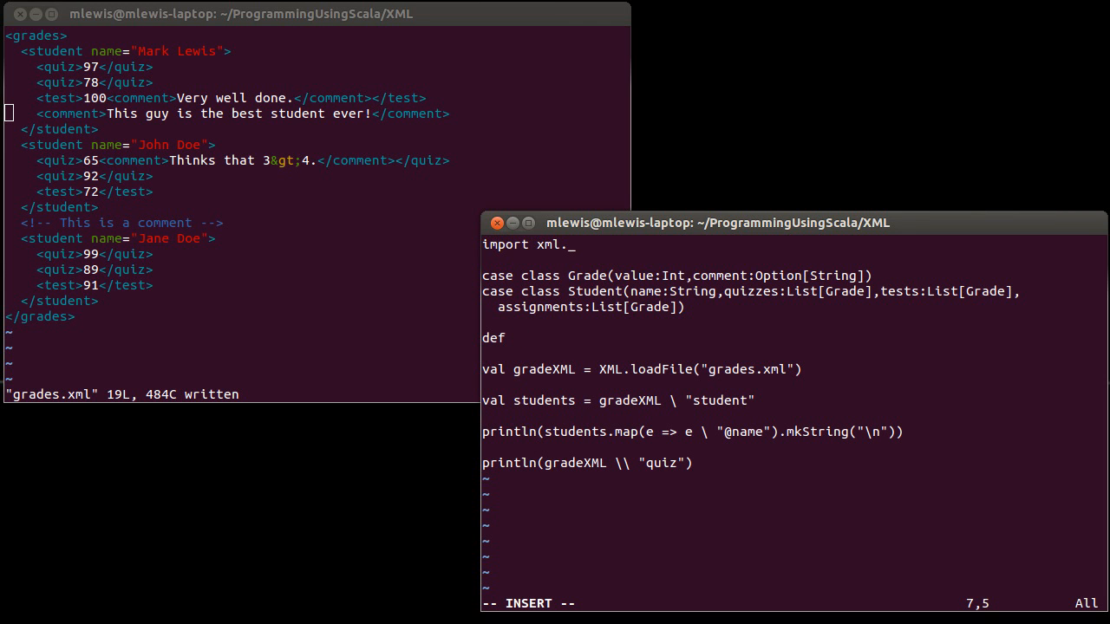
pyautogui.write('toStudent')
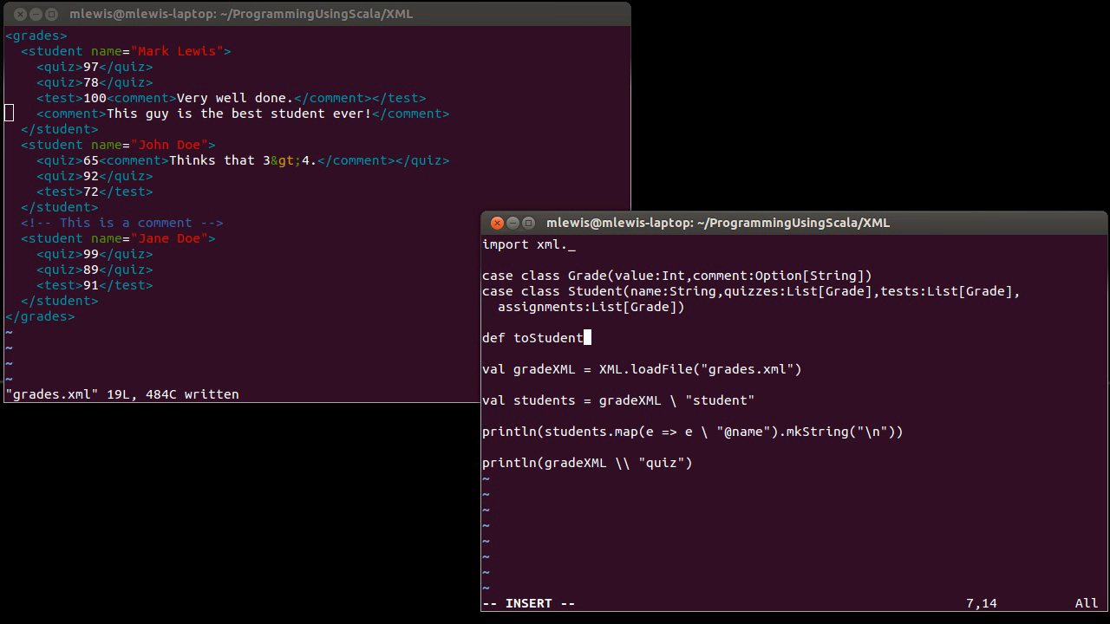
pyautogui.write('(')
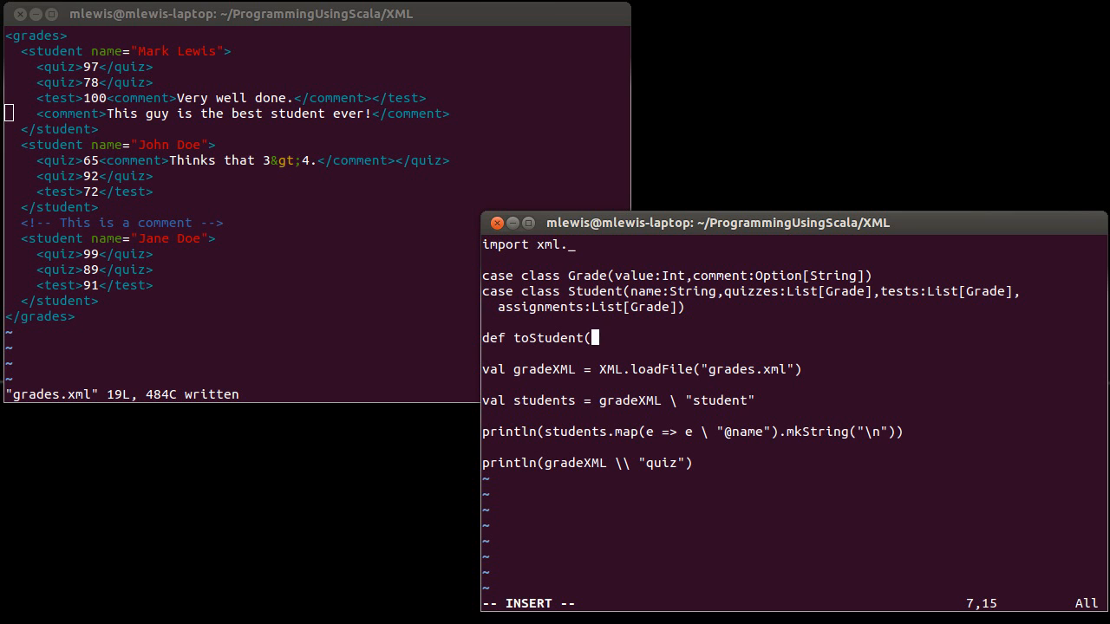
pyautogui.write('nod')
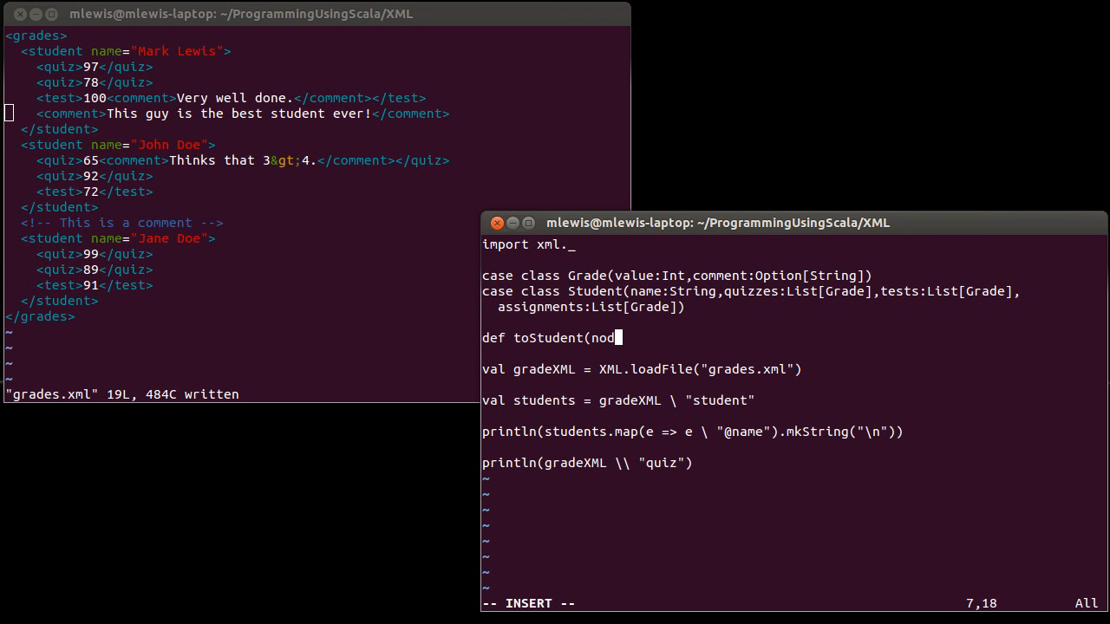
pyautogui.write('e:Node')
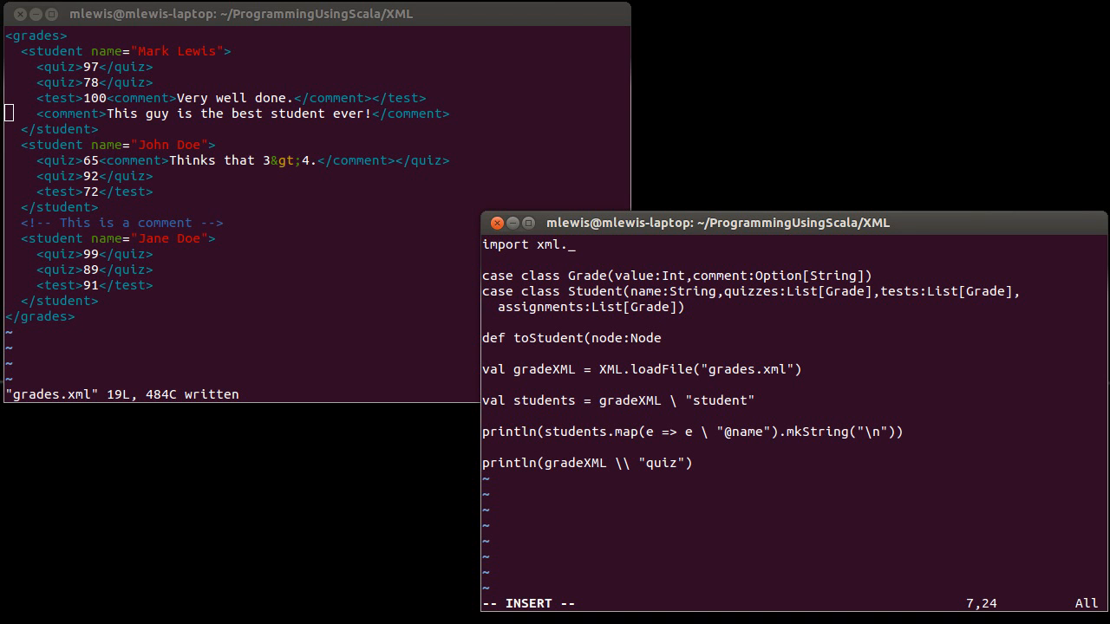
pyautogui.press('Right')
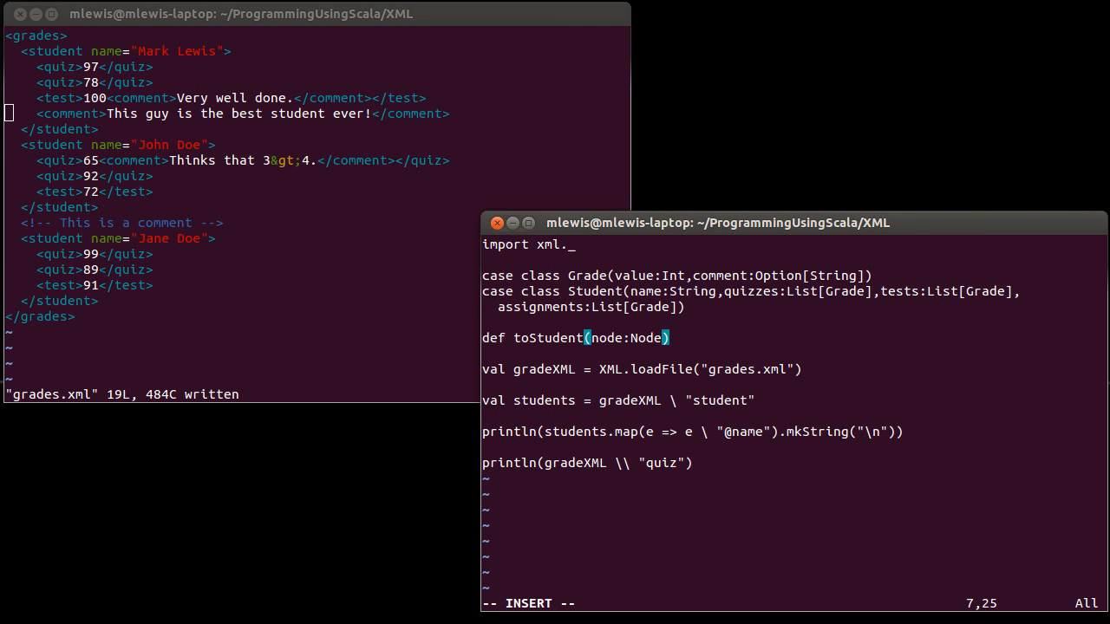
pyautogui.write(':')
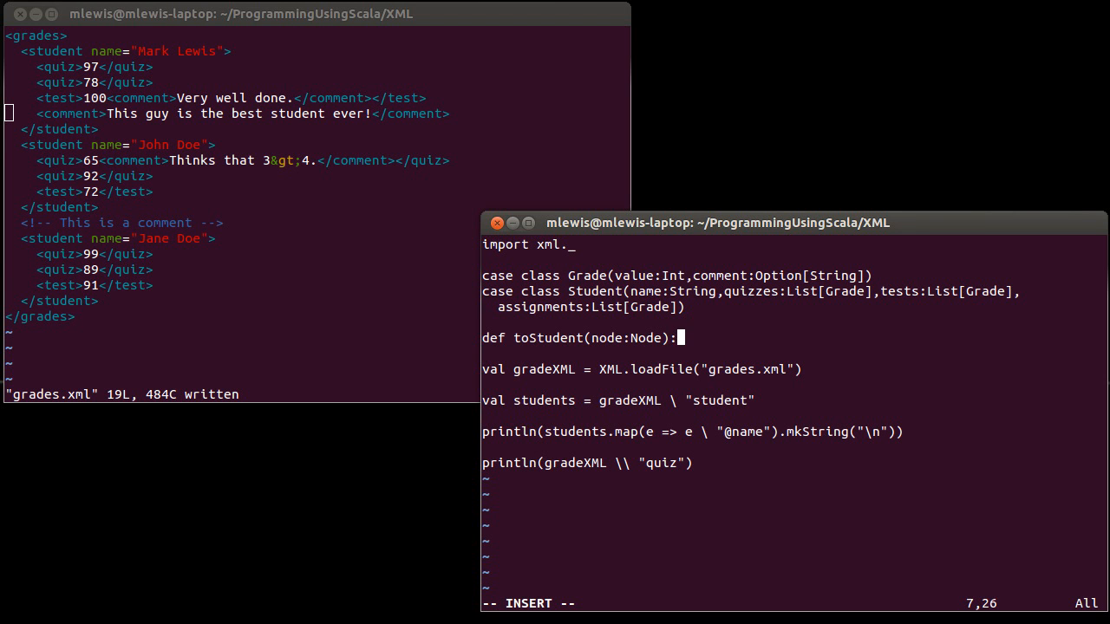
pyautogui.write('Student = {')
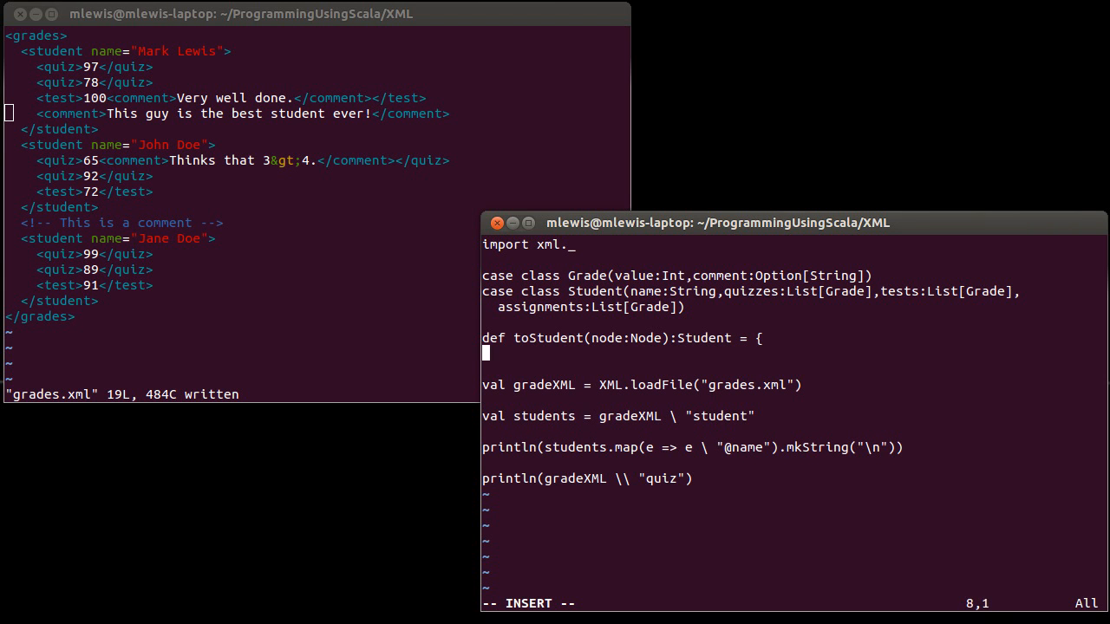
pyautogui.write('}')
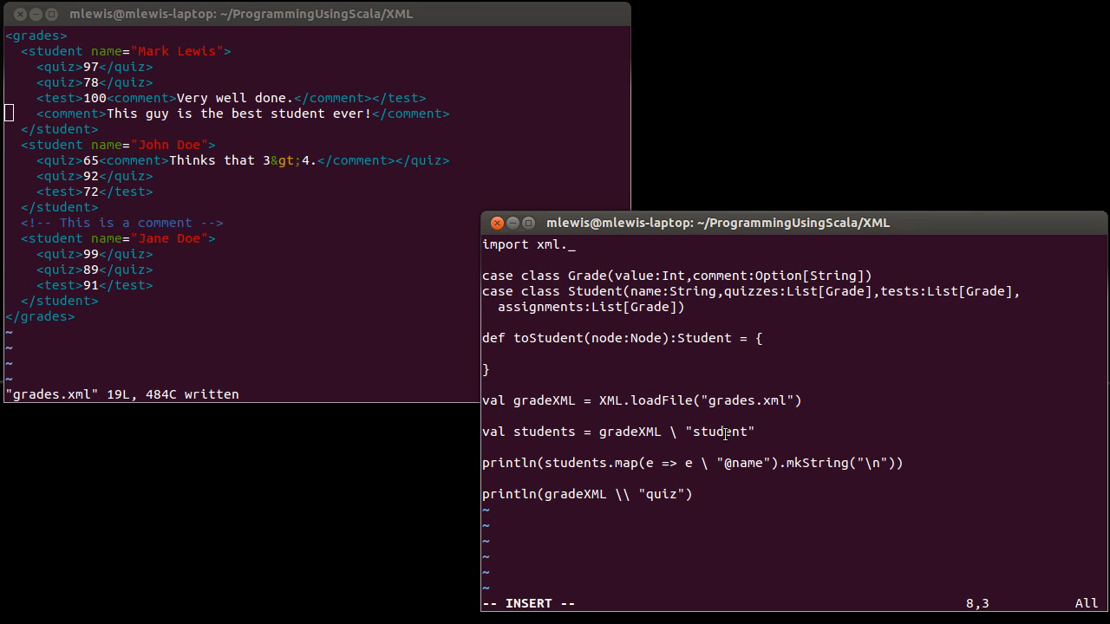
pyautogui.write('v')
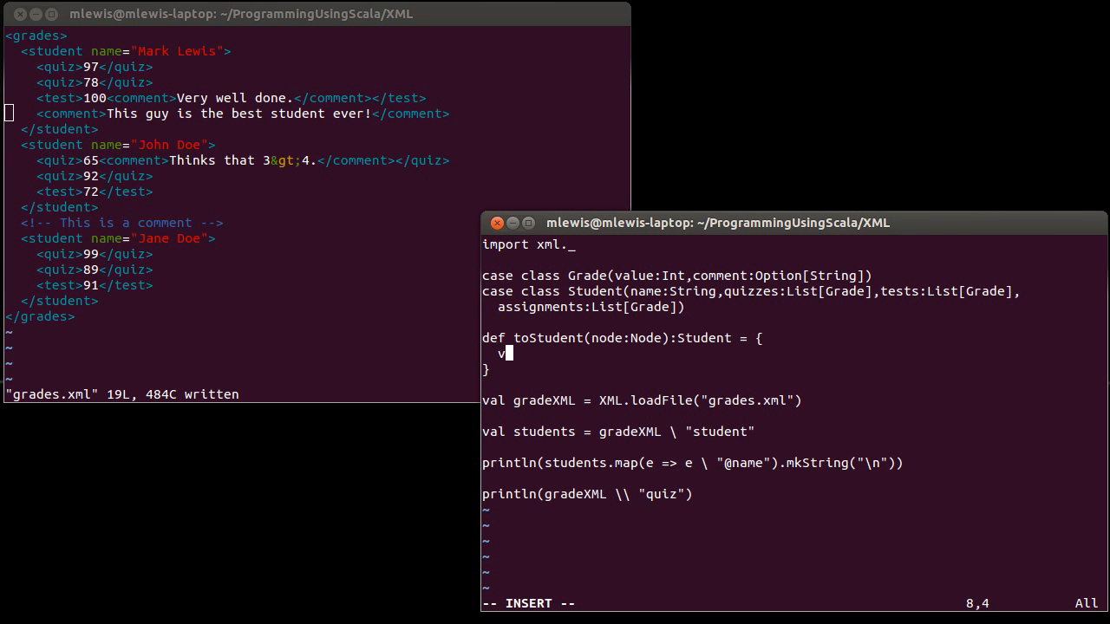
pyautogui.write('al')
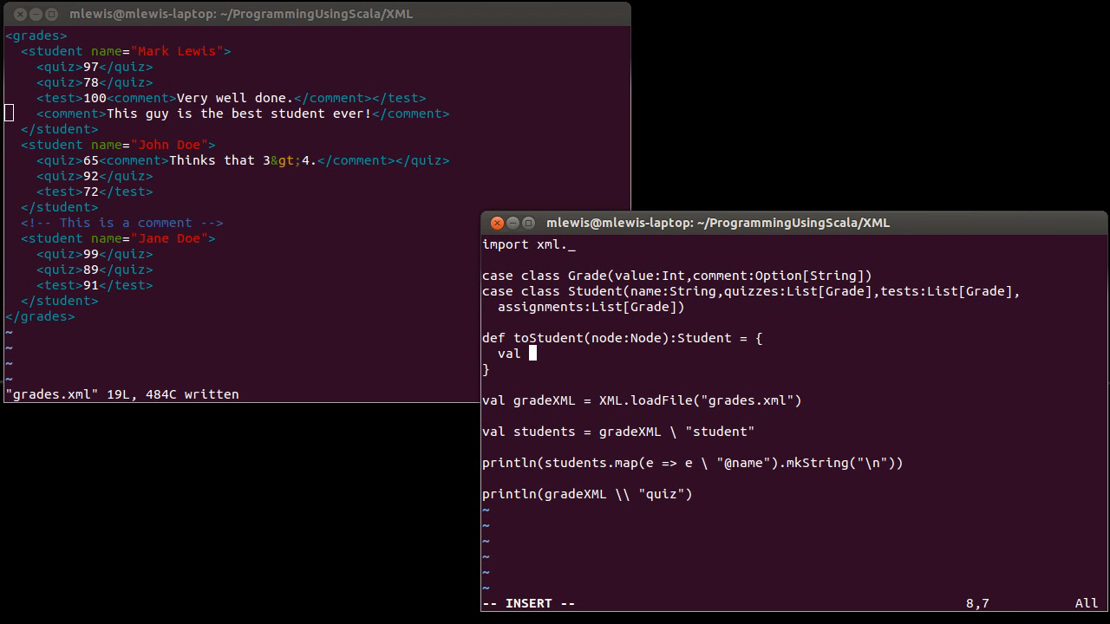
pyautogui.write('name =')
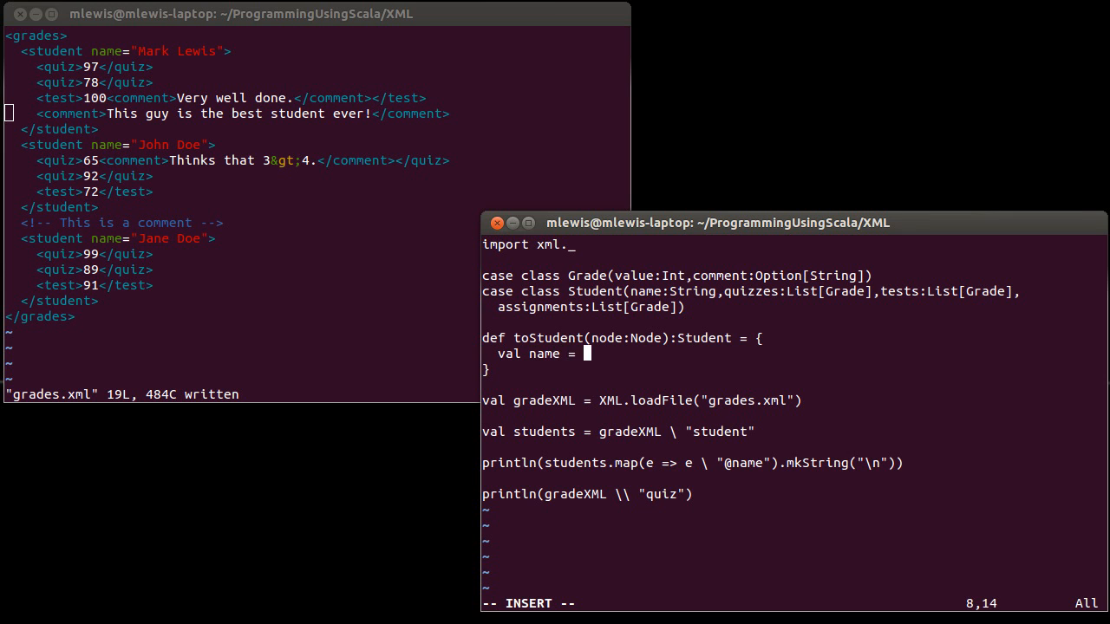
pyautogui.moveTo(586, 354)
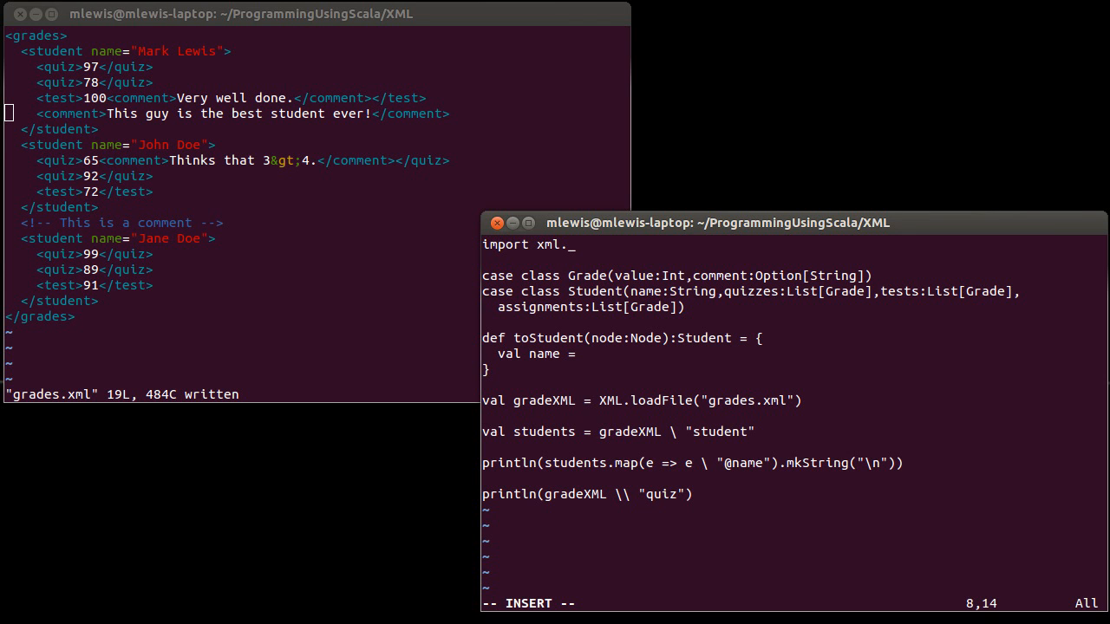
pyautogui.write('(node')
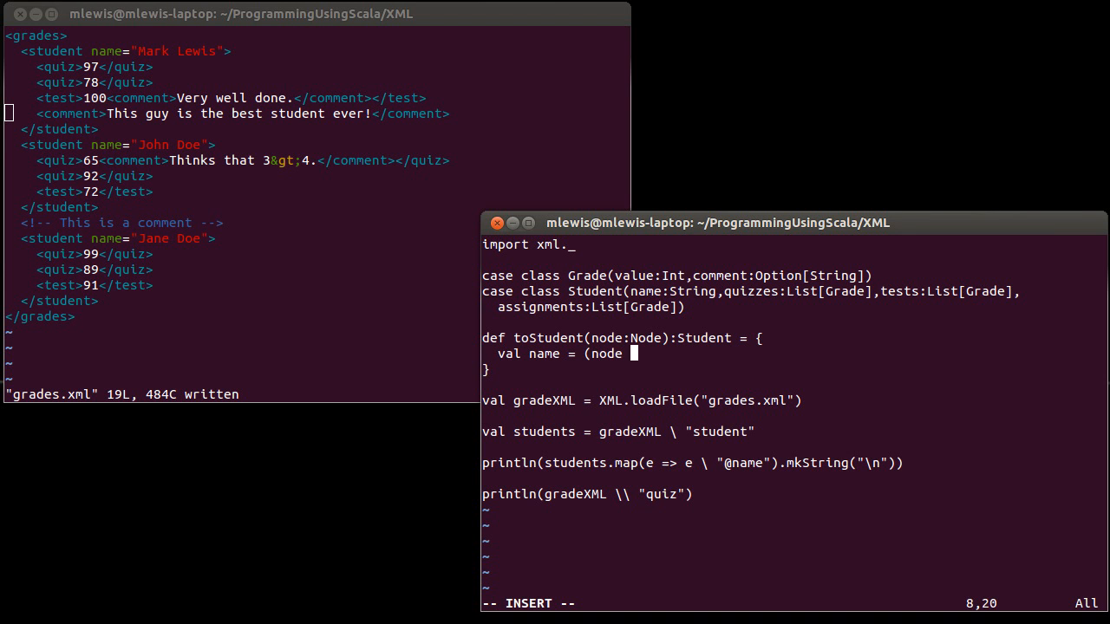
pyautogui.write('\\ "@')
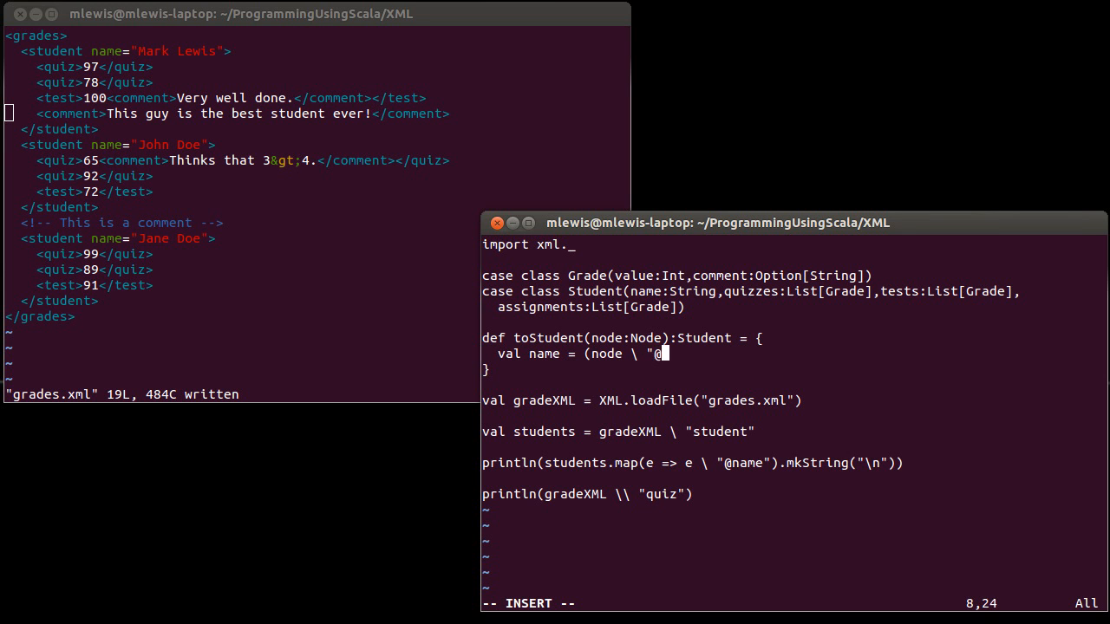
pyautogui.write('name"')
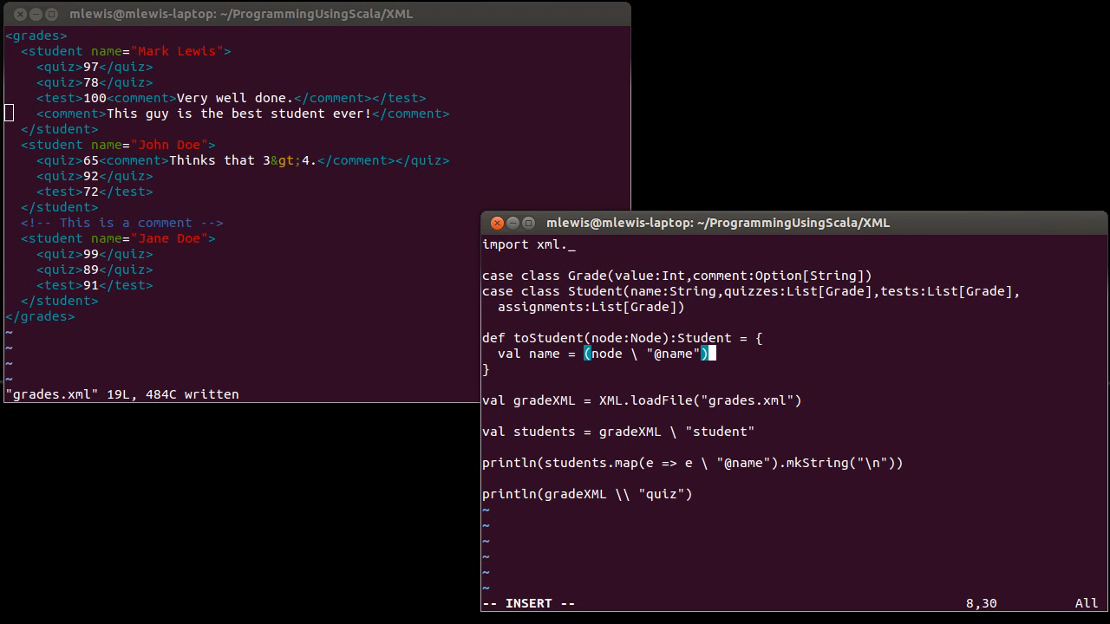
pyautogui.write('.text')
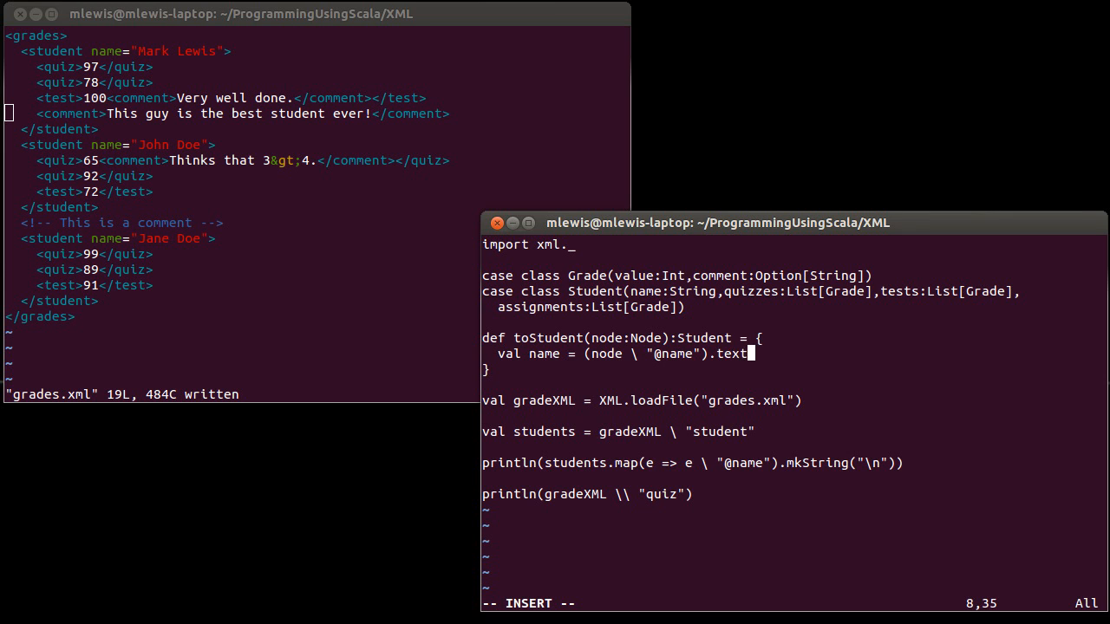
pyautogui.press('Return')
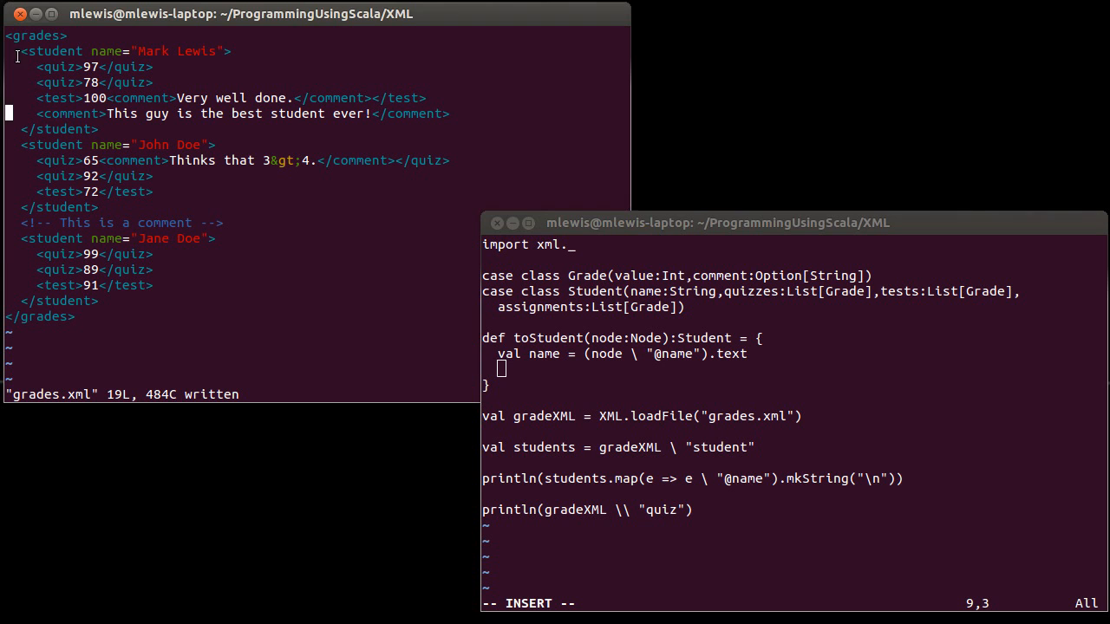
# Above toStudent, declare def toGrade(node:Node):Grade with an empty body
pyautogui.press('Up')
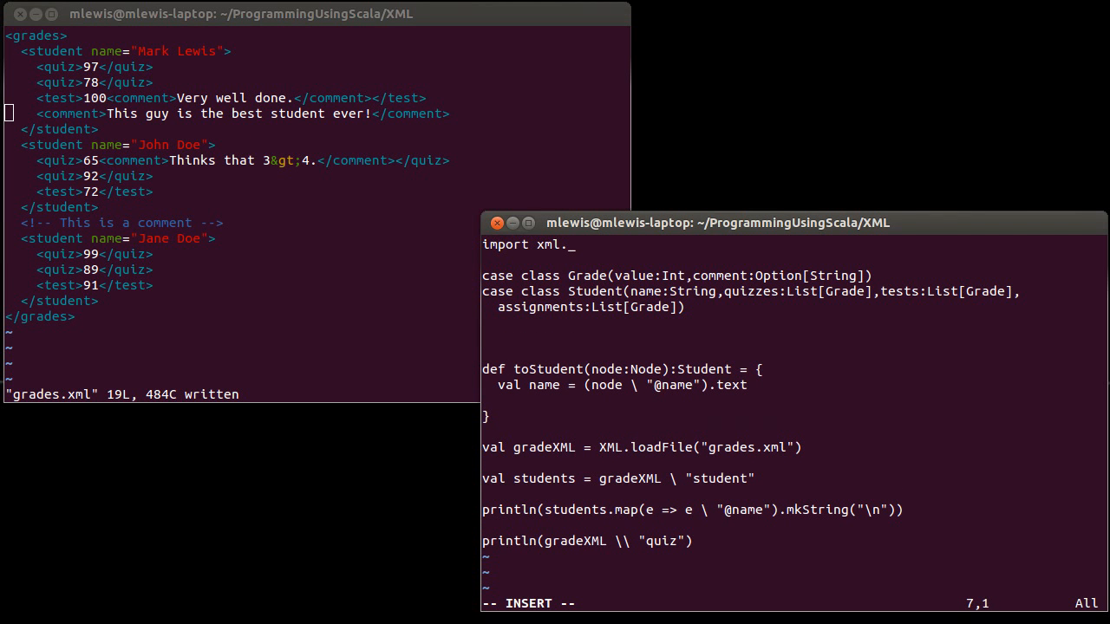
pyautogui.write('def to')
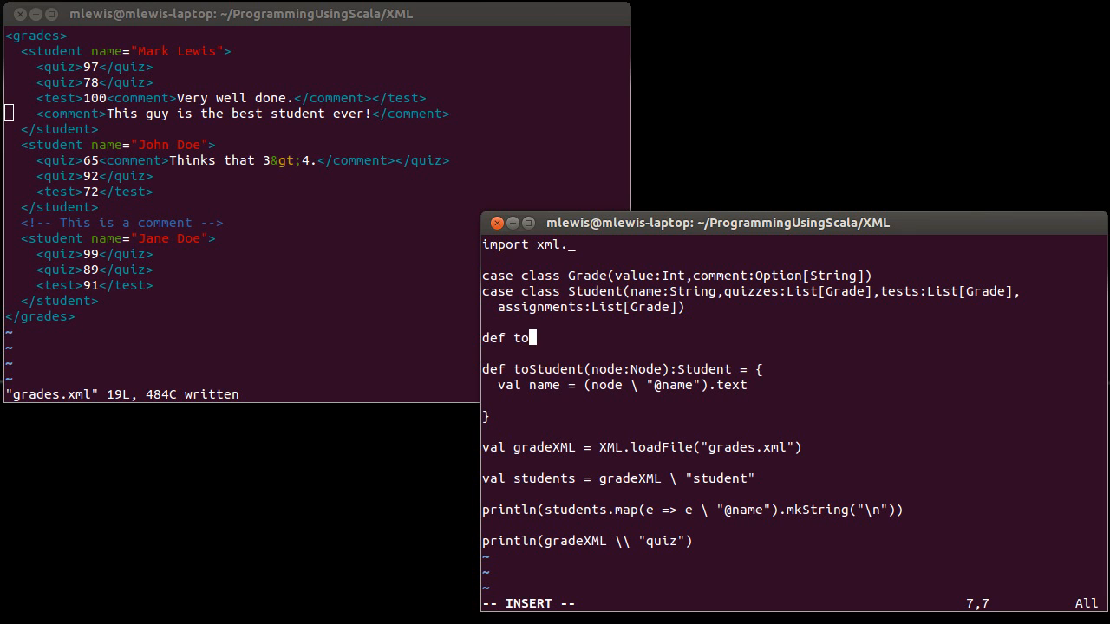
pyautogui.write('Grade(')
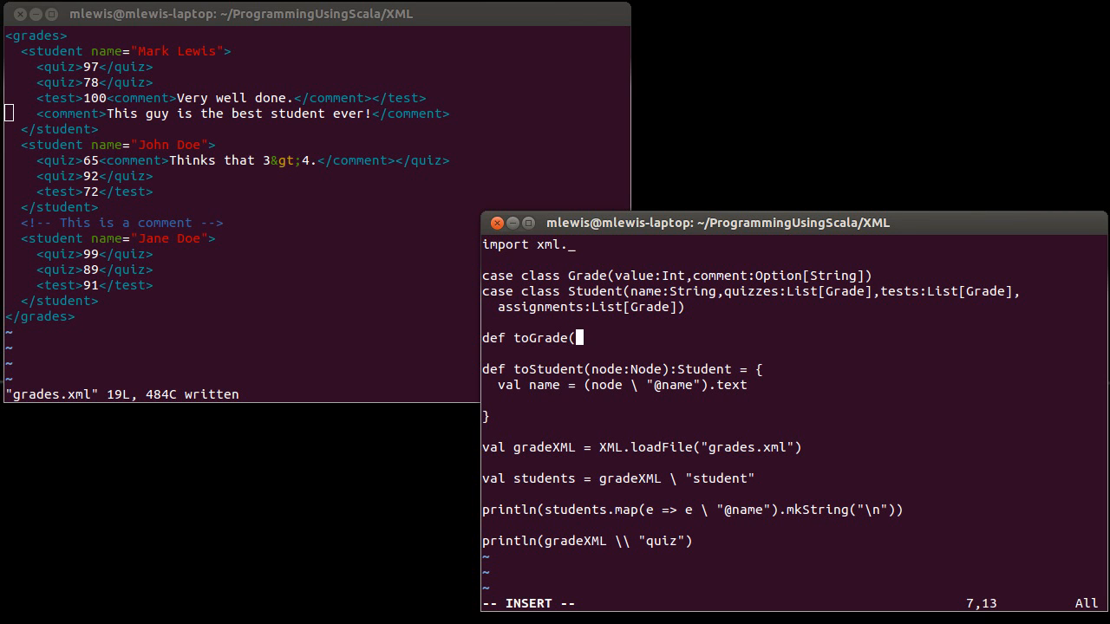
pyautogui.write('node:Node')
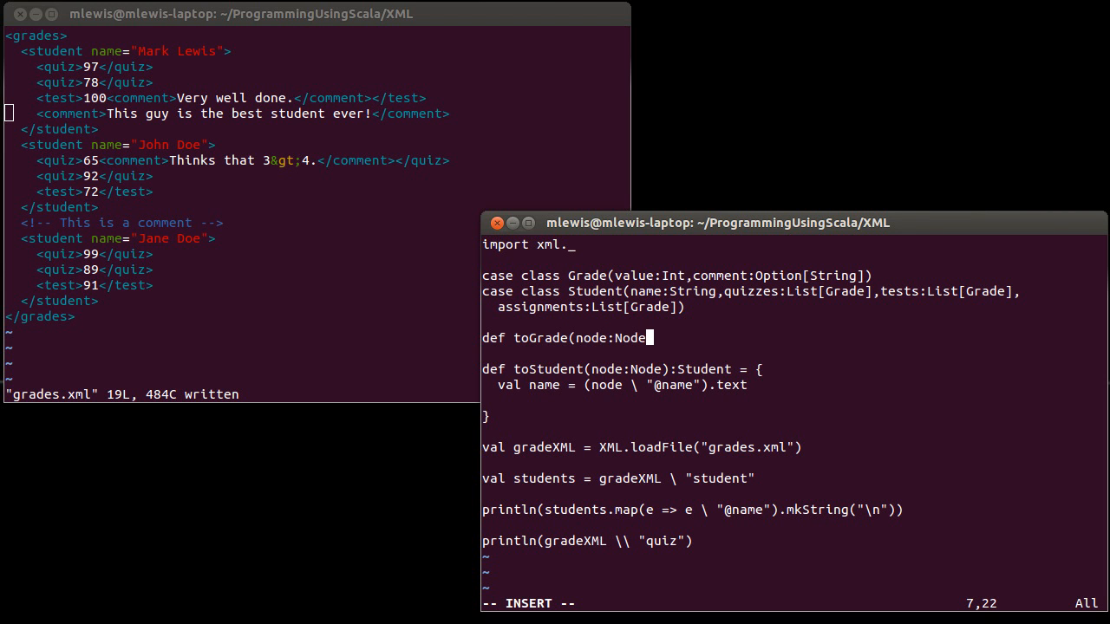
pyautogui.write('):Grade = {')
pyautogui.write('}')
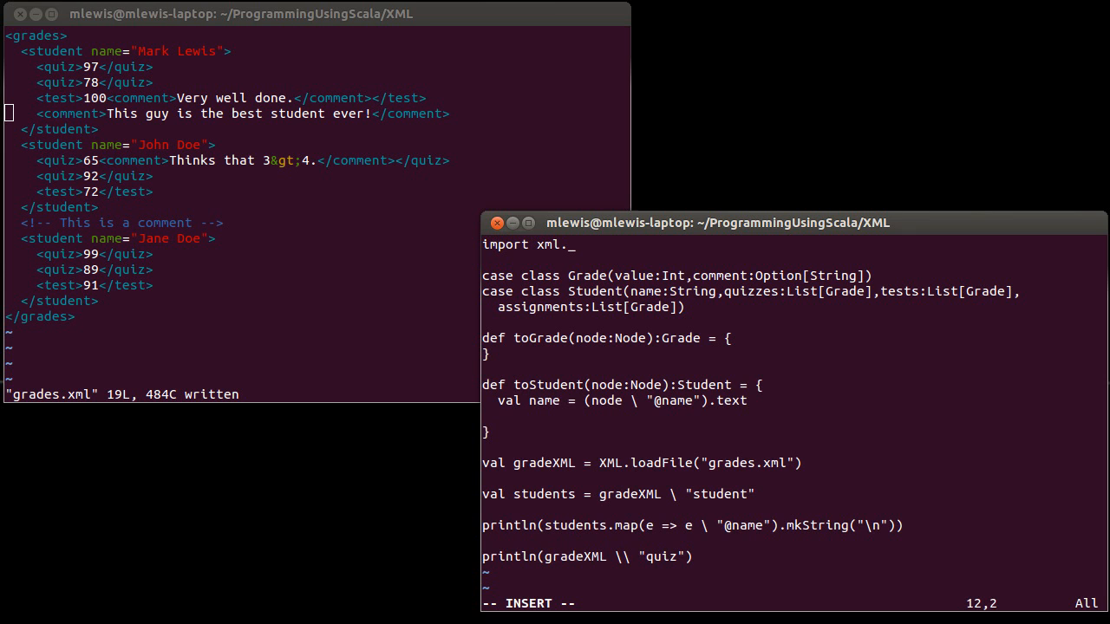
# Write val quizzes = (node \ "quiz").map(toGrade) inside toStudent
pyautogui.write('val')
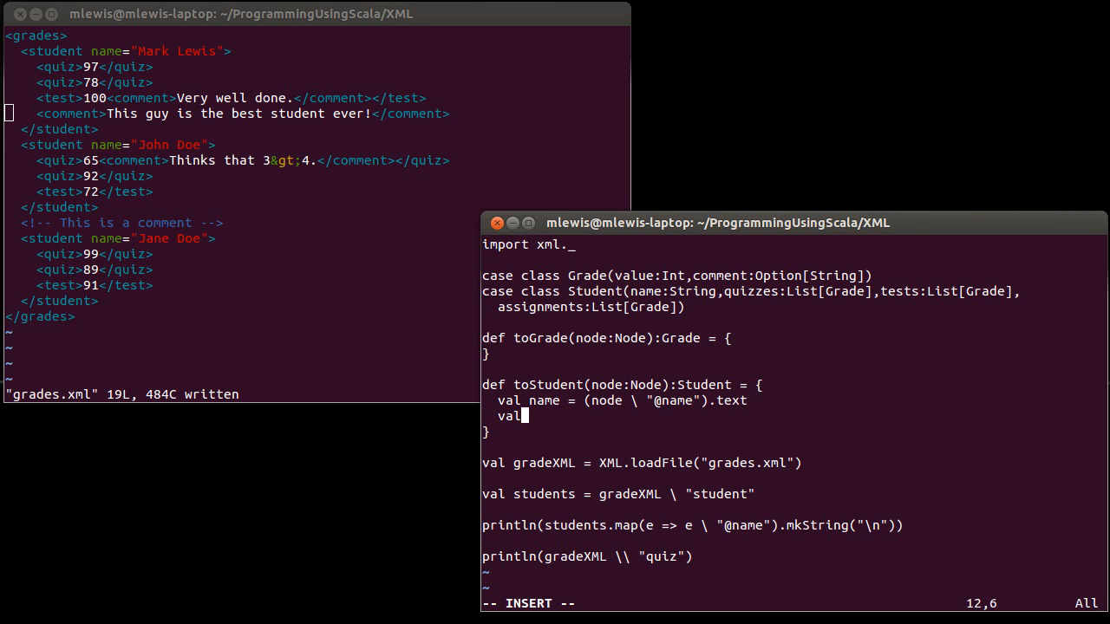
pyautogui.write('qui')
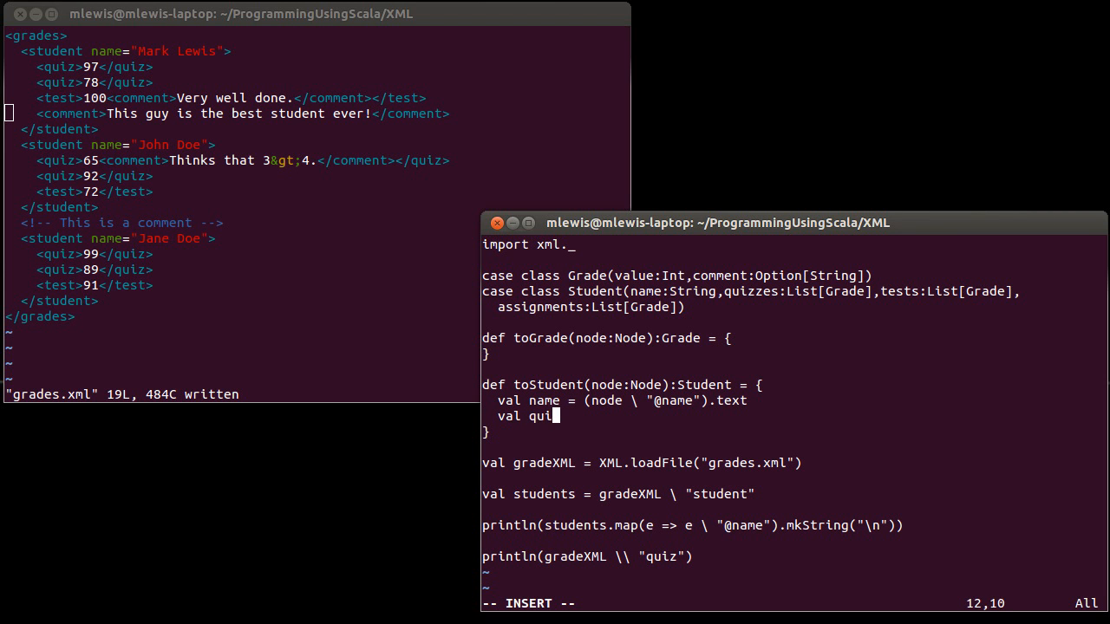
pyautogui.write('zzes = (nod')
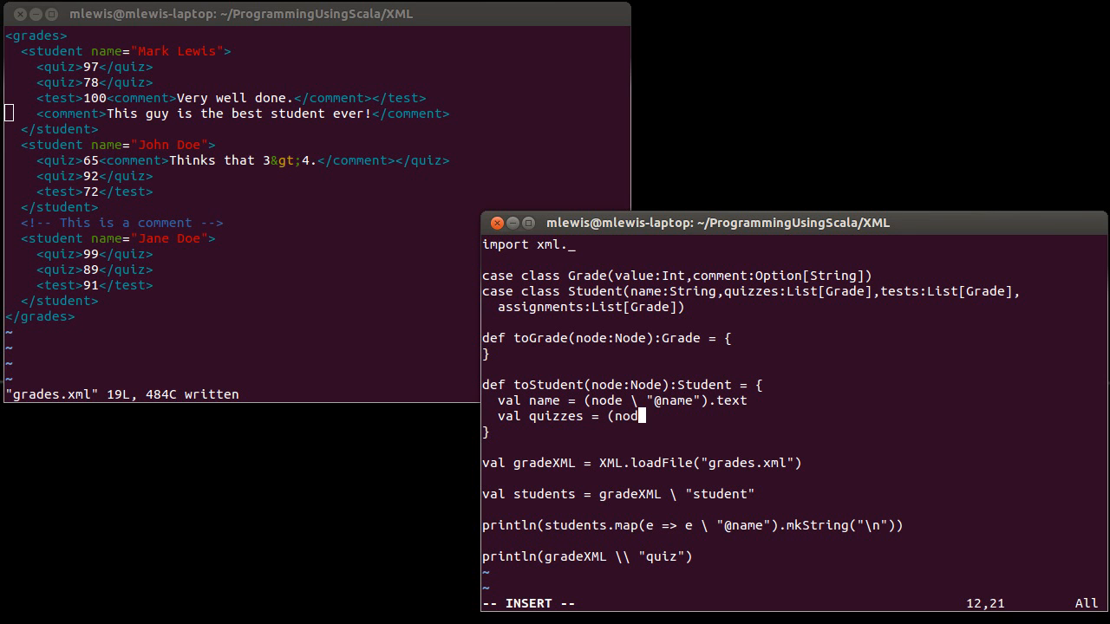
pyautogui.write('e \\')
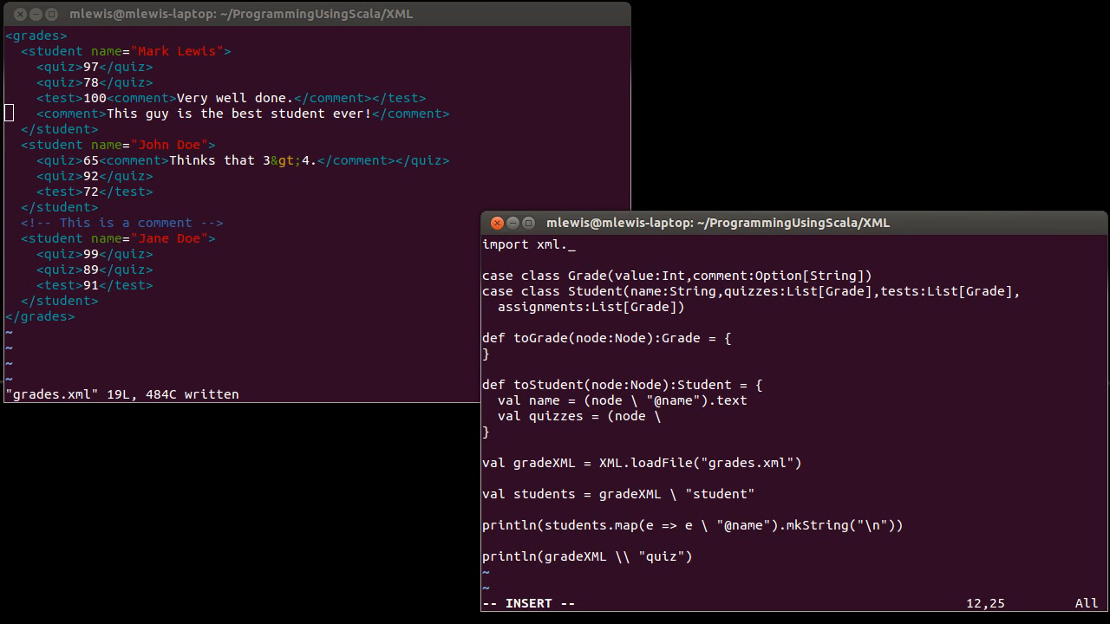
pyautogui.write('"quiz"')
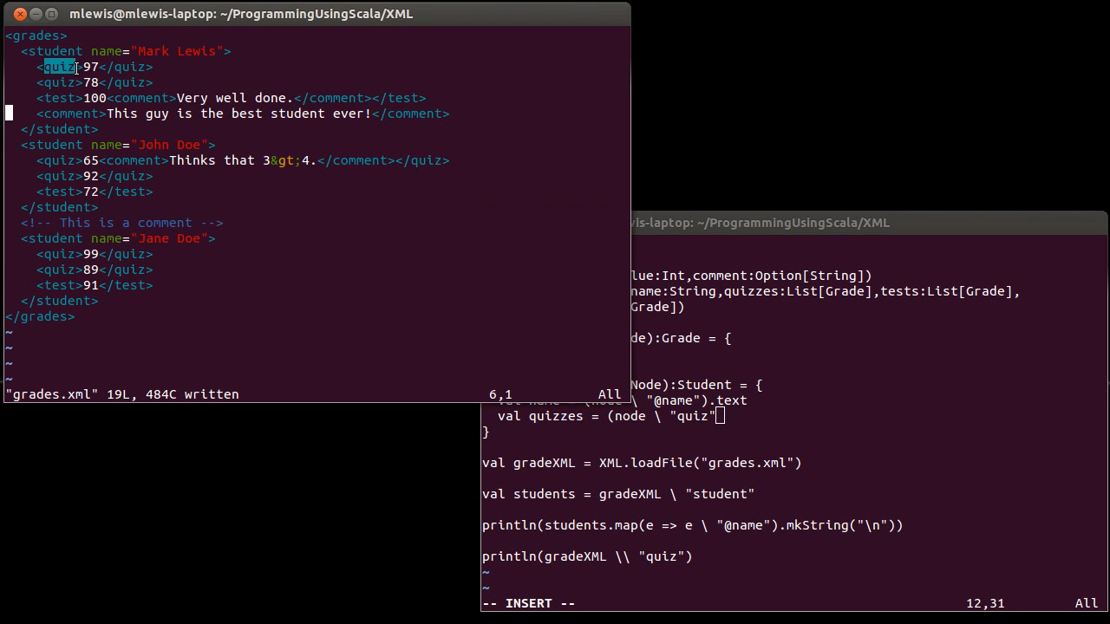
pyautogui.click(759, 416)
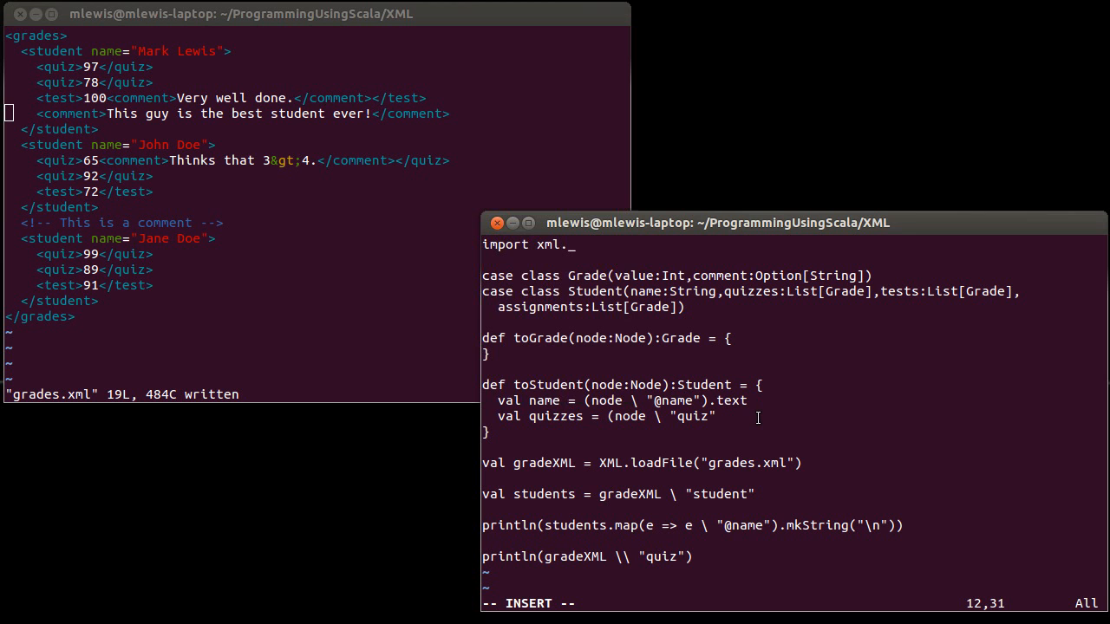
pyautogui.write('.m')
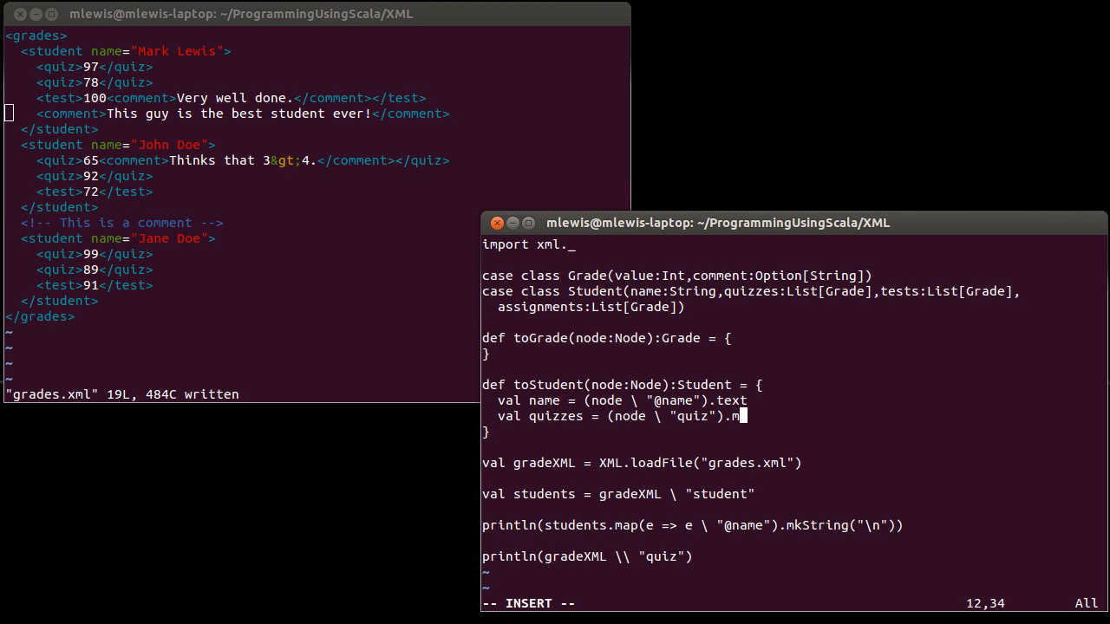
pyautogui.write('ap(')
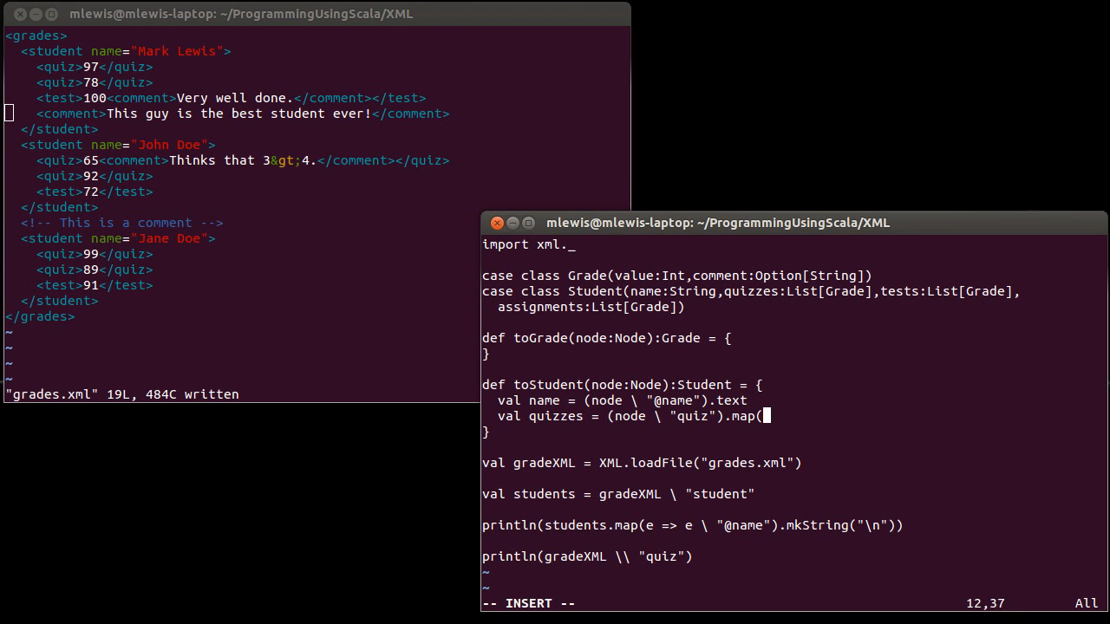
pyautogui.write('toGrade')
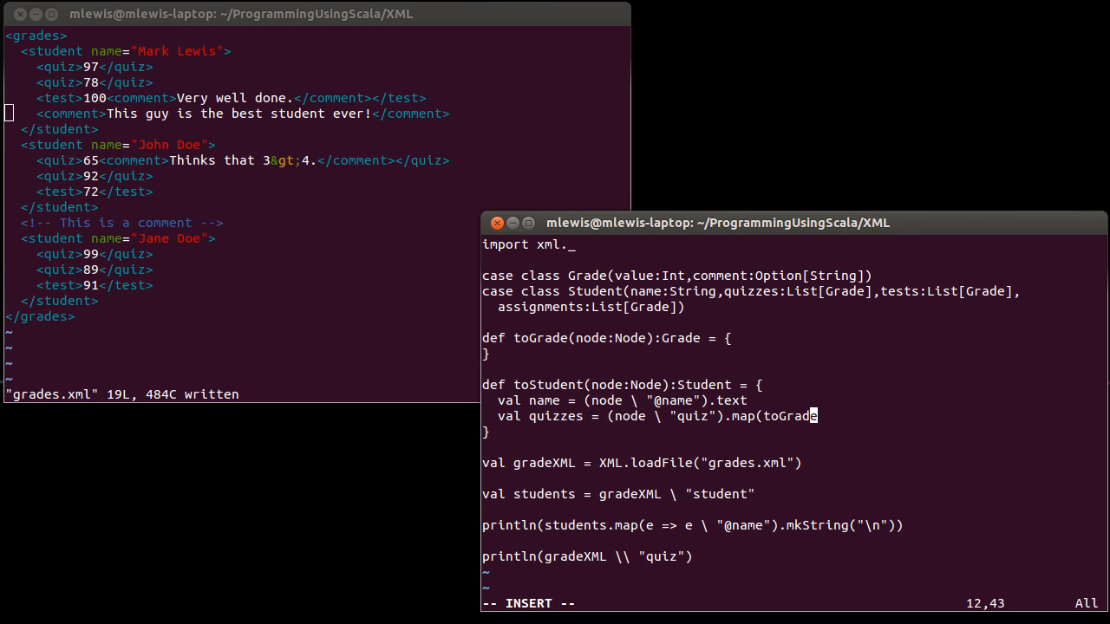
pyautogui.write(')')
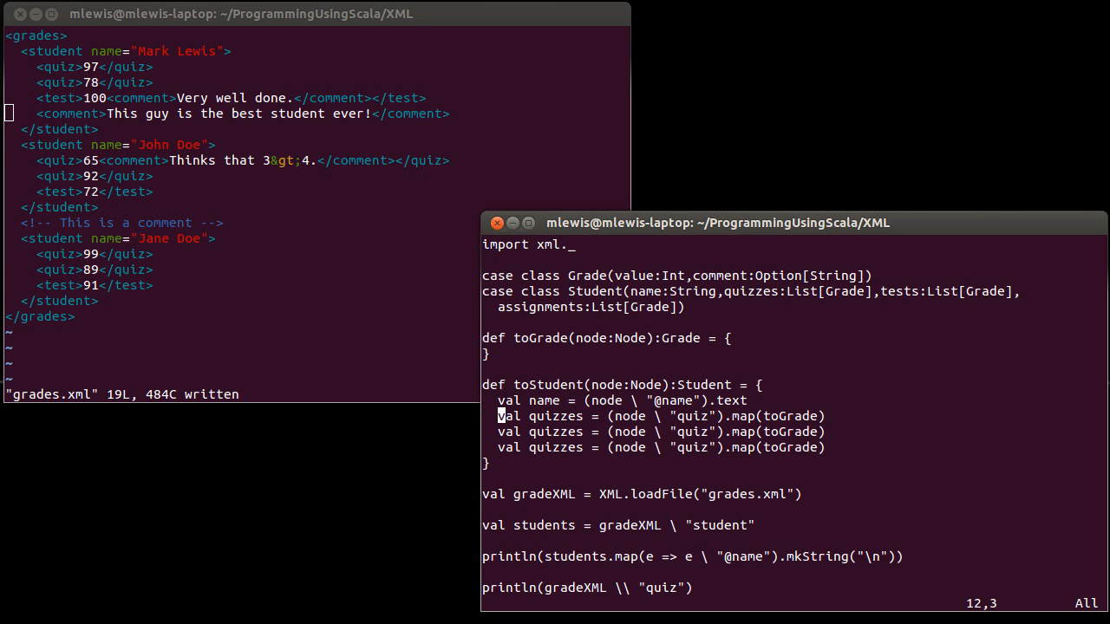
# Change the copied lines to map "test" and "assignment" nodes into tests and assignments
pyautogui.press('Down')
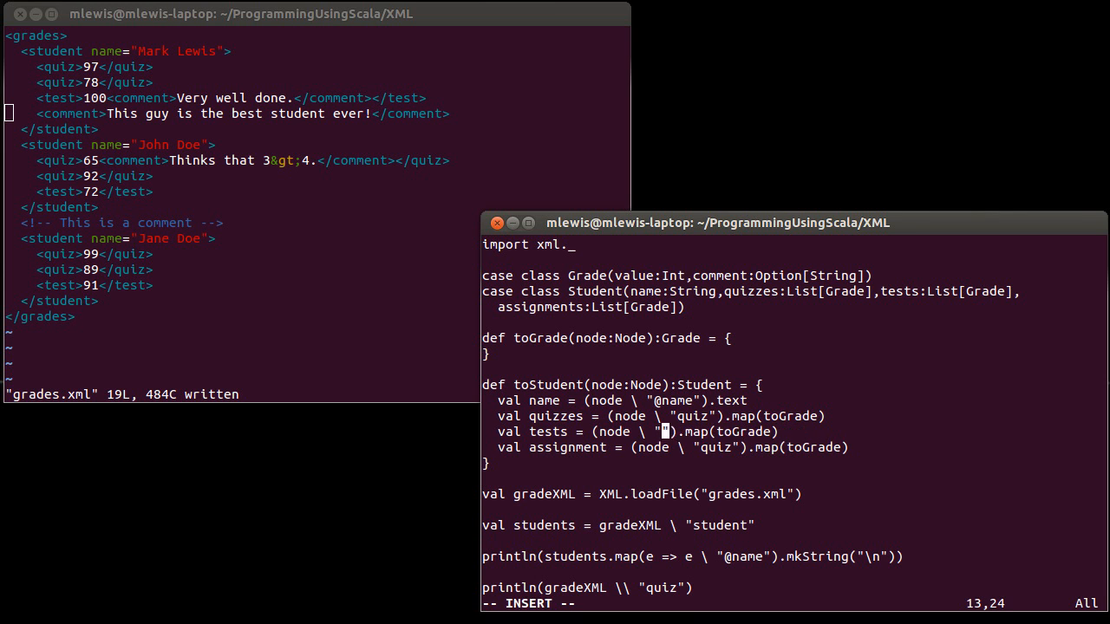
pyautogui.write('test')
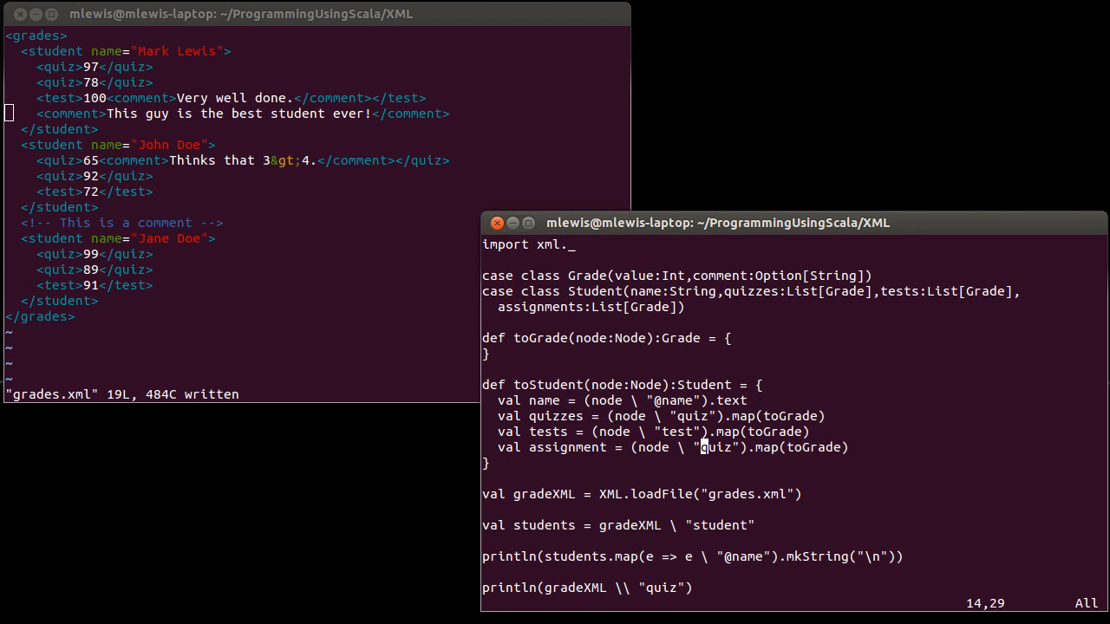
pyautogui.write('assignment')
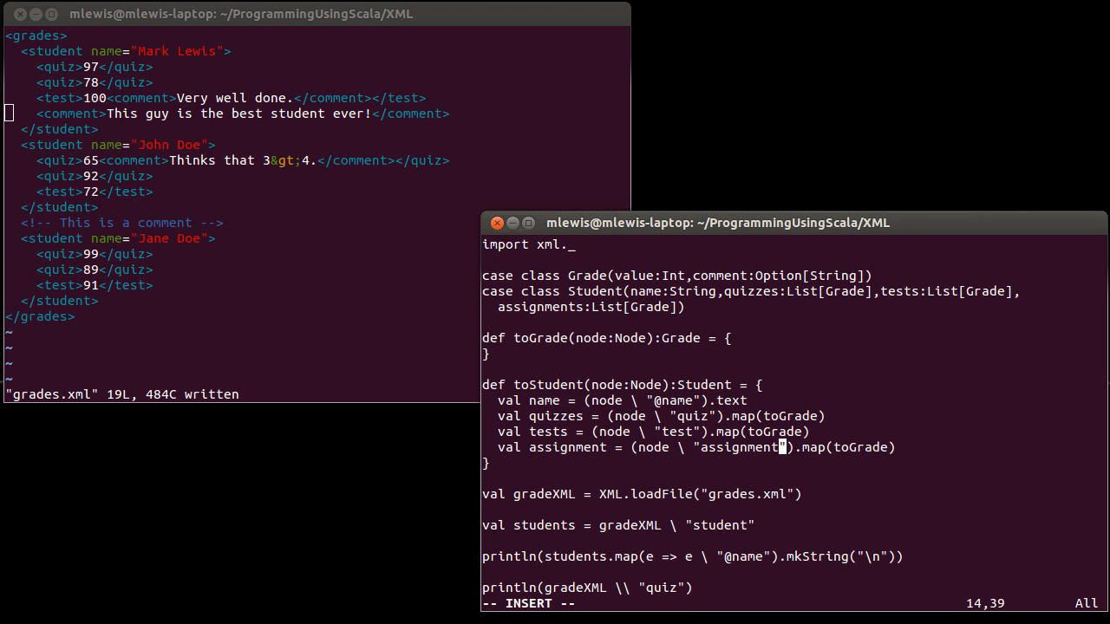
pyautogui.press('Return')
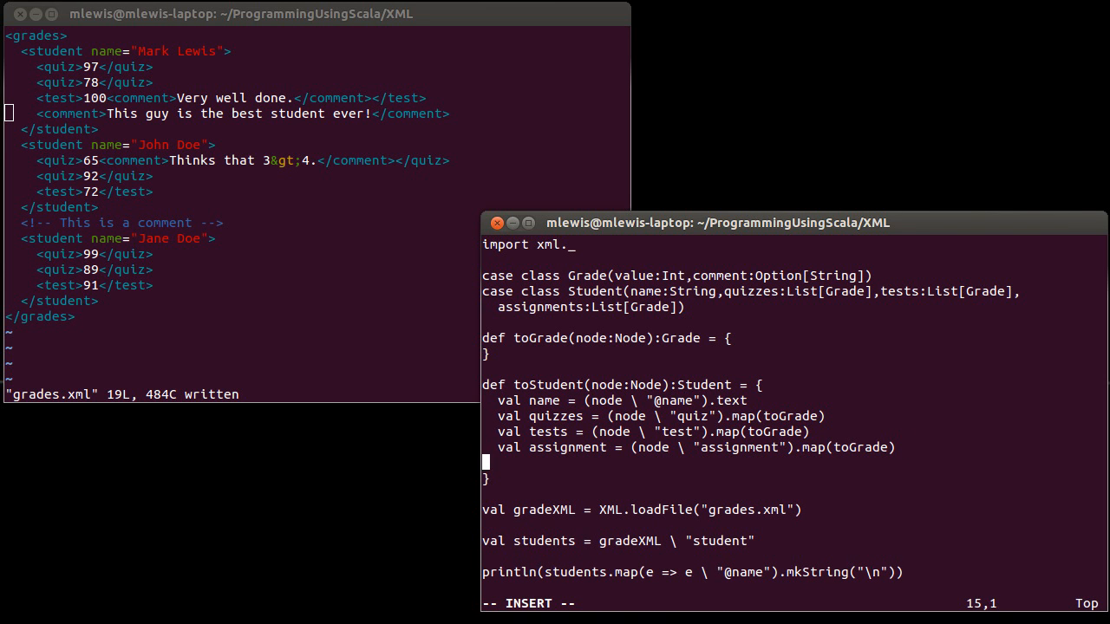
# Return Student(names,quizzes,tests,assignments) as the last line of toStudent
pyautogui.write('Student')
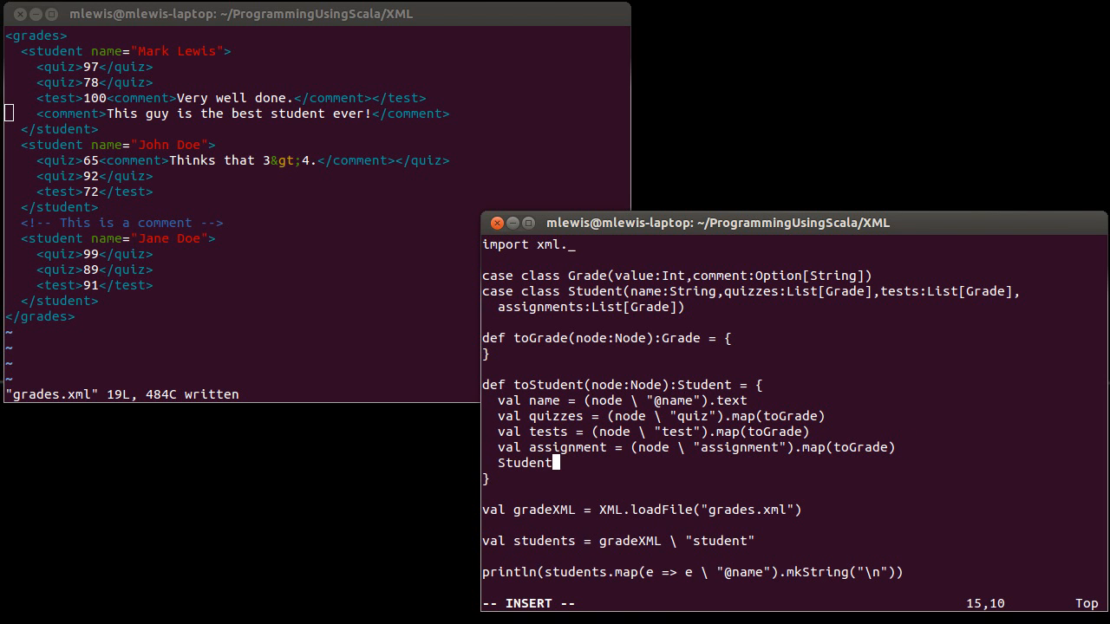
pyautogui.write('(names')
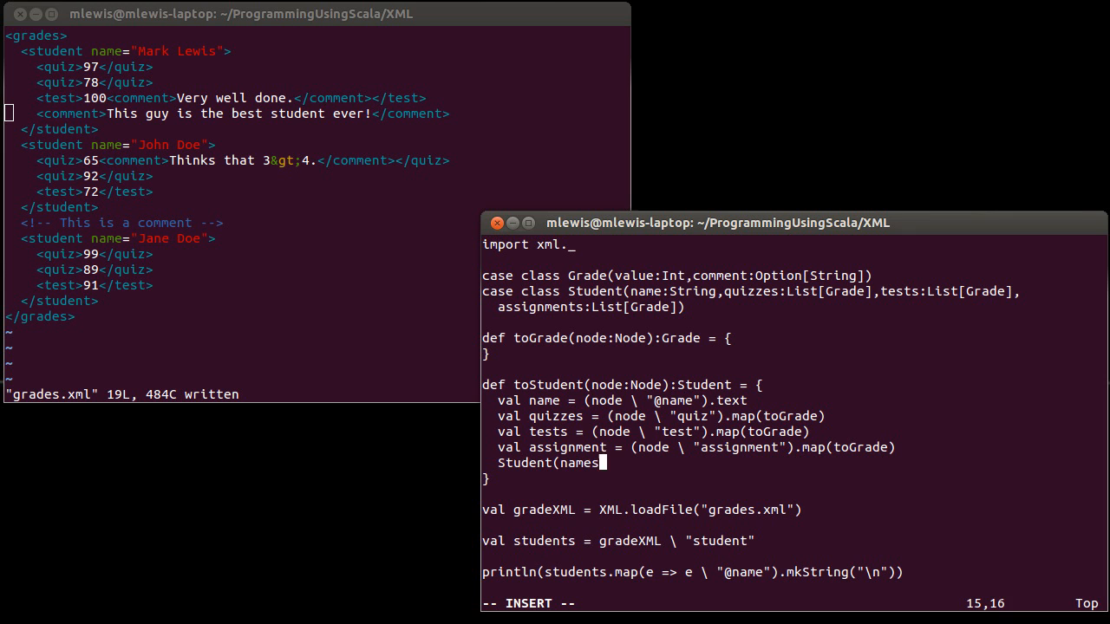
pyautogui.write(',quizzes')
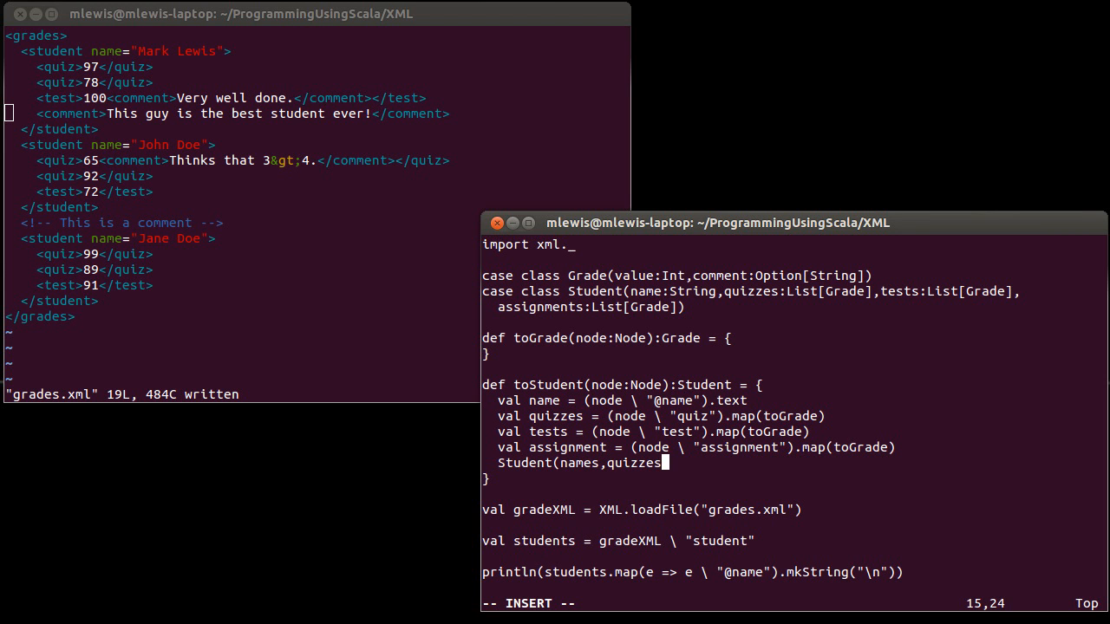
pyautogui.write(',tests,a')
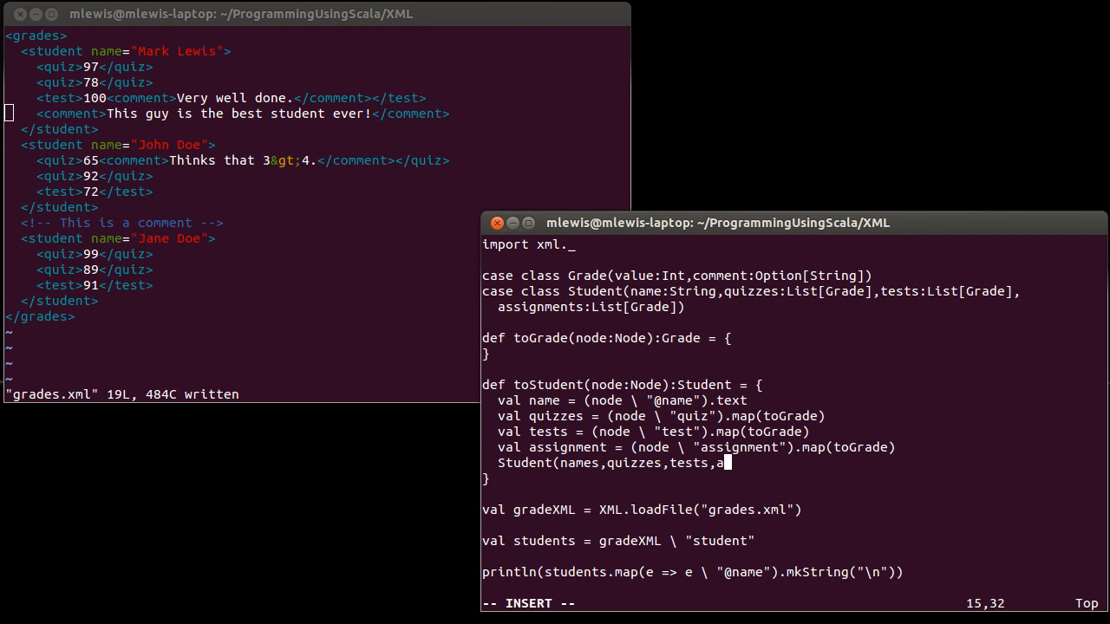
pyautogui.write('signments)')
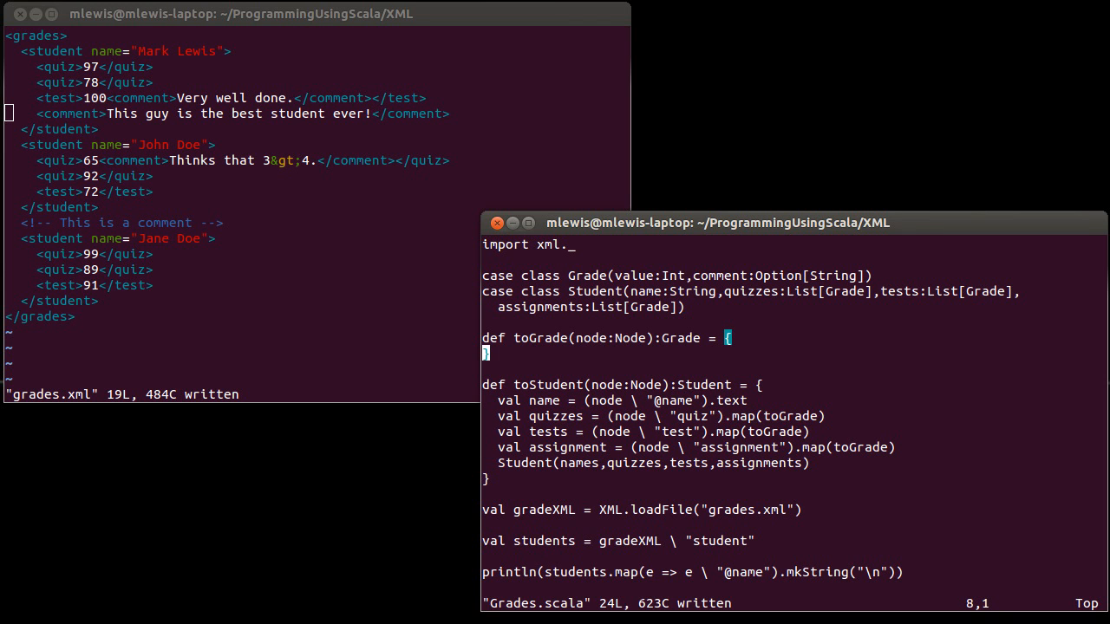
# Open the toGrade body and start a val value = declaration on its own line
pyautogui.press('i')
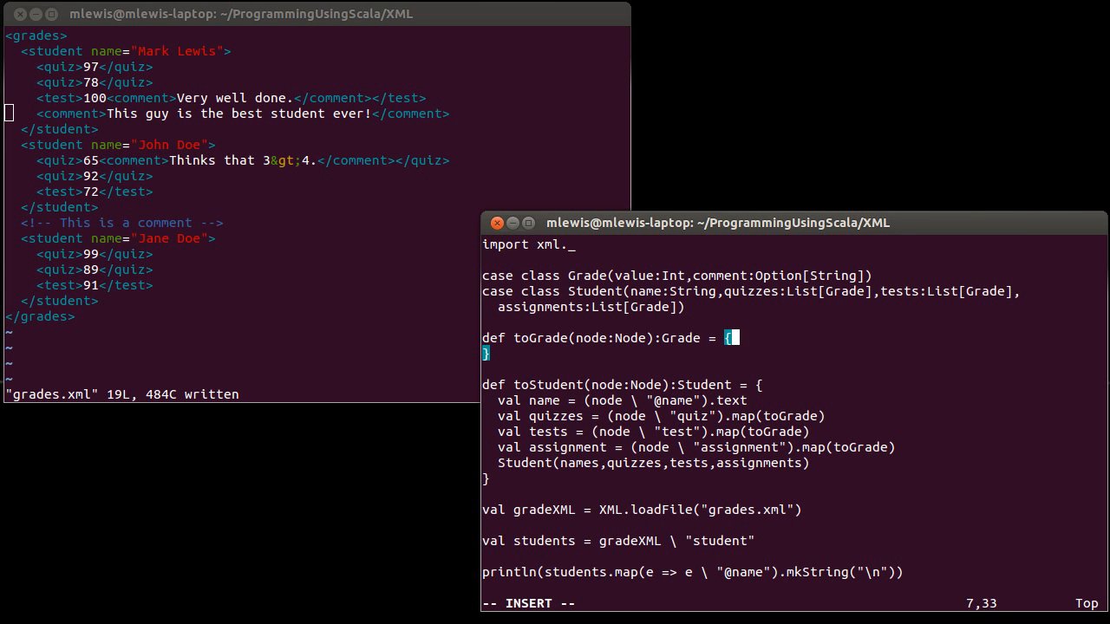
pyautogui.press('Return')
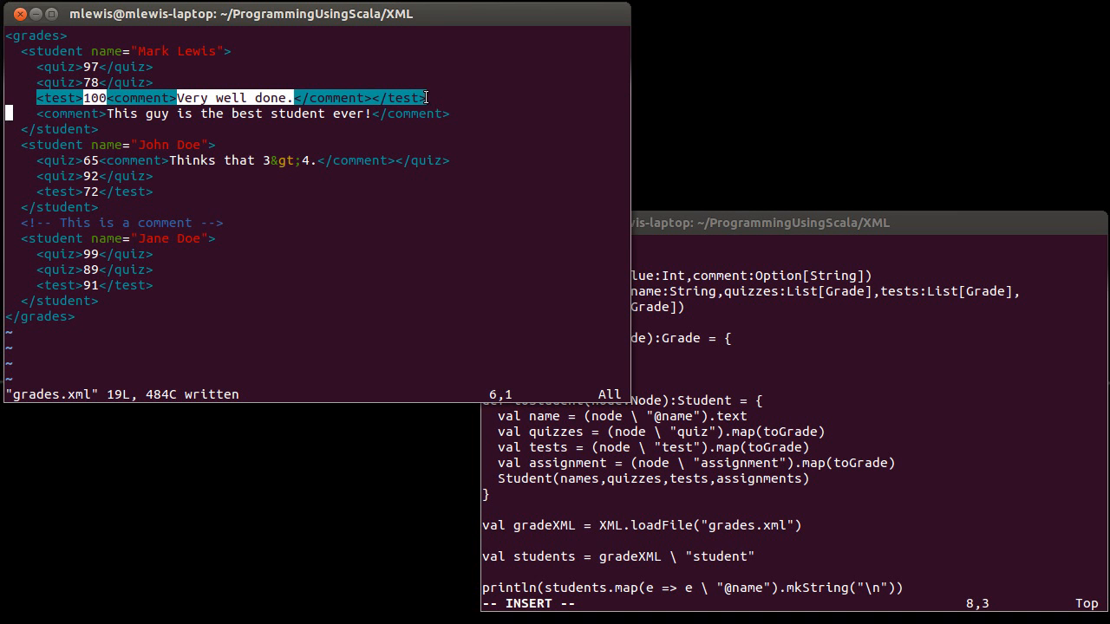
pyautogui.click(52, 66)
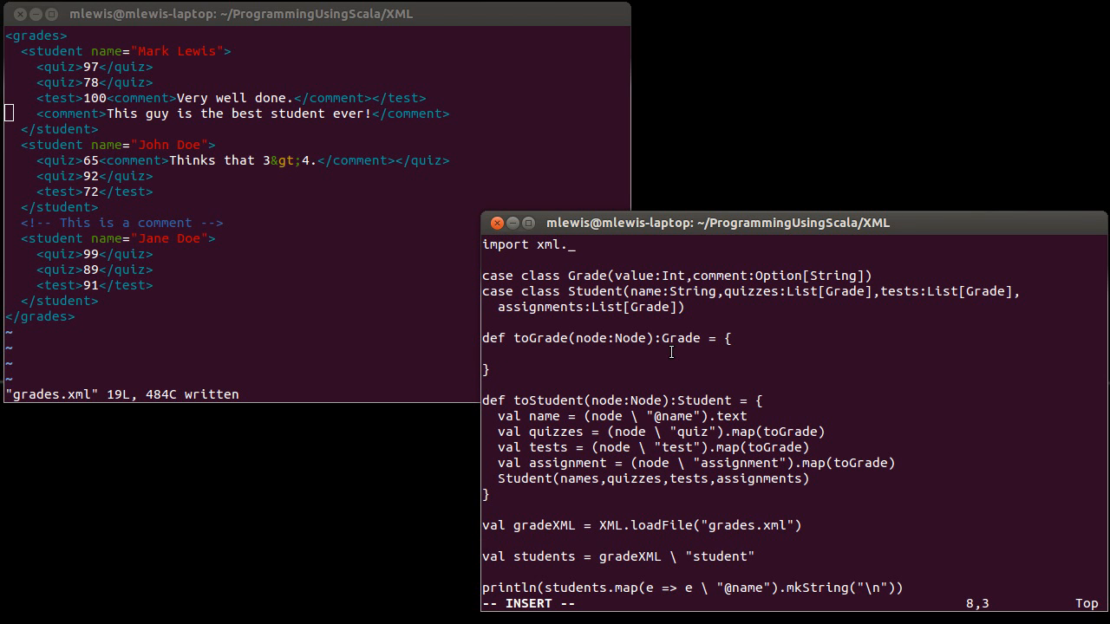
pyautogui.write('val')
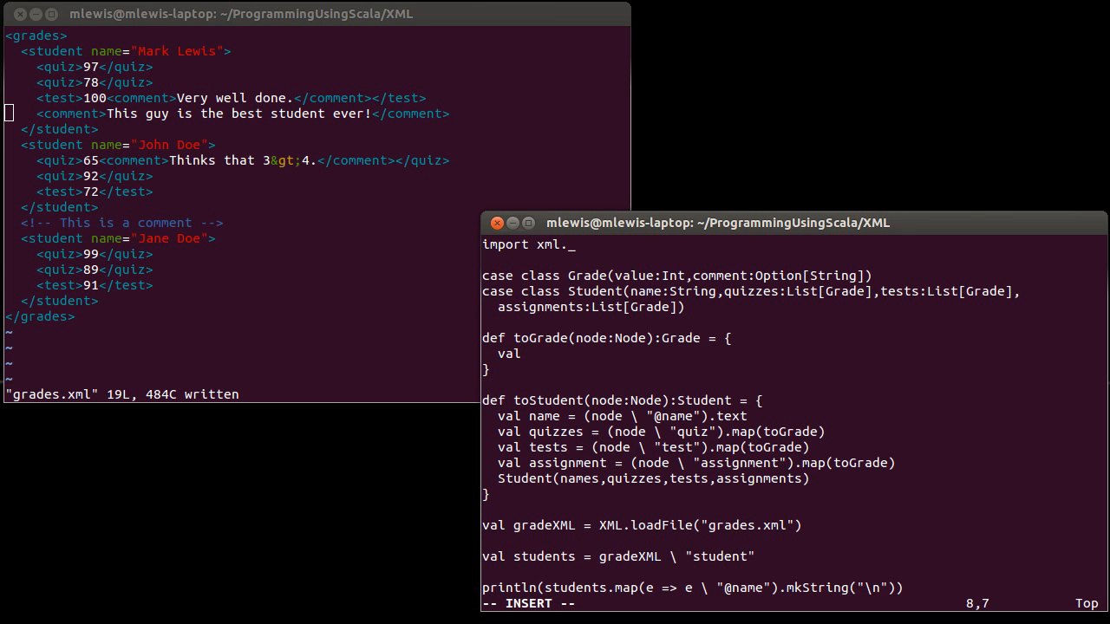
pyautogui.write('value =')
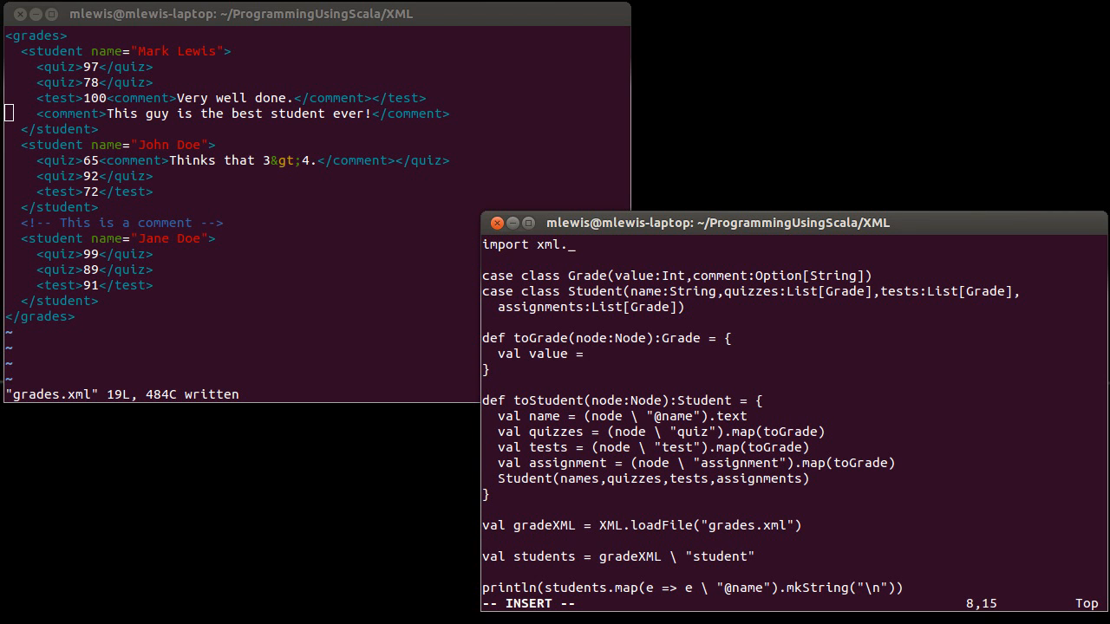
pyautogui.press('Return')
pyautogui.write('val comment =')
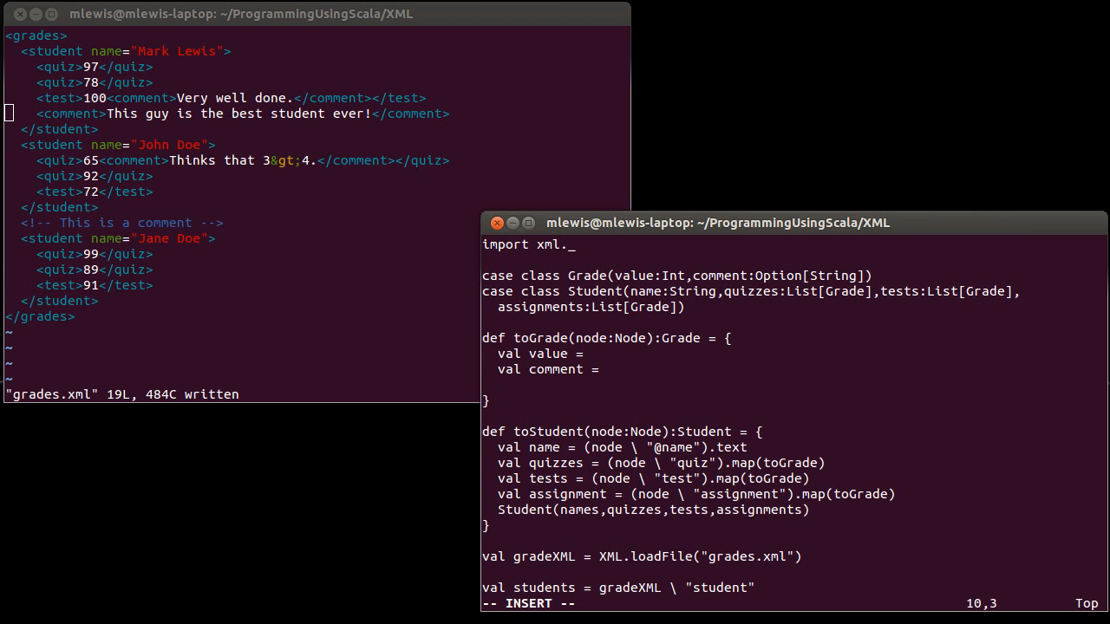
# End toGrade by returning Grade(value,comment)
pyautogui.write('Grade(')
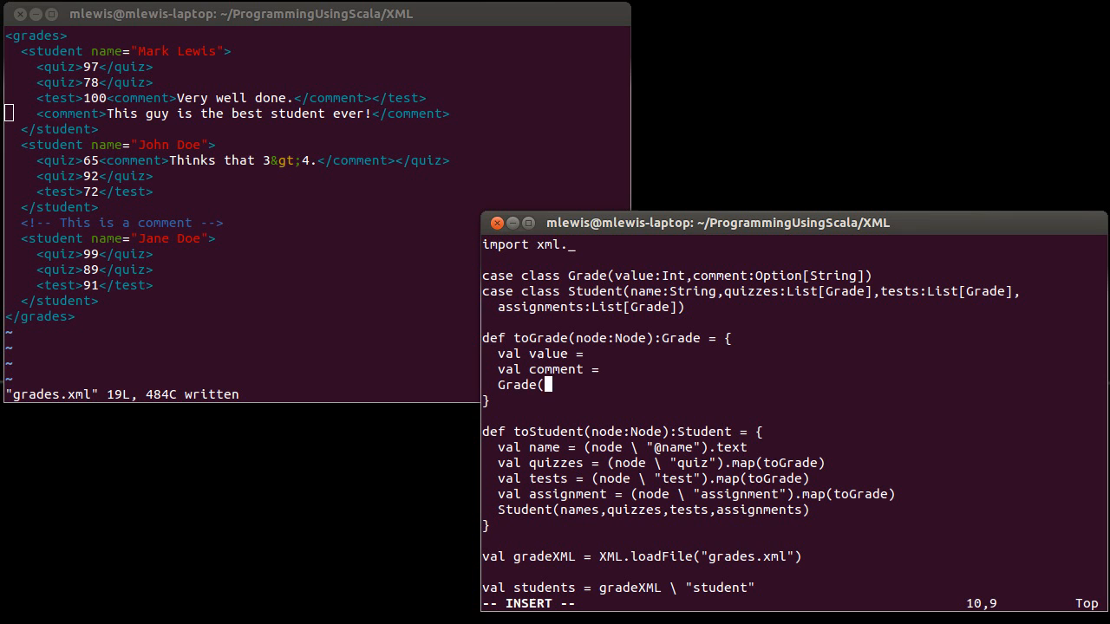
pyautogui.write('value')
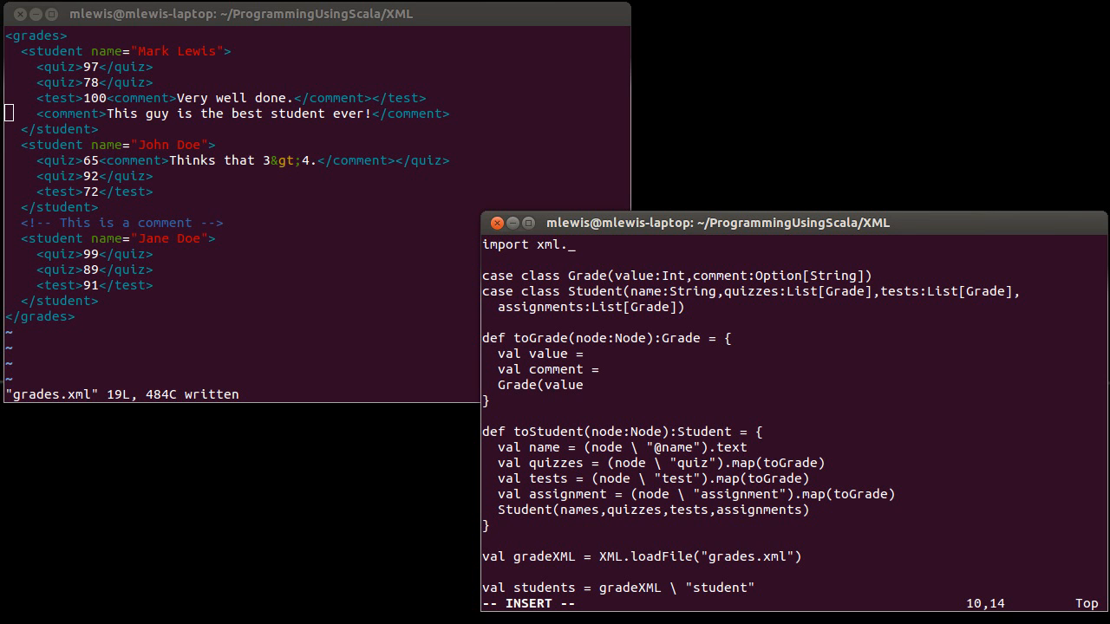
pyautogui.write(',commen')
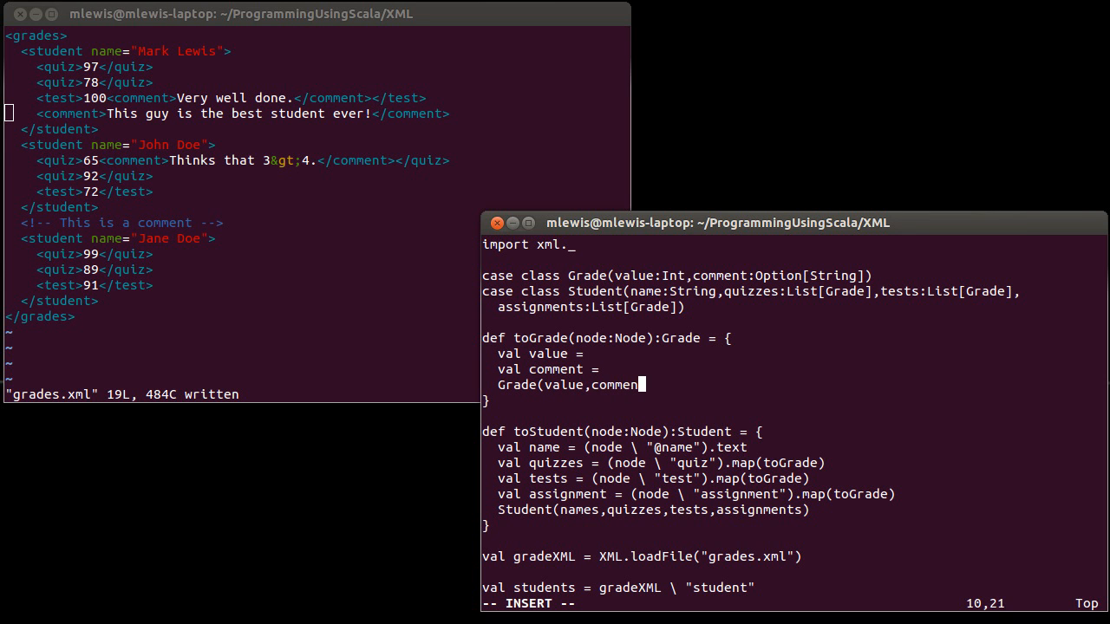
pyautogui.write('t)')
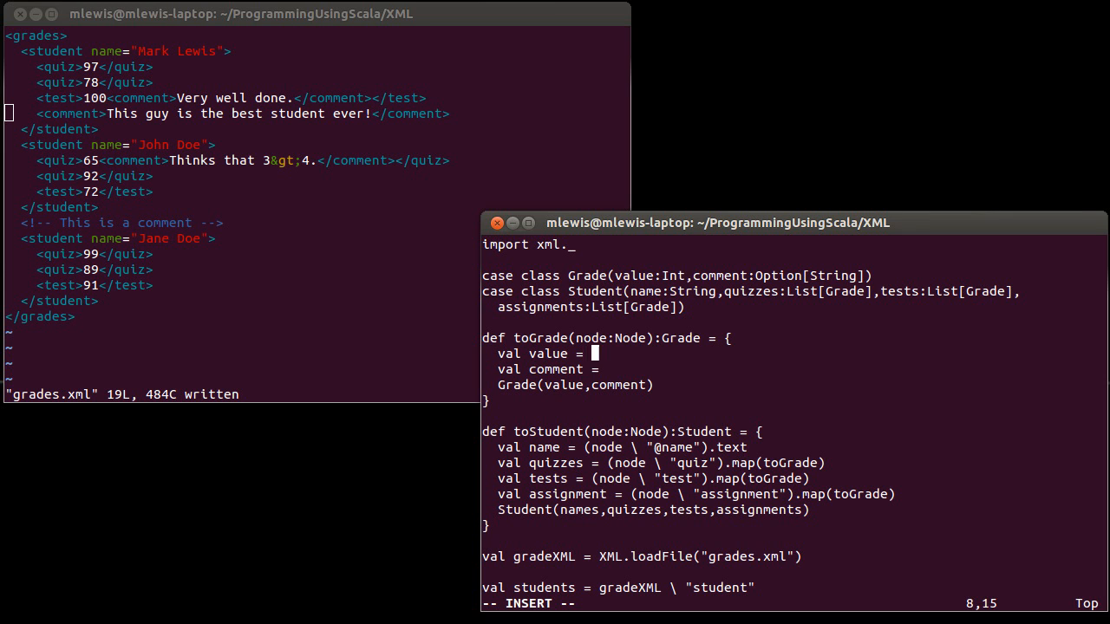
# Assign value = node.text.trim.toInt and add println(node.text) at the top of toGrade
pyautogui.write('node.text')
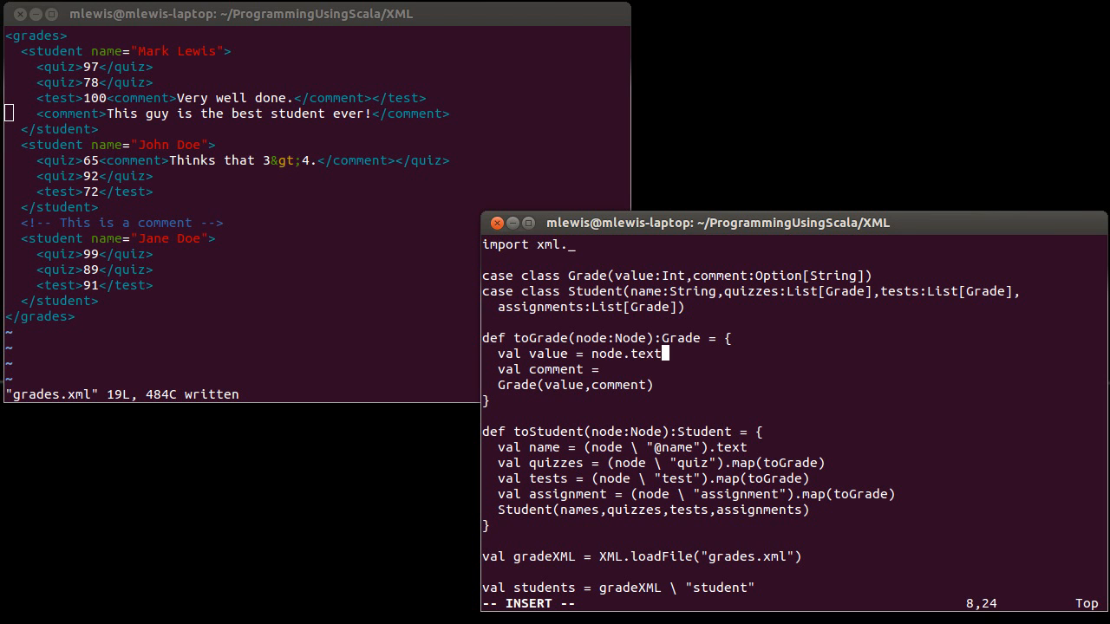
pyautogui.write('.trim')
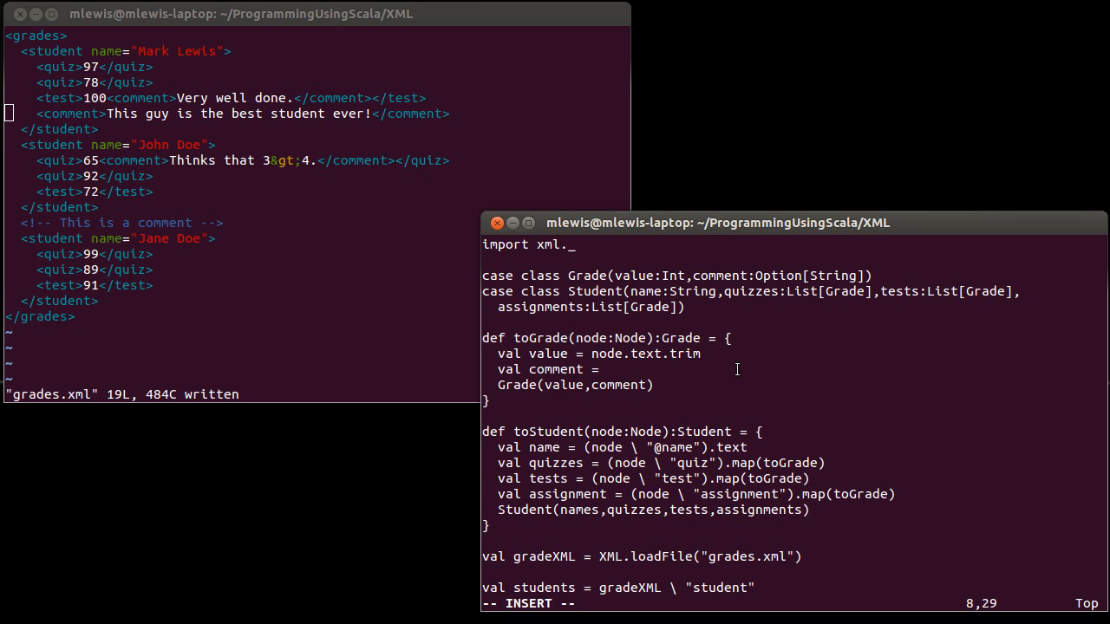
pyautogui.write('.to')
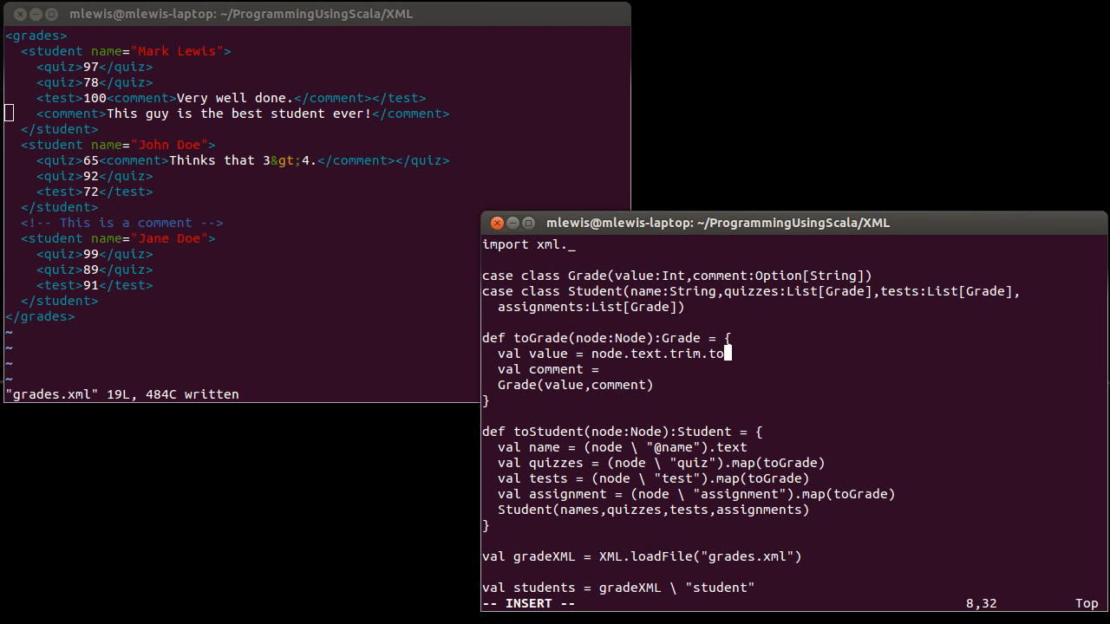
pyautogui.write('Int')
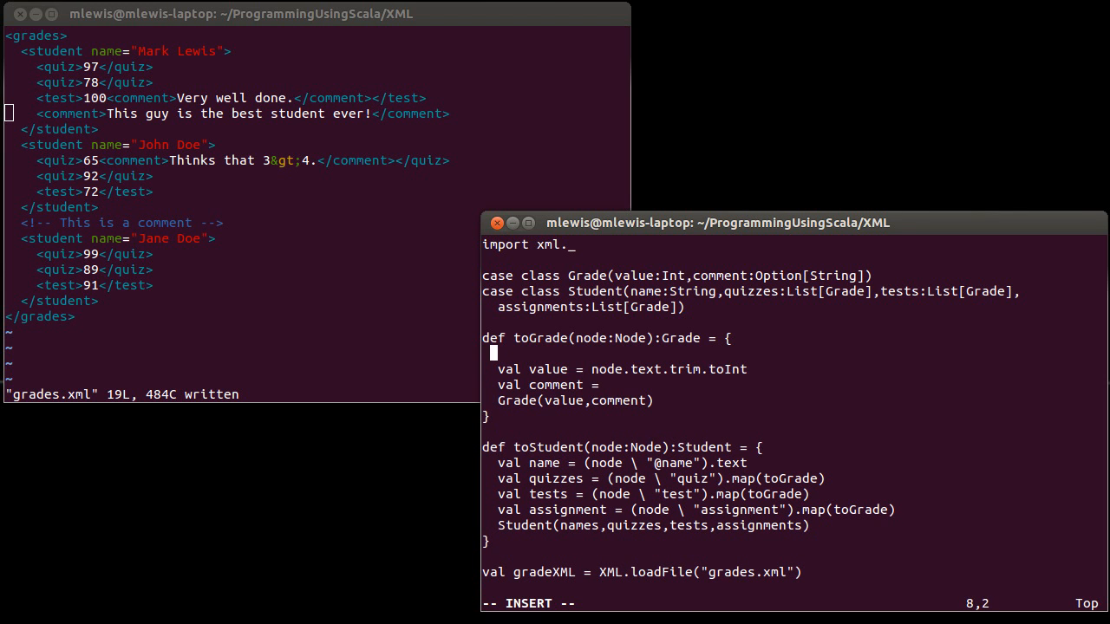
pyautogui.write('println(')
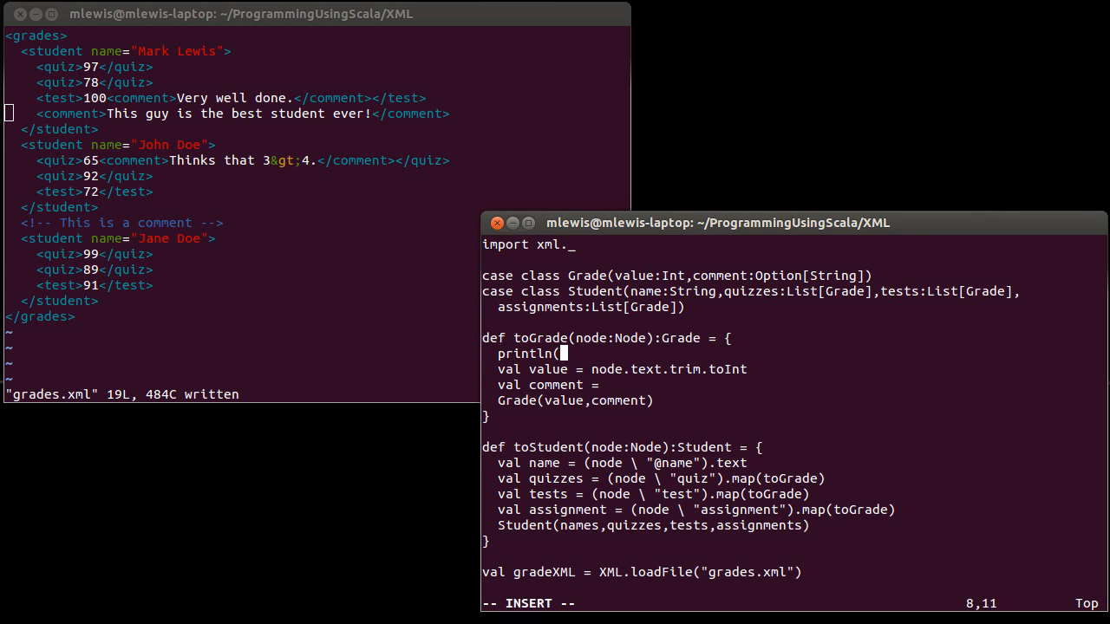
pyautogui.write('node.text')
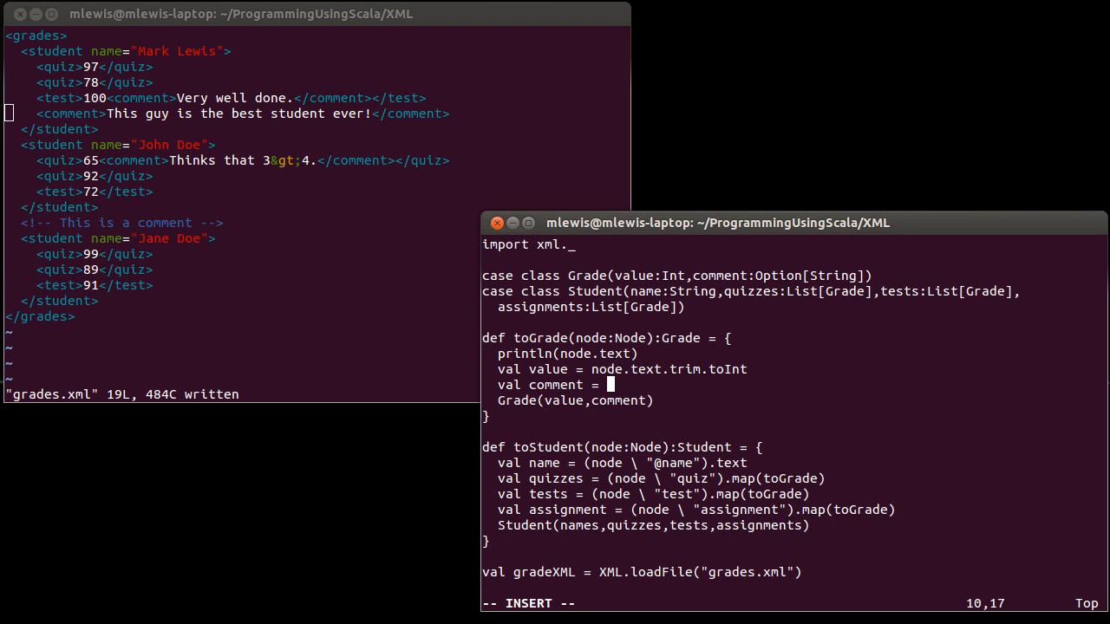
# Define comment in toGrade as (node \ "comment").map(_.text)
pyautogui.write('(')
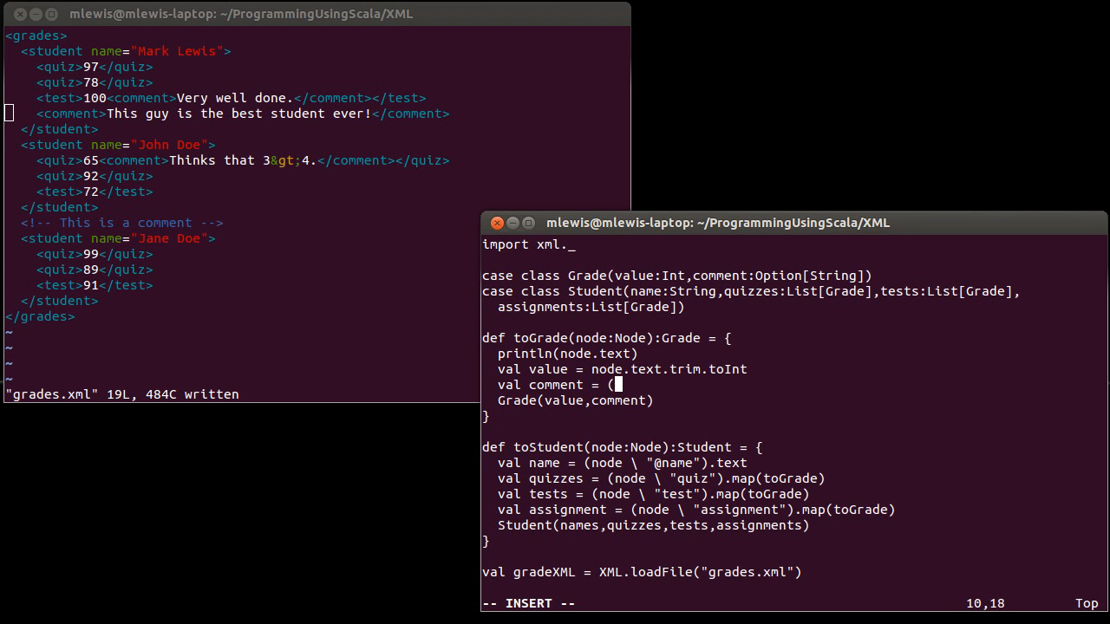
pyautogui.write('node')
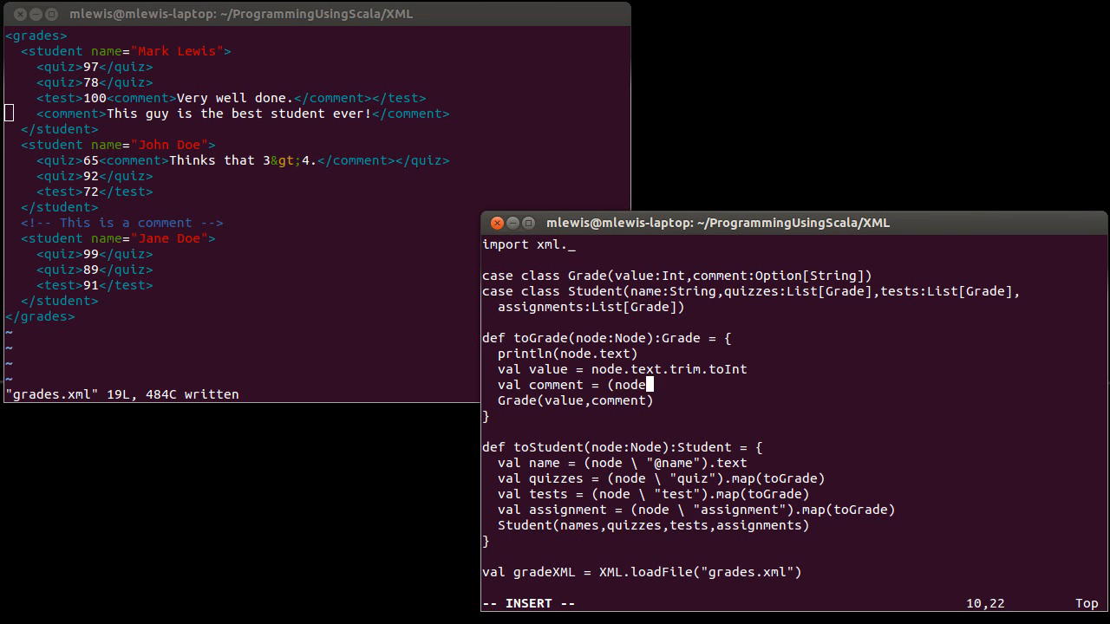
pyautogui.write('\\')
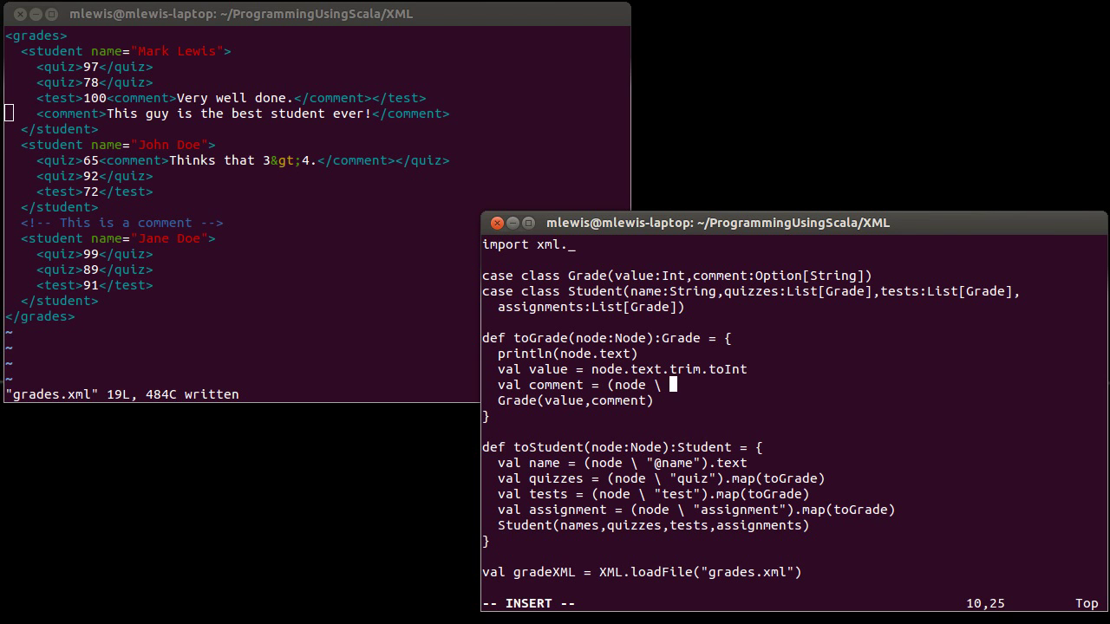
pyautogui.write('"comment"')
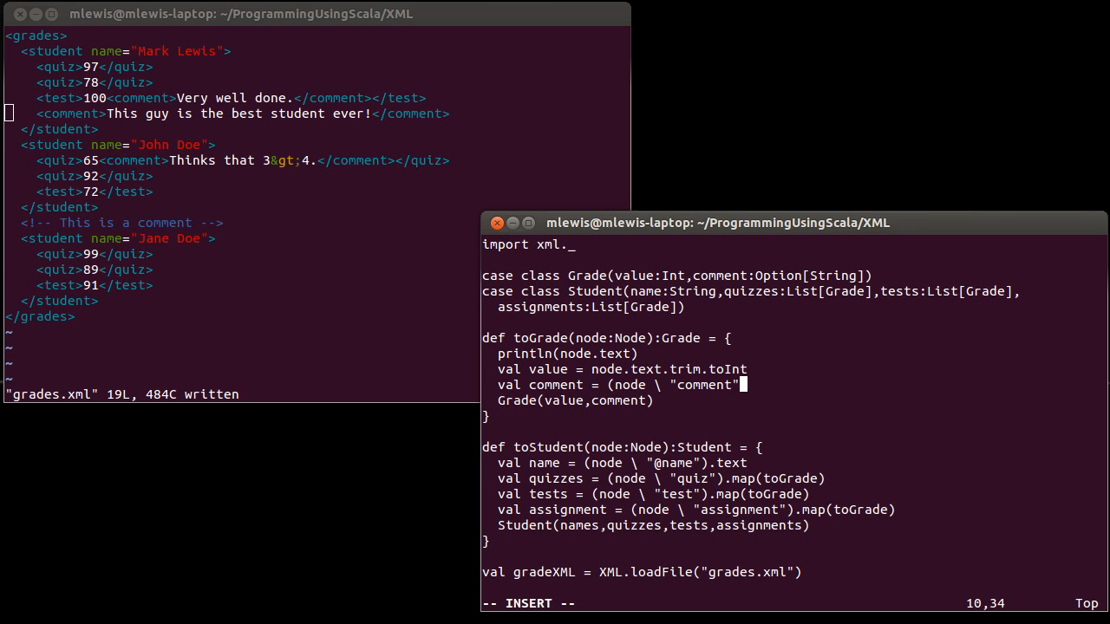
pyautogui.write(')')
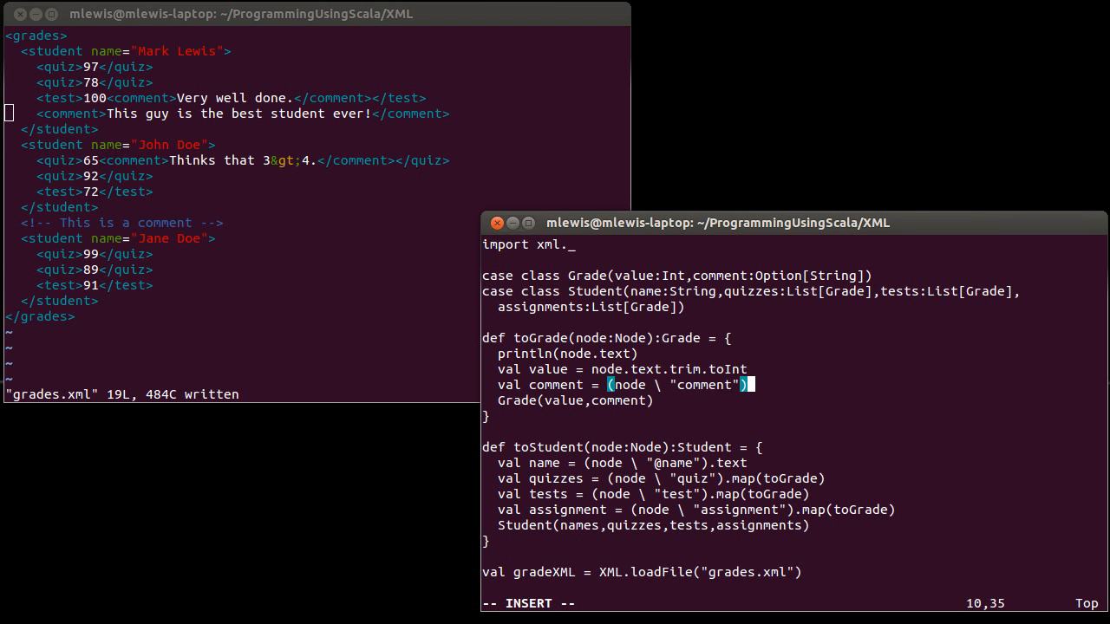
pyautogui.write('.')
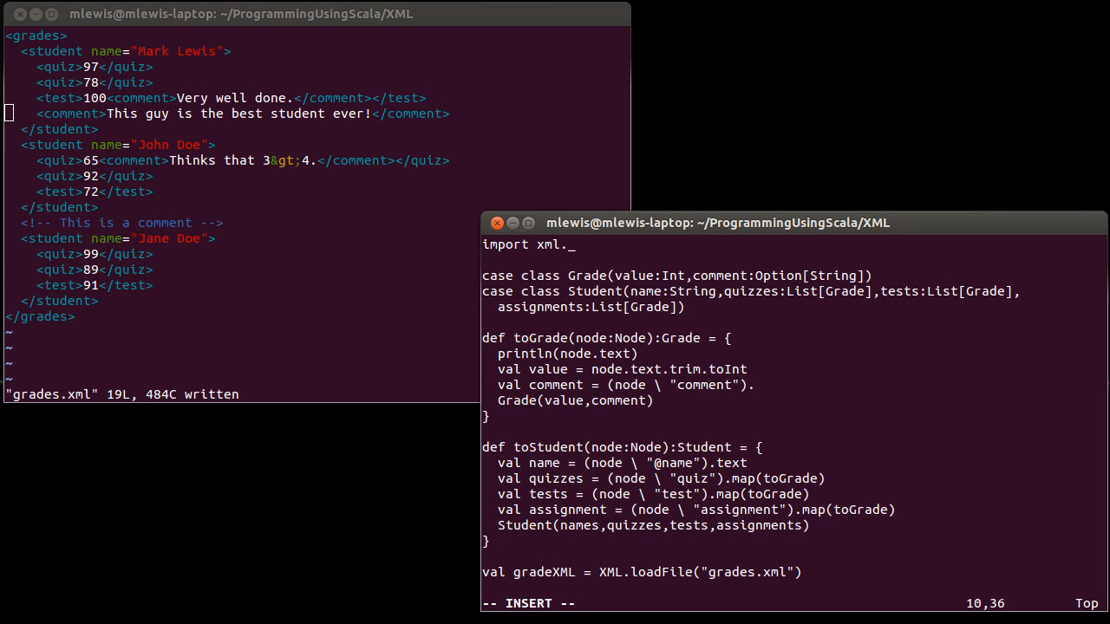
pyautogui.write('.map(')
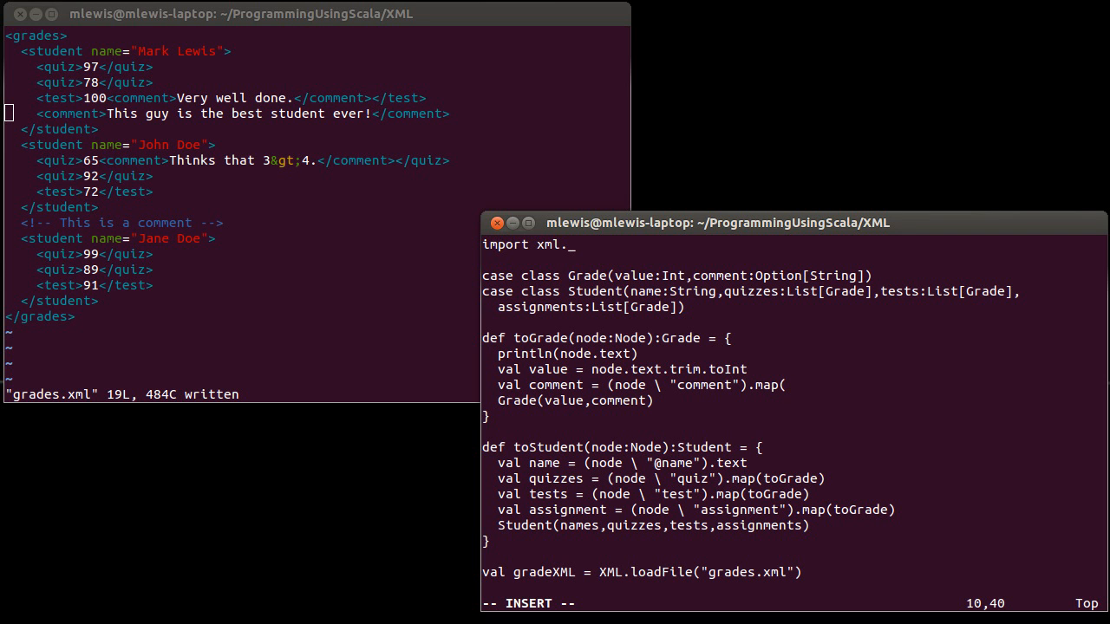
pyautogui.write('(')
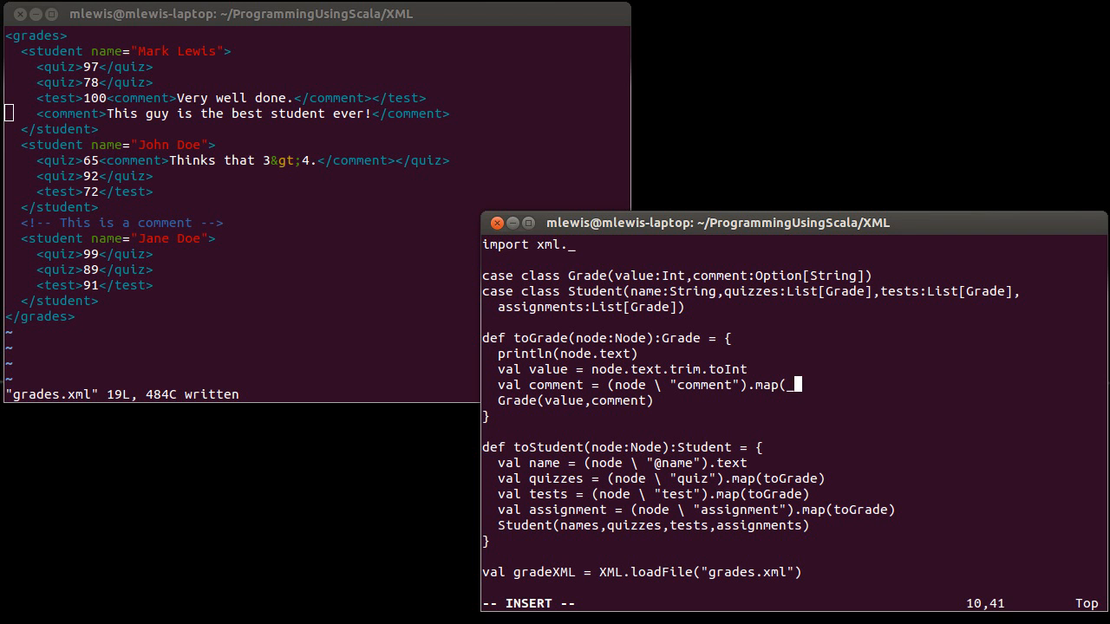
pyautogui.write('_.text)')
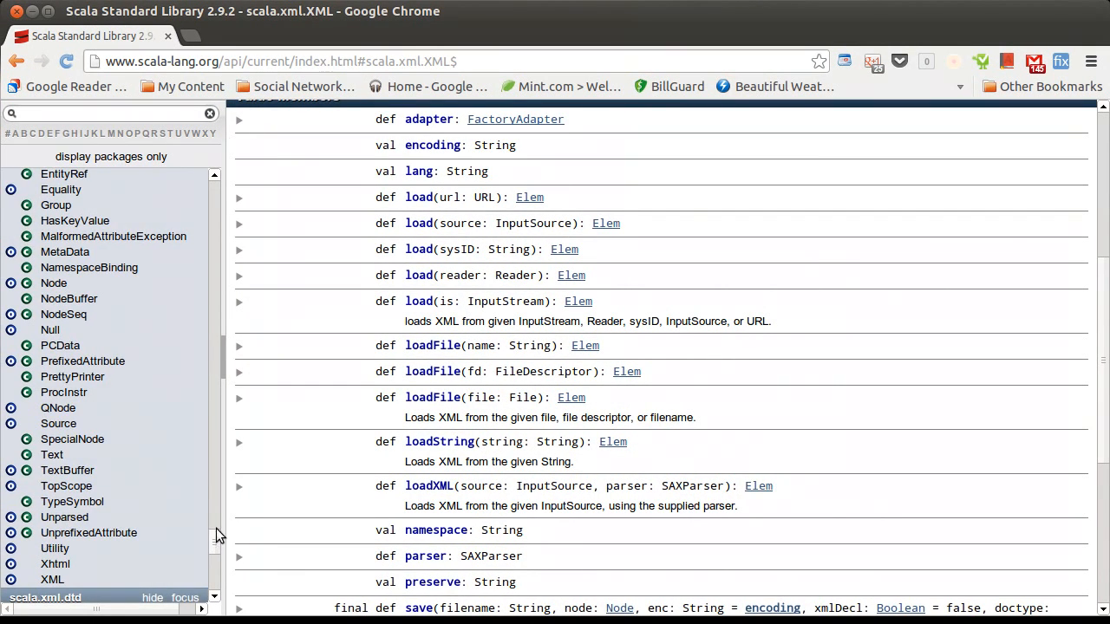
# Locate Option in the Scala API sidebar and show its documentation page
pyautogui.scroll(3)
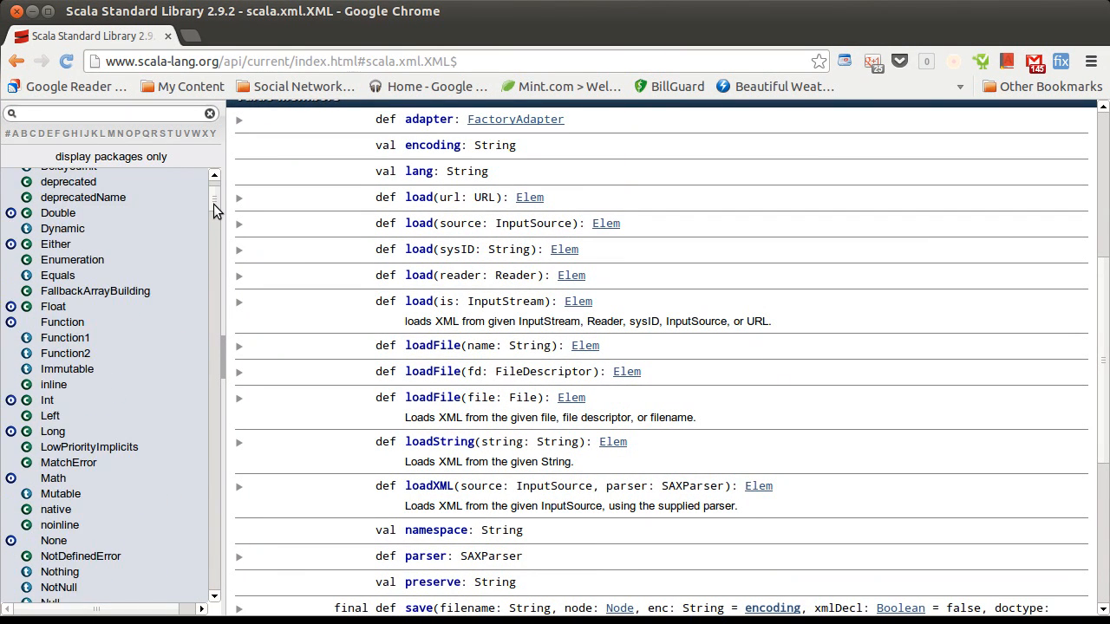
pyautogui.scroll(-3)
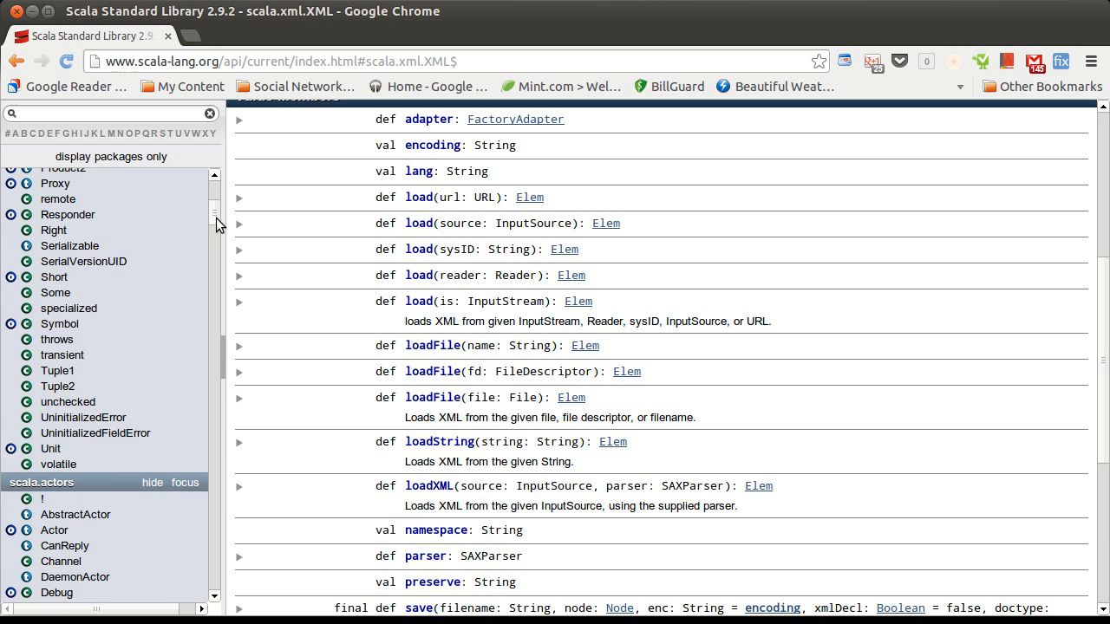
pyautogui.scroll(3)
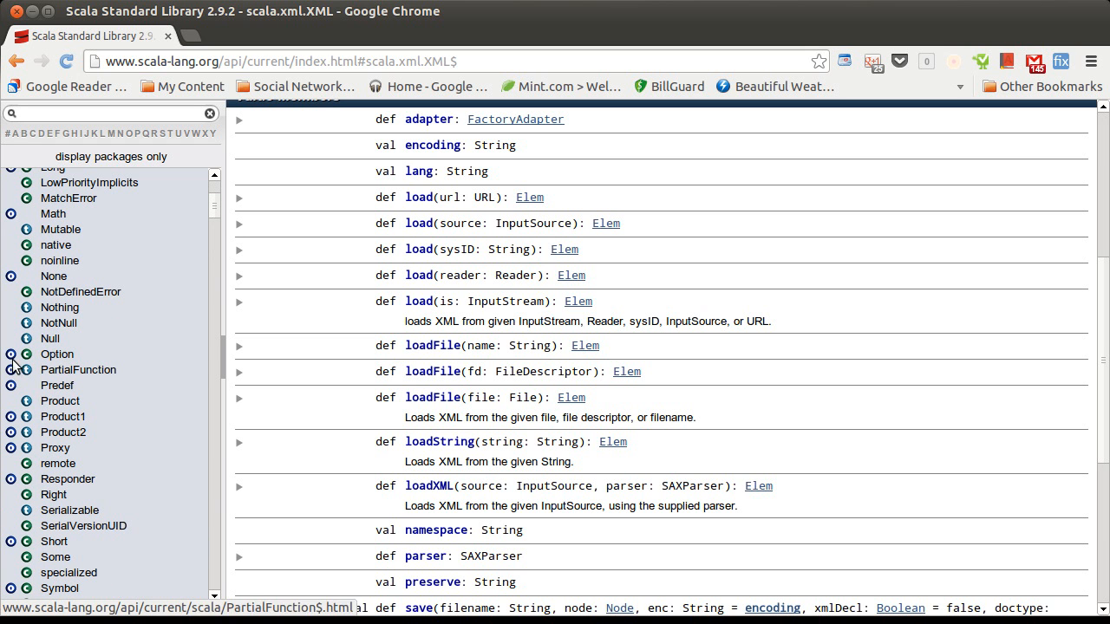
pyautogui.click(55, 353)
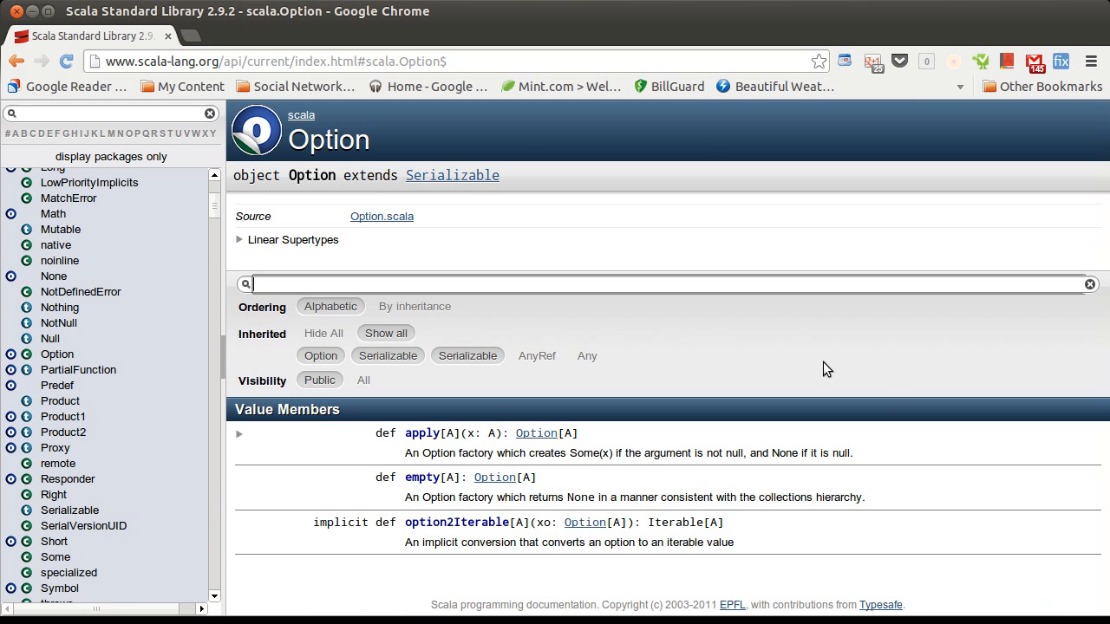
pyautogui.moveTo(750, 430)
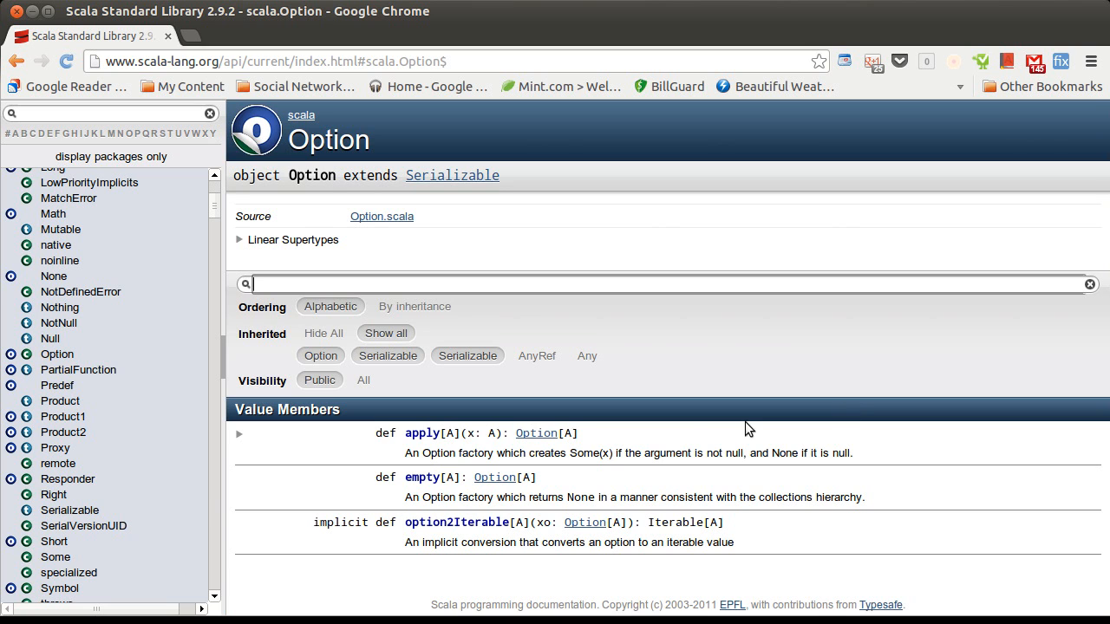
pyautogui.moveTo(576, 422)
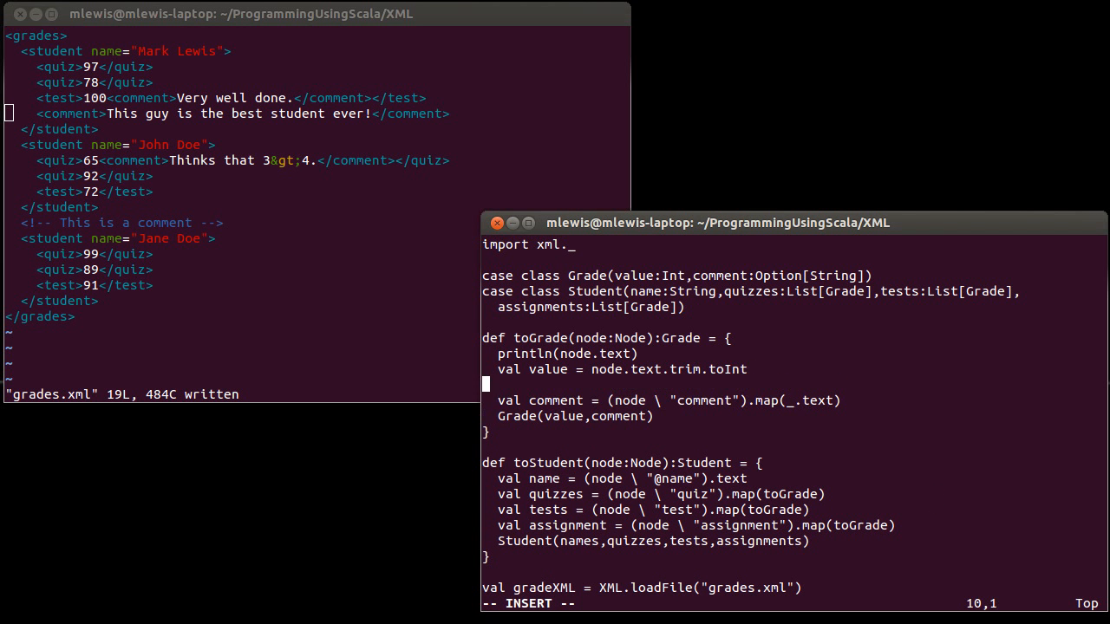
# Write val comment = if(comments.isEmpty) None else Some(comments.head) and save
pyautogui.write('val comment')
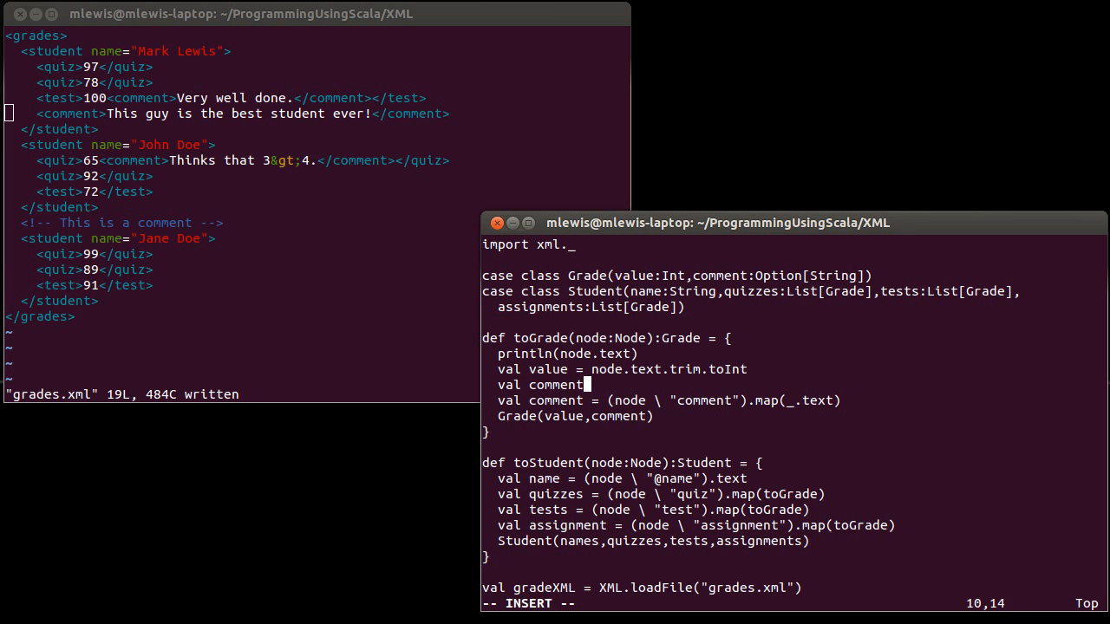
pyautogui.write('s = (node \\ "comment").map(_.text')
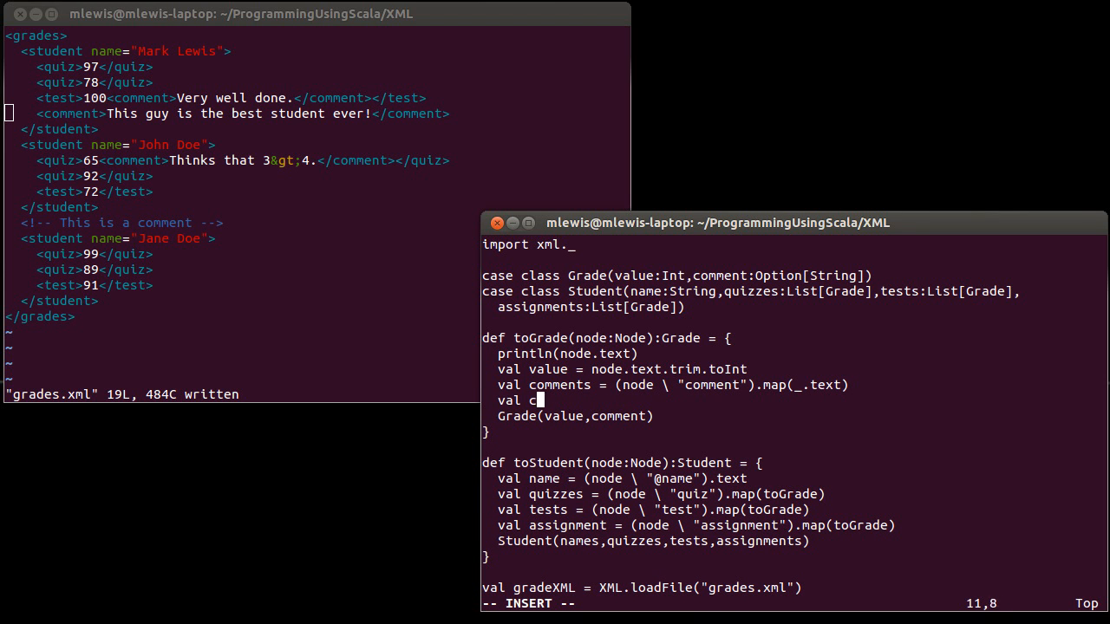
pyautogui.write('omment =')
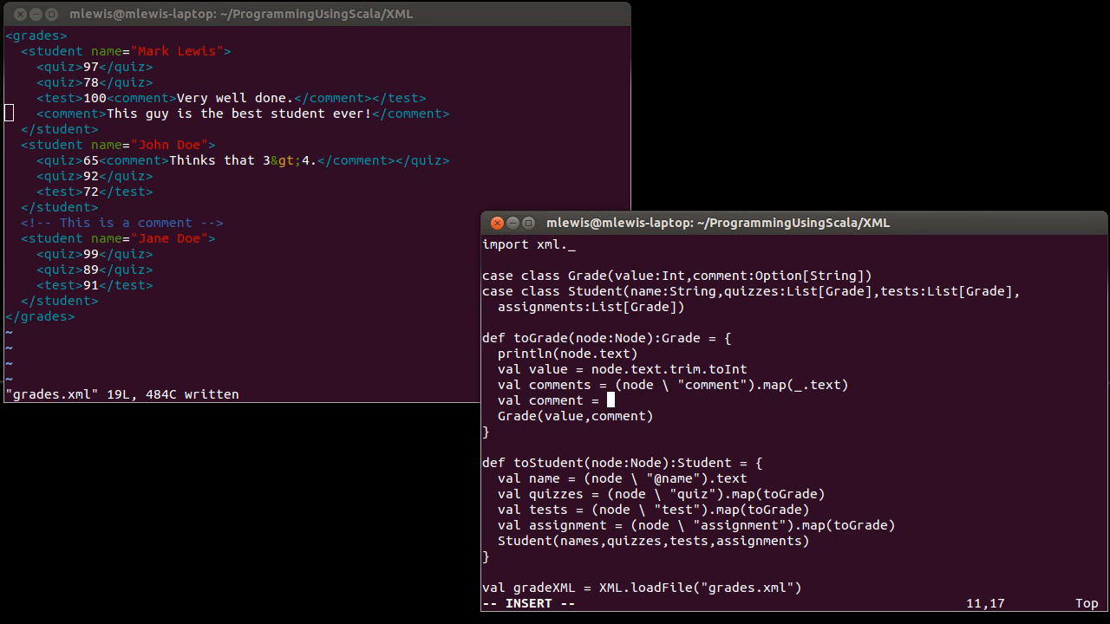
pyautogui.write('if(comments')
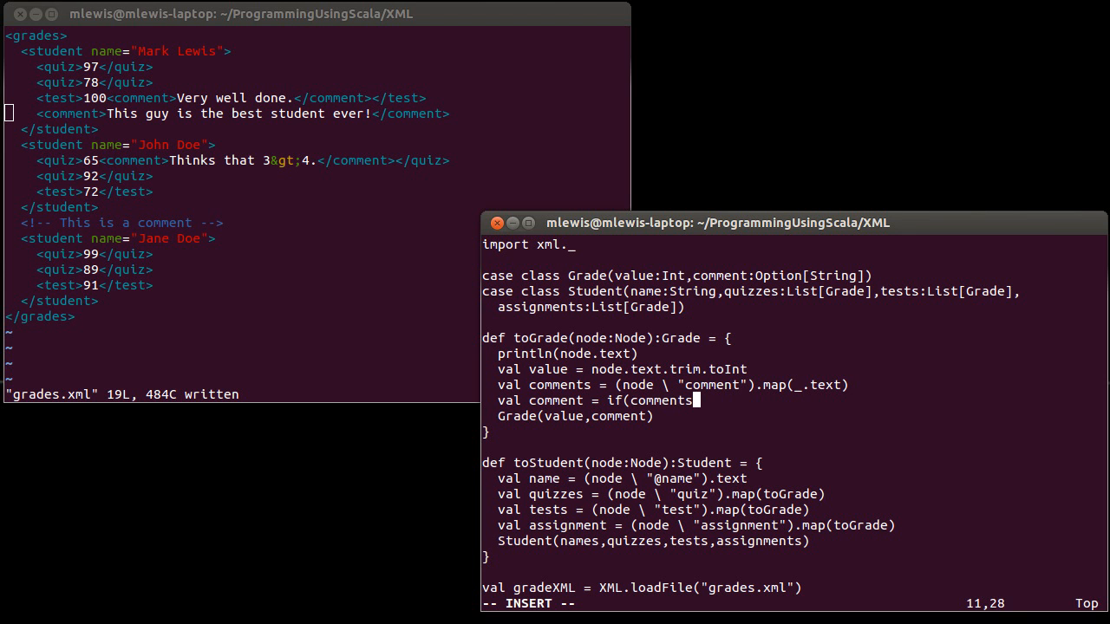
pyautogui.write('.isEmpty)')
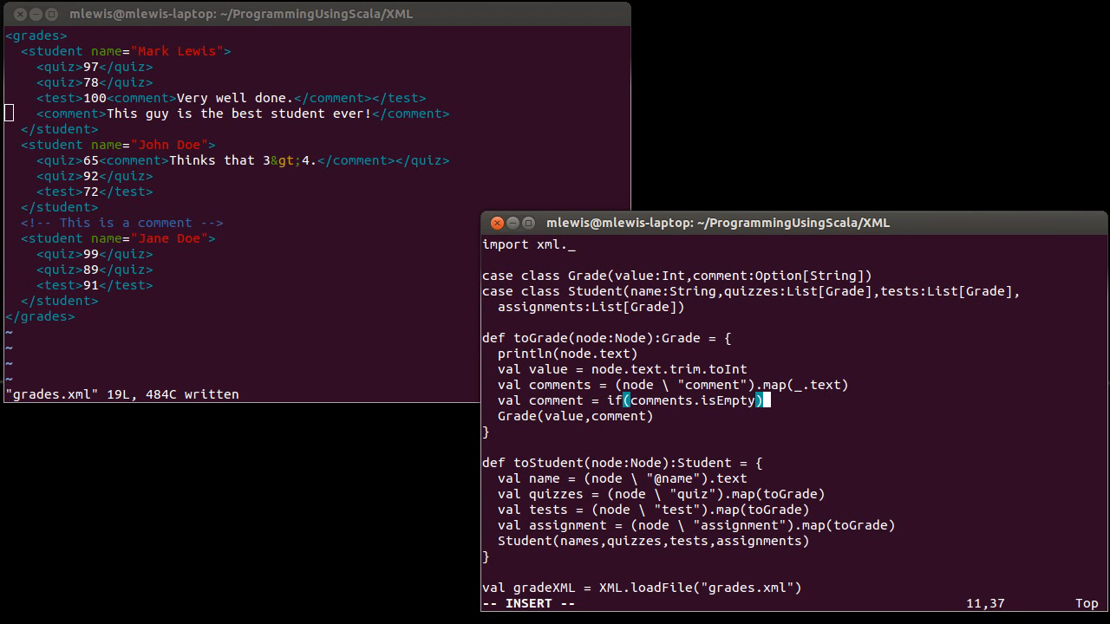
pyautogui.write('None else')
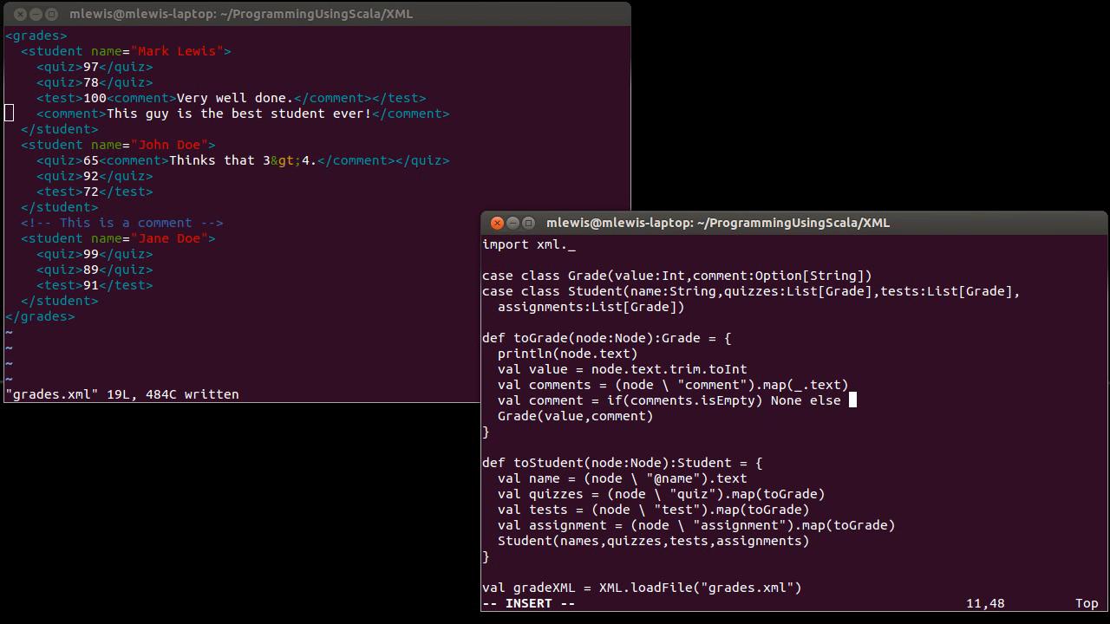
pyautogui.write('S')
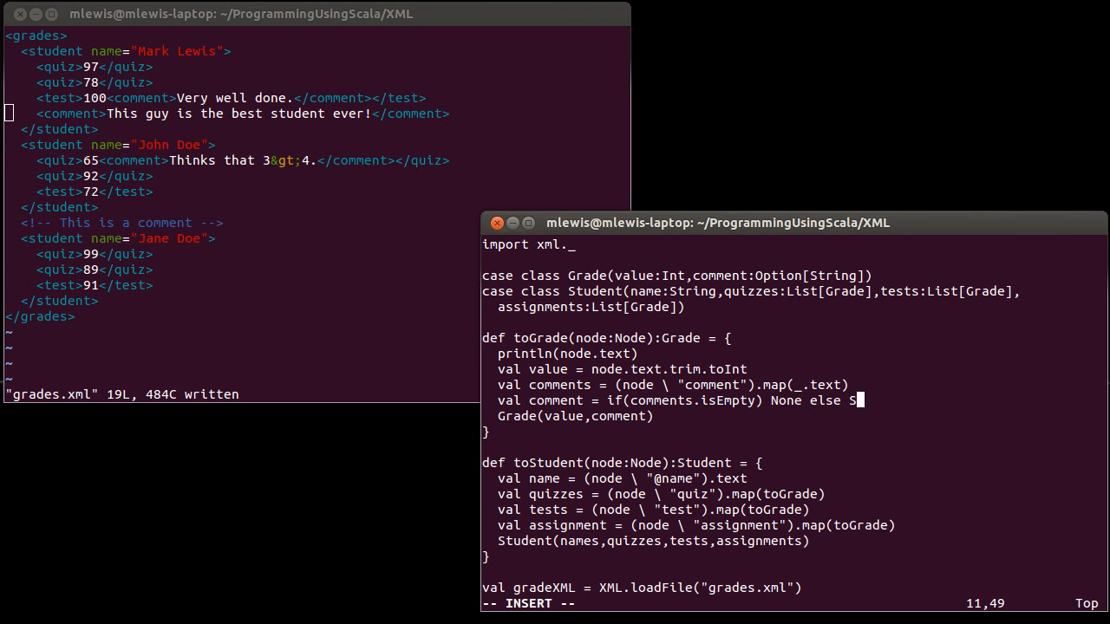
pyautogui.write('ome(comments')
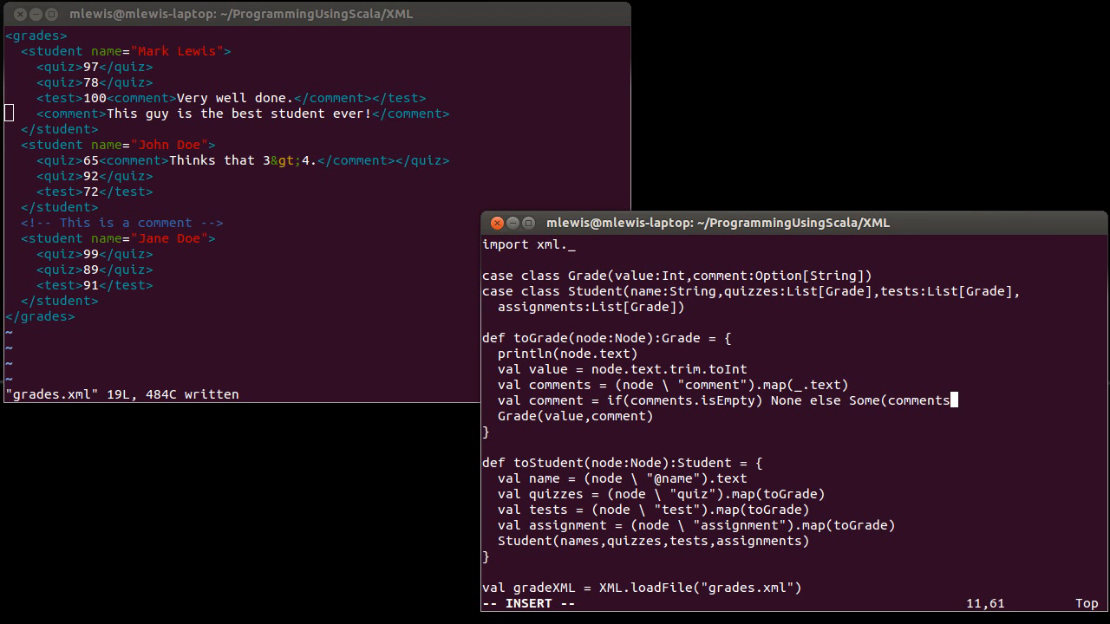
pyautogui.write('.head')
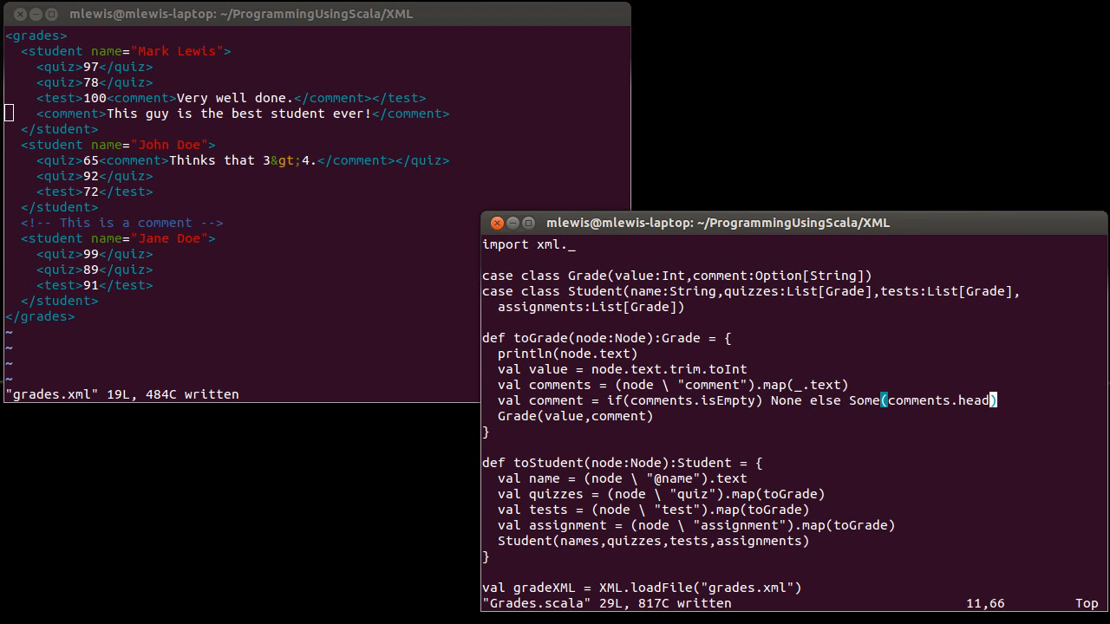
pyautogui.moveTo(360, 309)
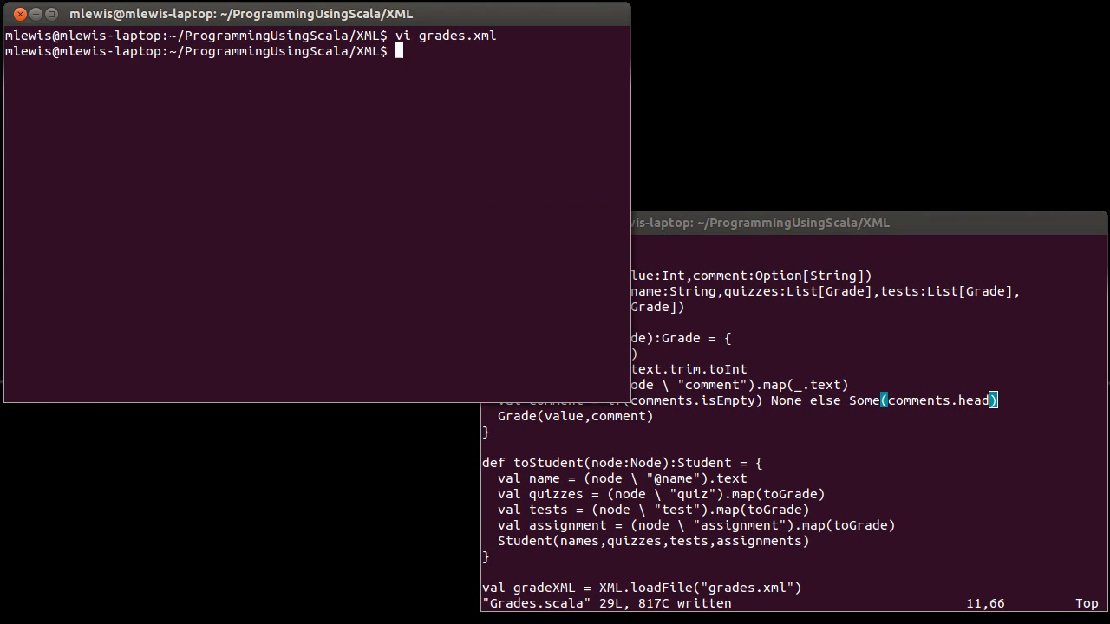
# Run scala Grades.scala, fix 'names' to 'name' in toStudent, and rerun to a Seq/List mismatch
pyautogui.write('scala')
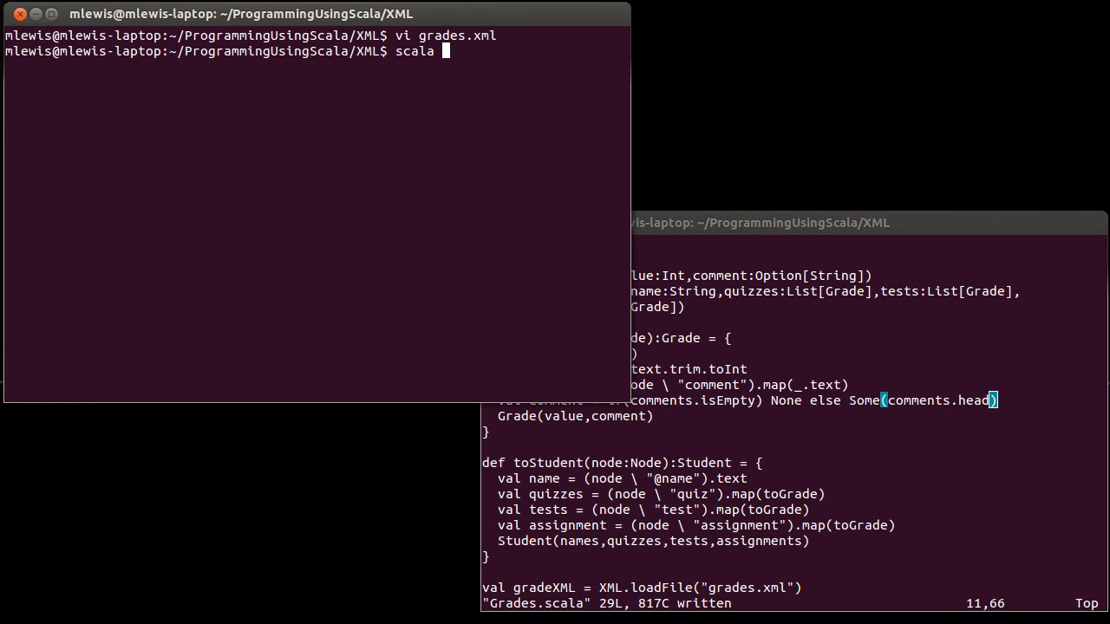
pyautogui.write('Grades.scala')
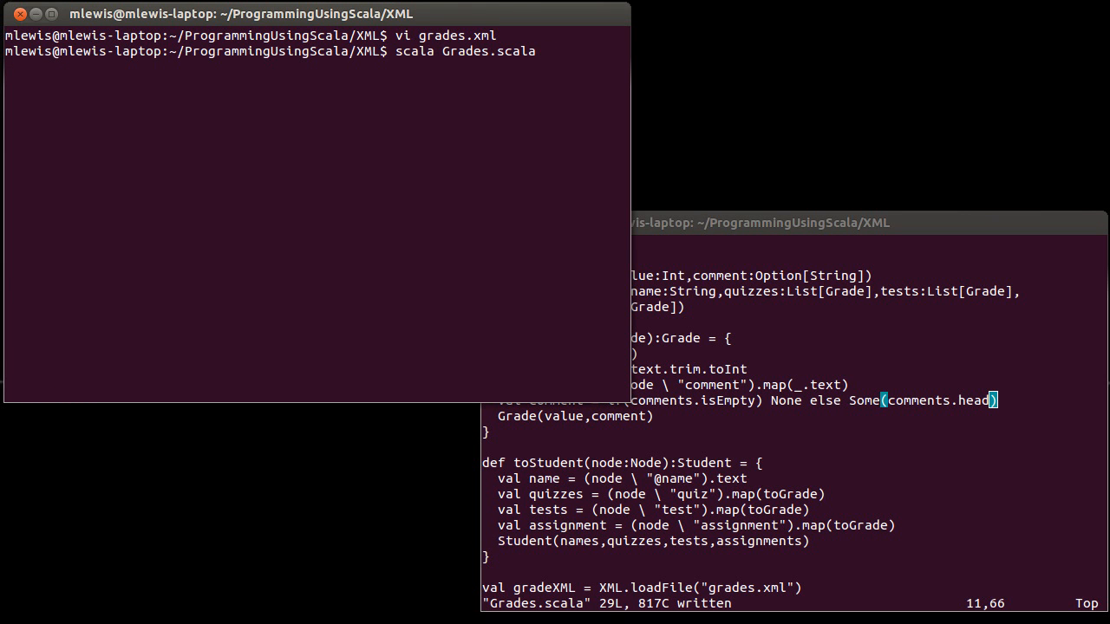
pyautogui.press('Return')
pyautogui.write('scala Grades.scala')
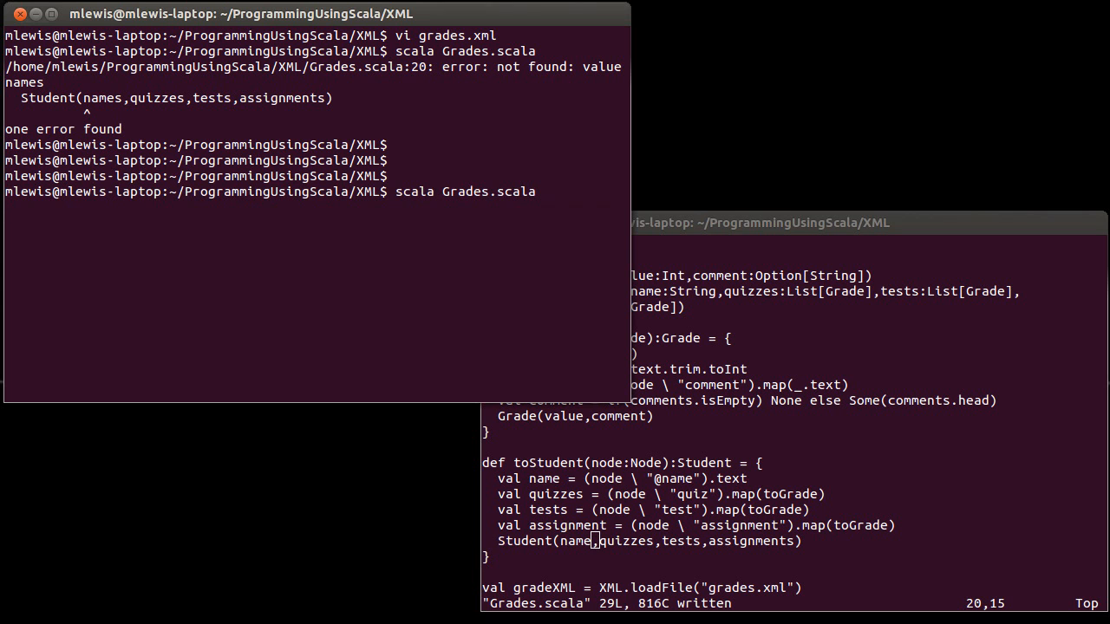
pyautogui.press('Return')
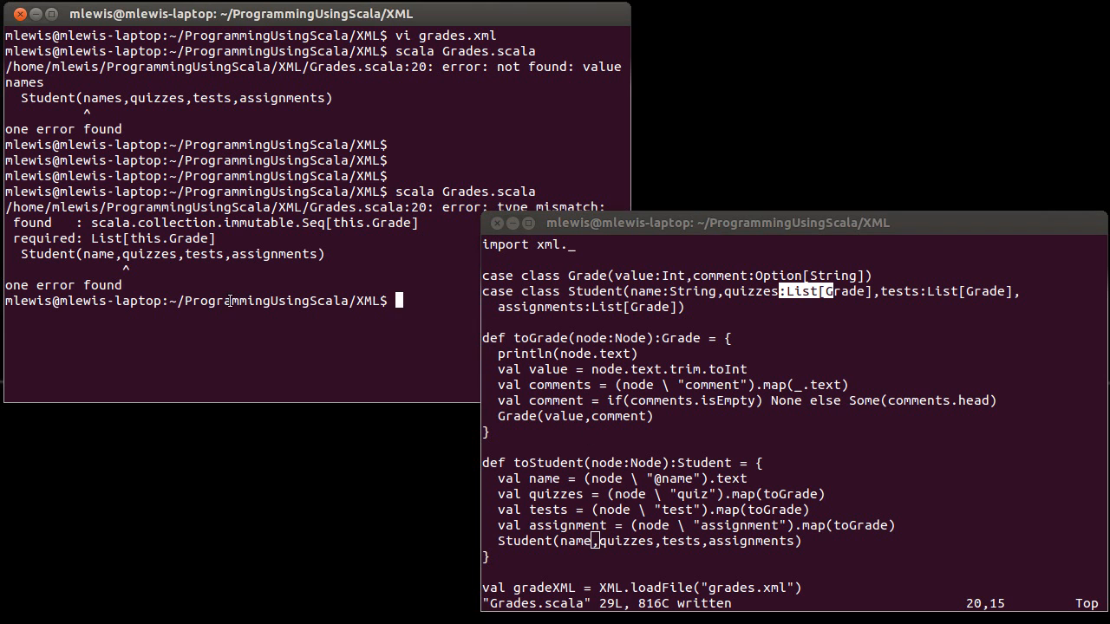
pyautogui.moveTo(554, 378)
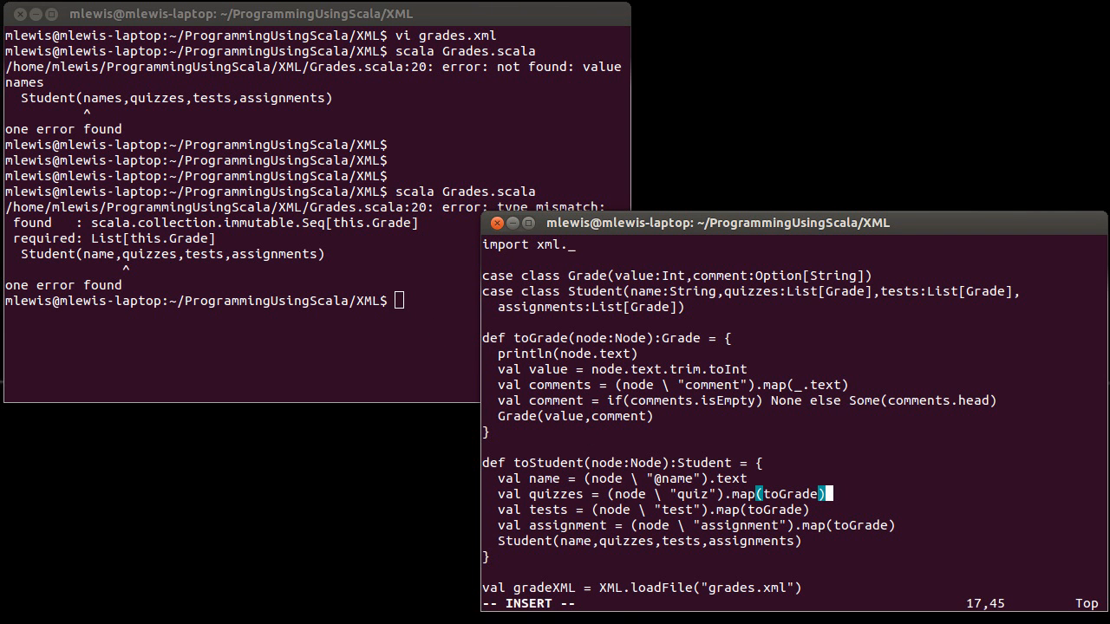
# Append .toList to quizzes, tests and assignments, rename to assignments, and rerun successfully
pyautogui.write('.toList')
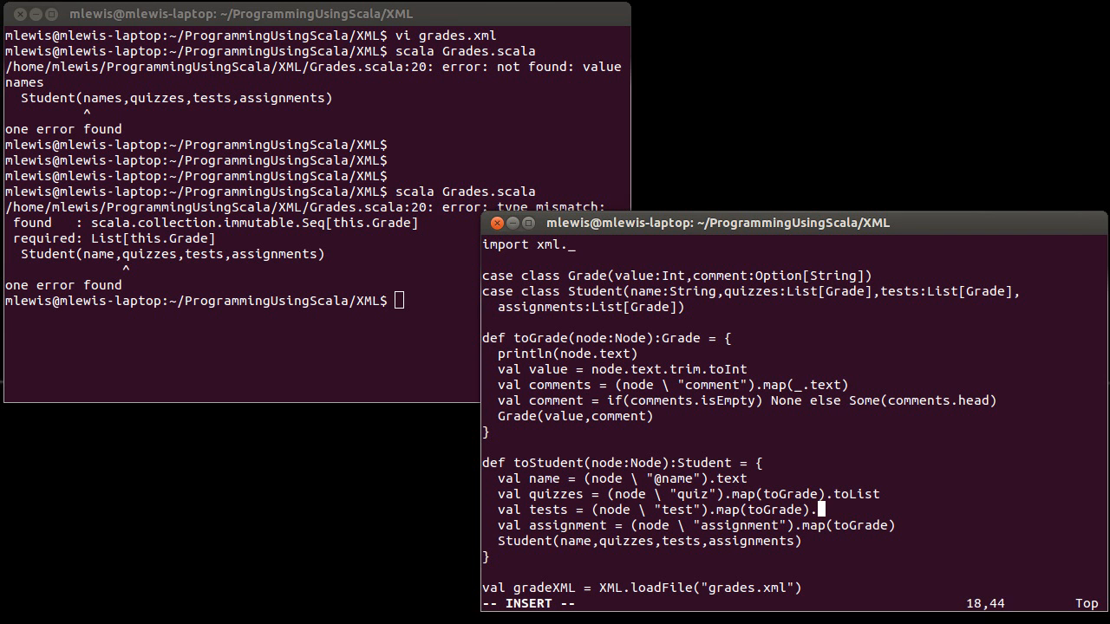
pyautogui.write('toList')
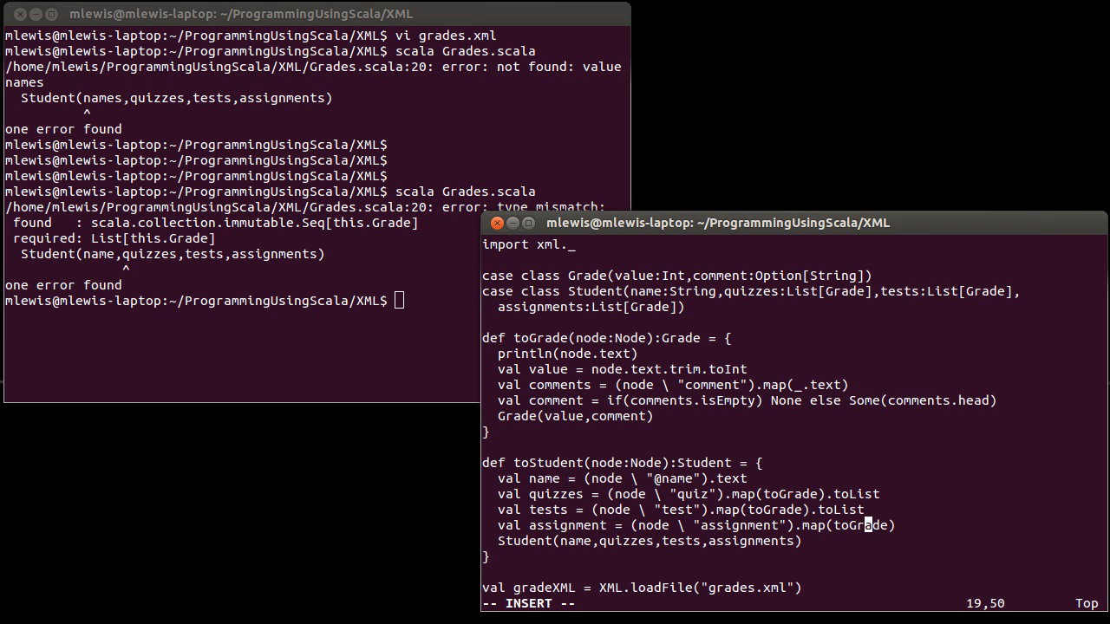
pyautogui.write('.toList')
pyautogui.click(316, 300)
pyautogui.write('scala Grades.scala')
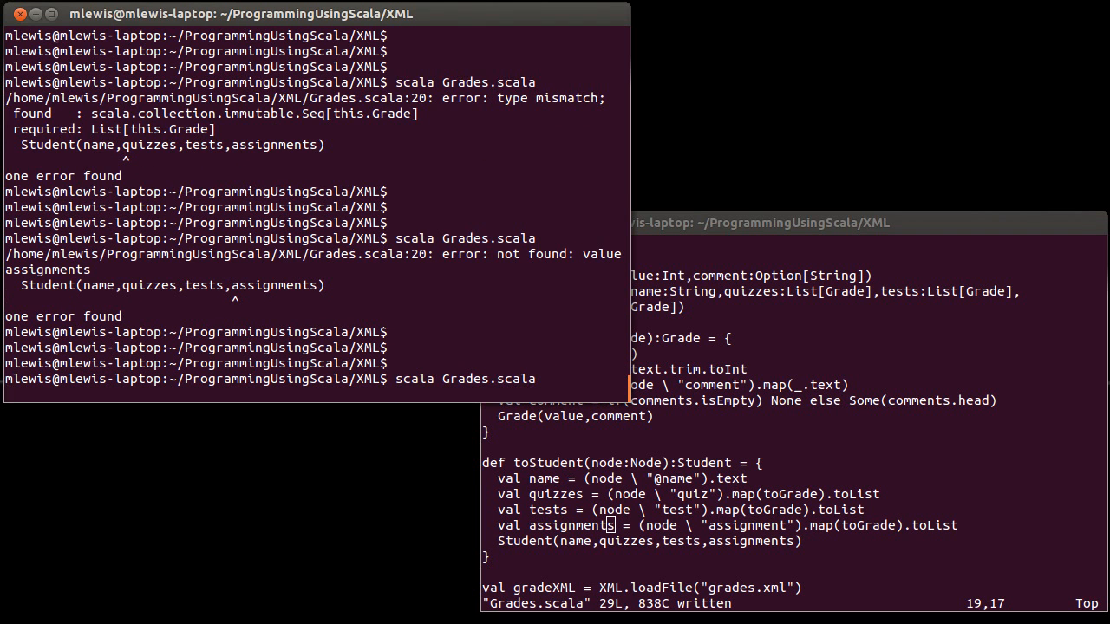
pyautogui.press('Return')
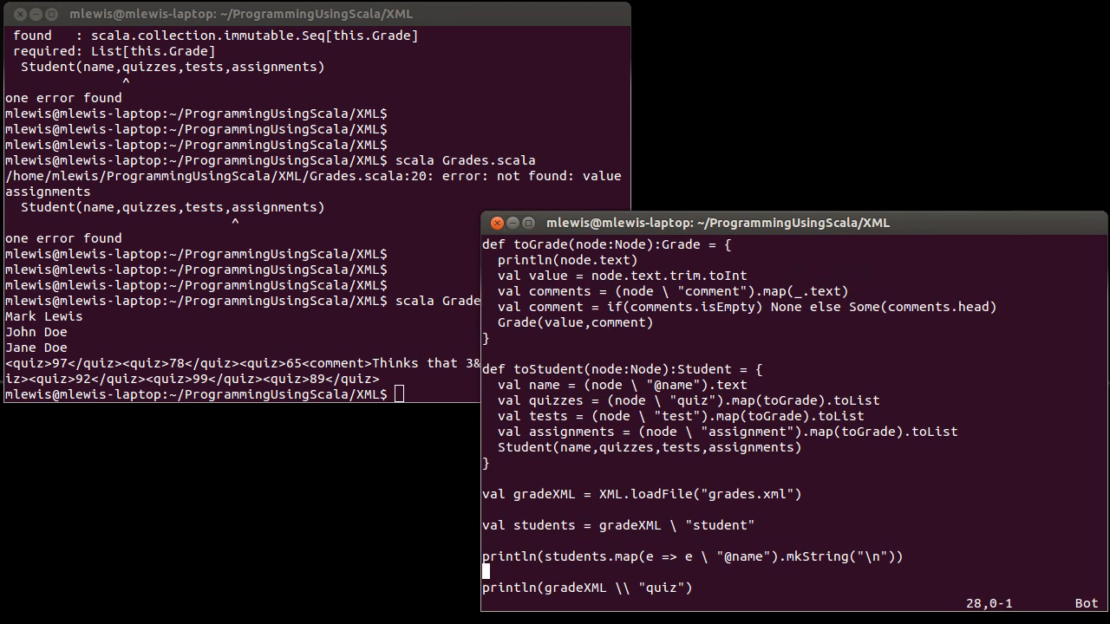
pyautogui.moveTo(610, 557)
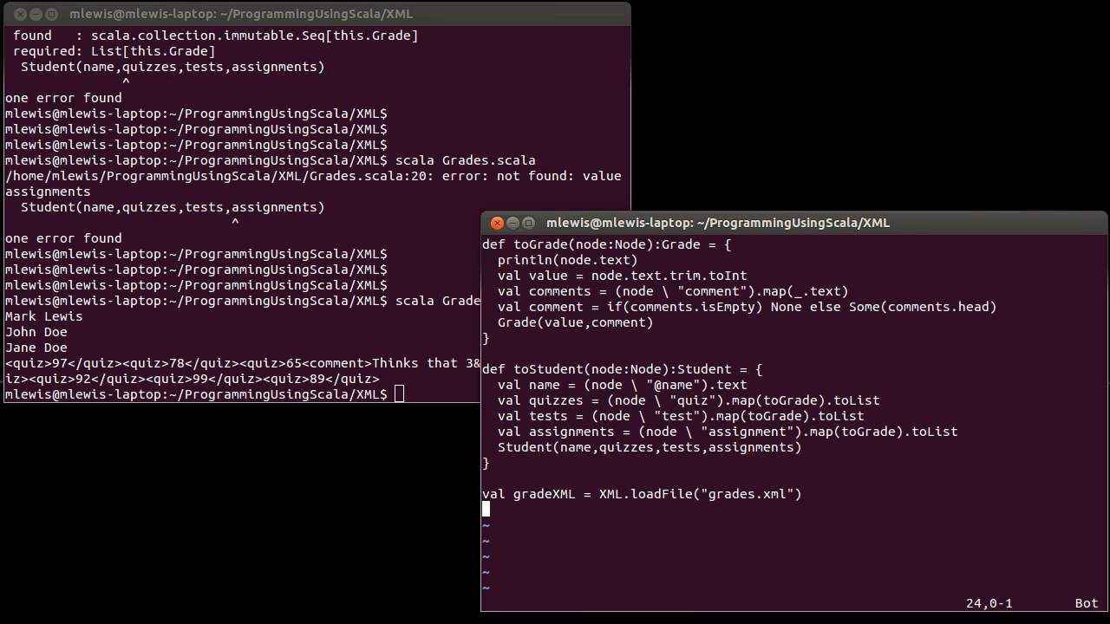
# Write val students = (gradeXML \ "student").map(toStudent)
pyautogui.write('val')
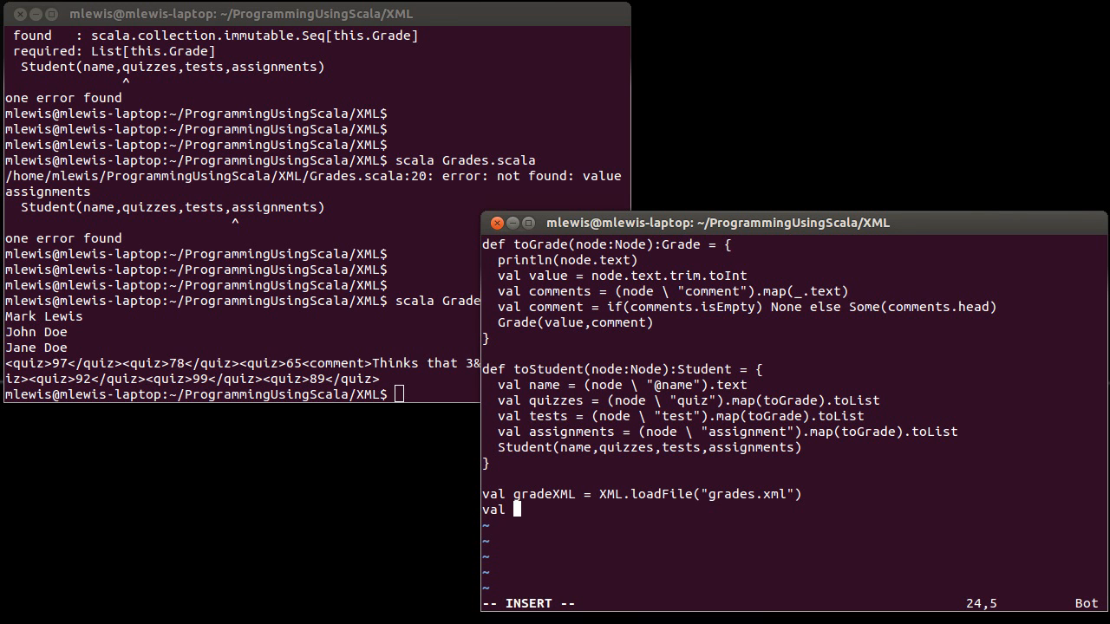
pyautogui.write('studentData')
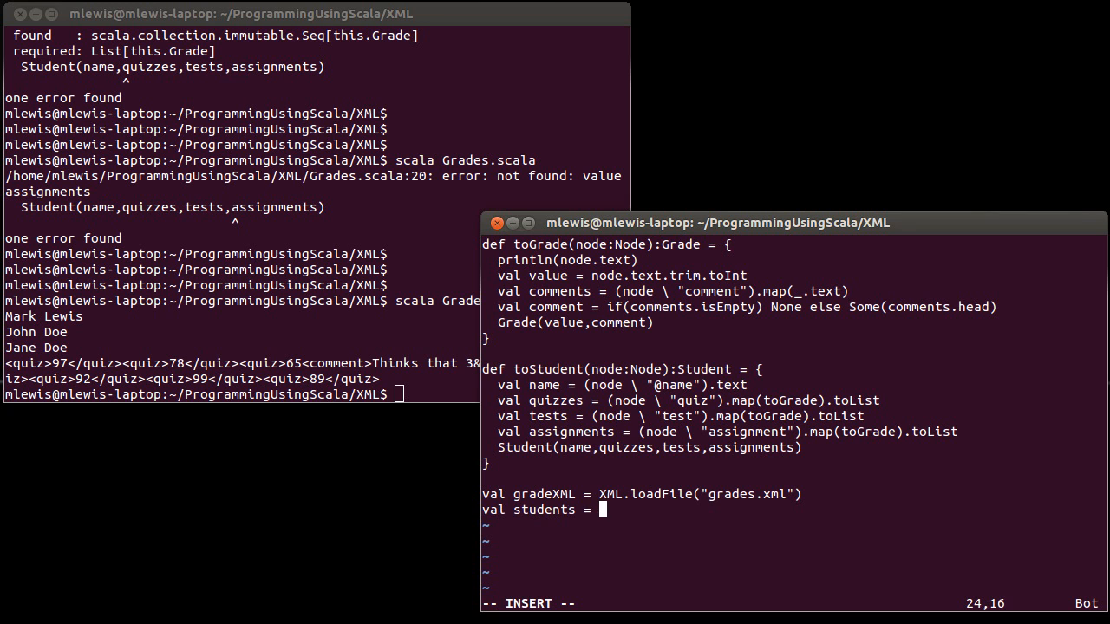
pyautogui.write('(')
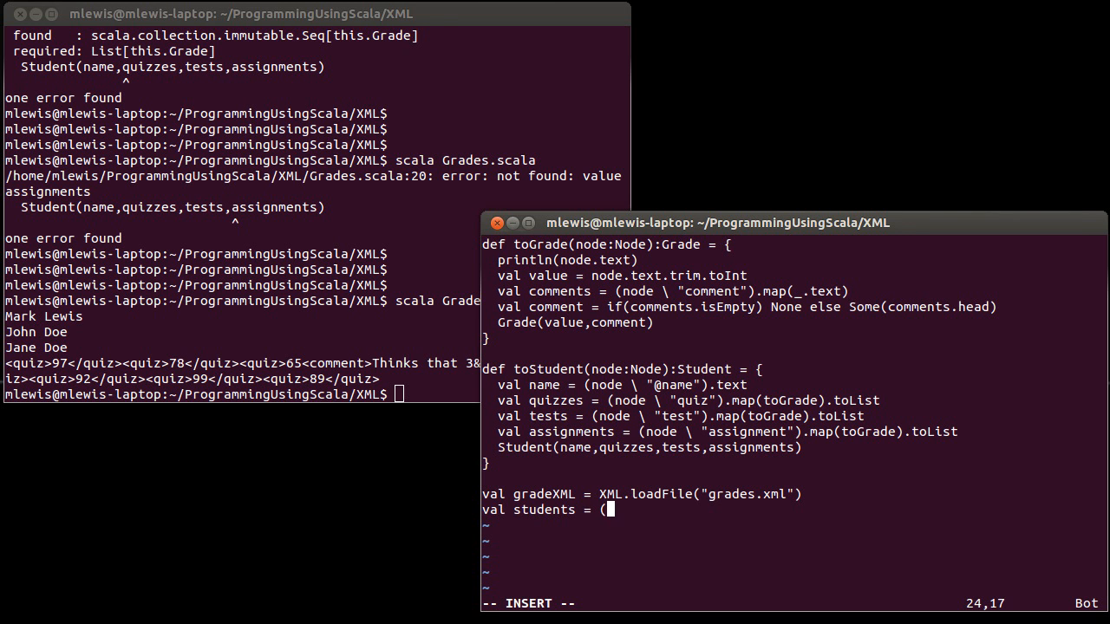
pyautogui.write('gradeXML')
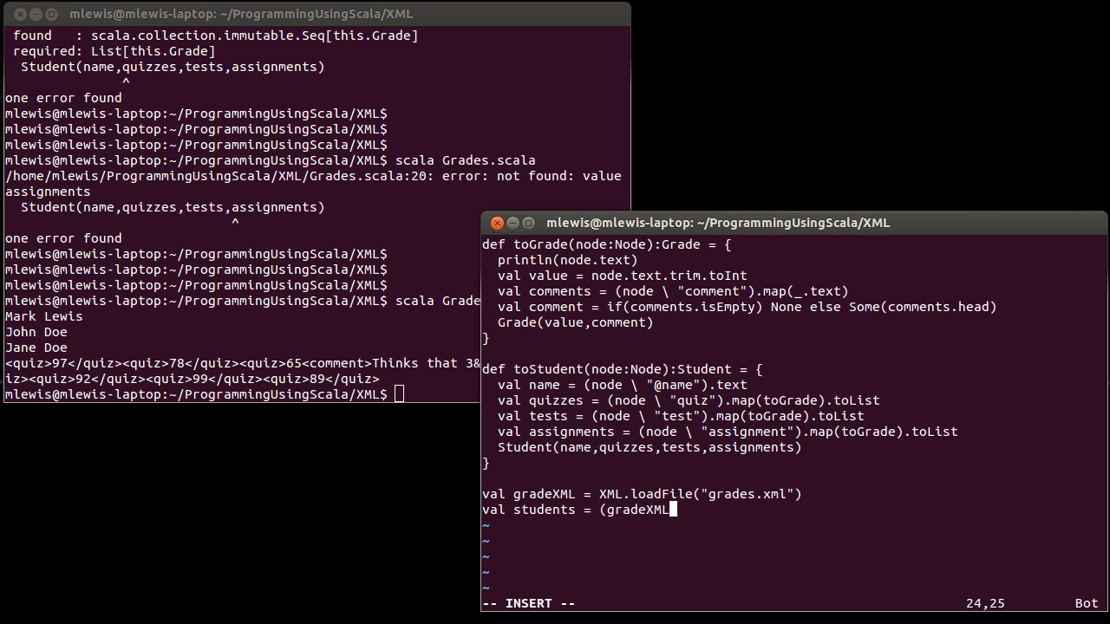
pyautogui.write('\\')
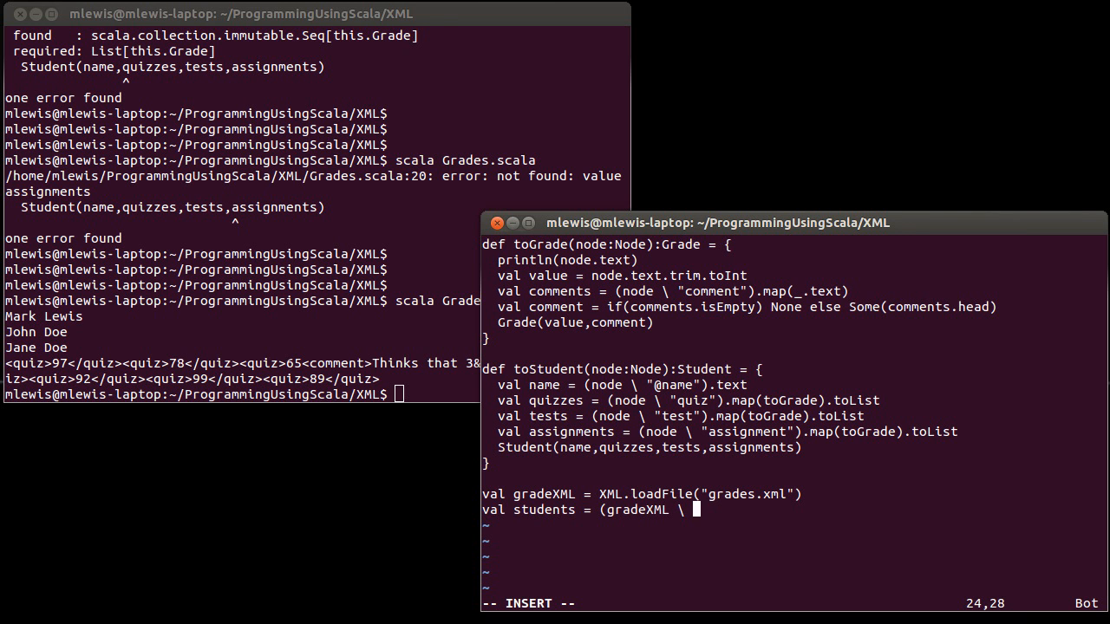
pyautogui.write('"student')
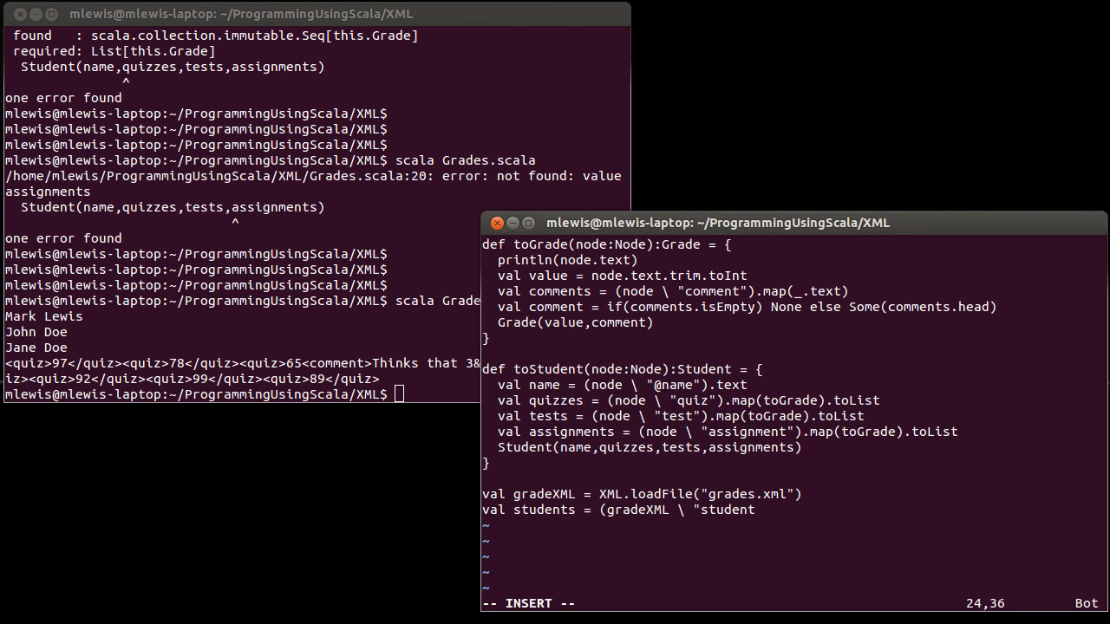
pyautogui.write('")')
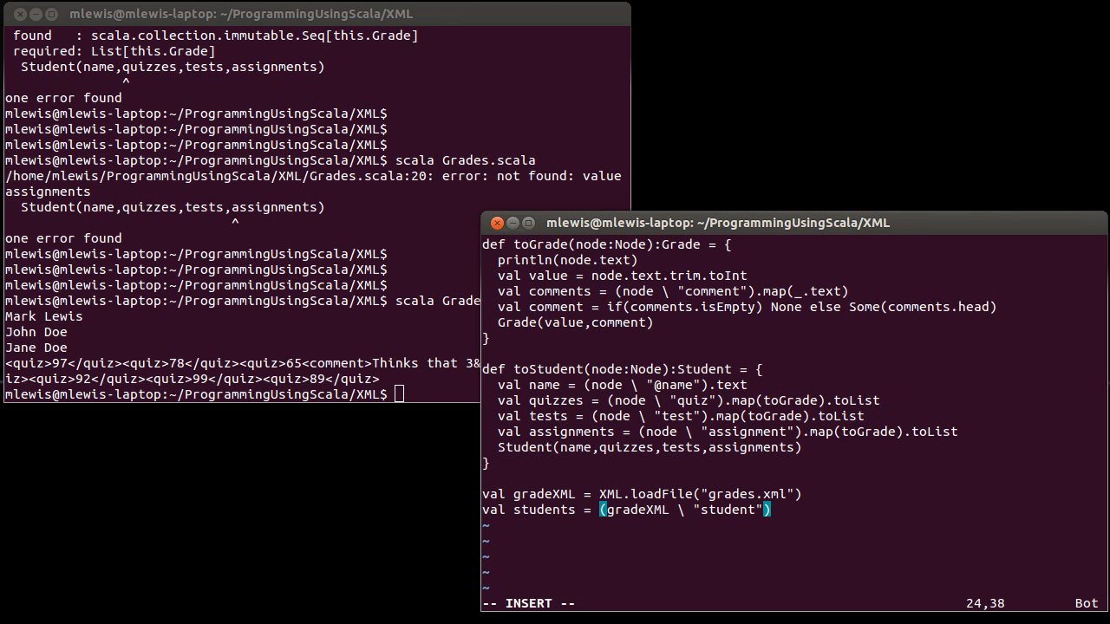
pyautogui.write('.map(')
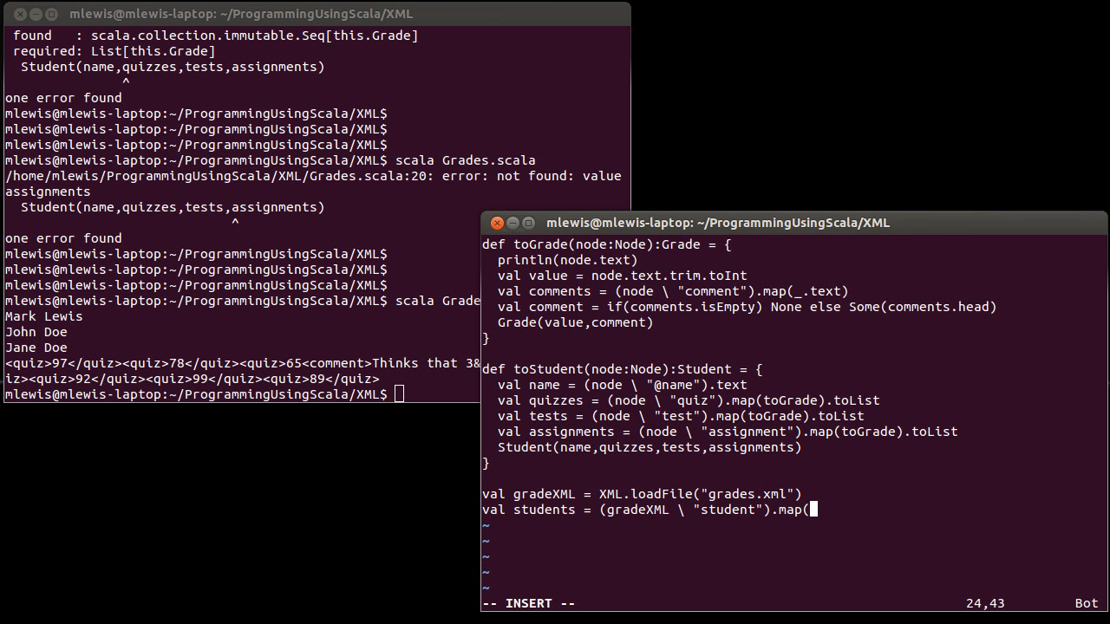
pyautogui.write('toStru')
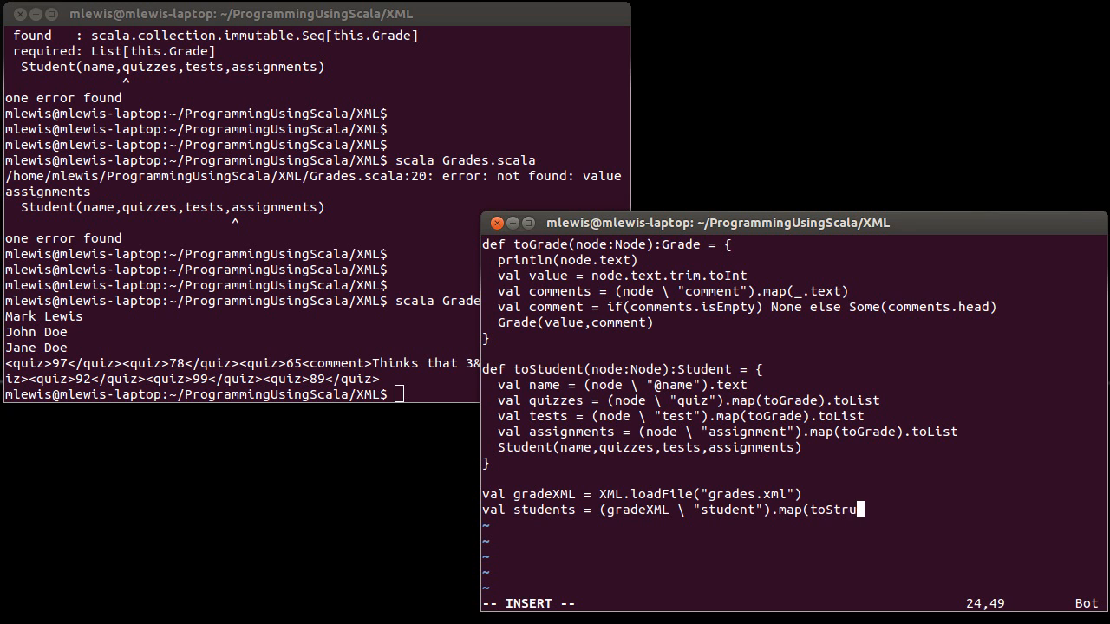
pyautogui.press('BackSpace')
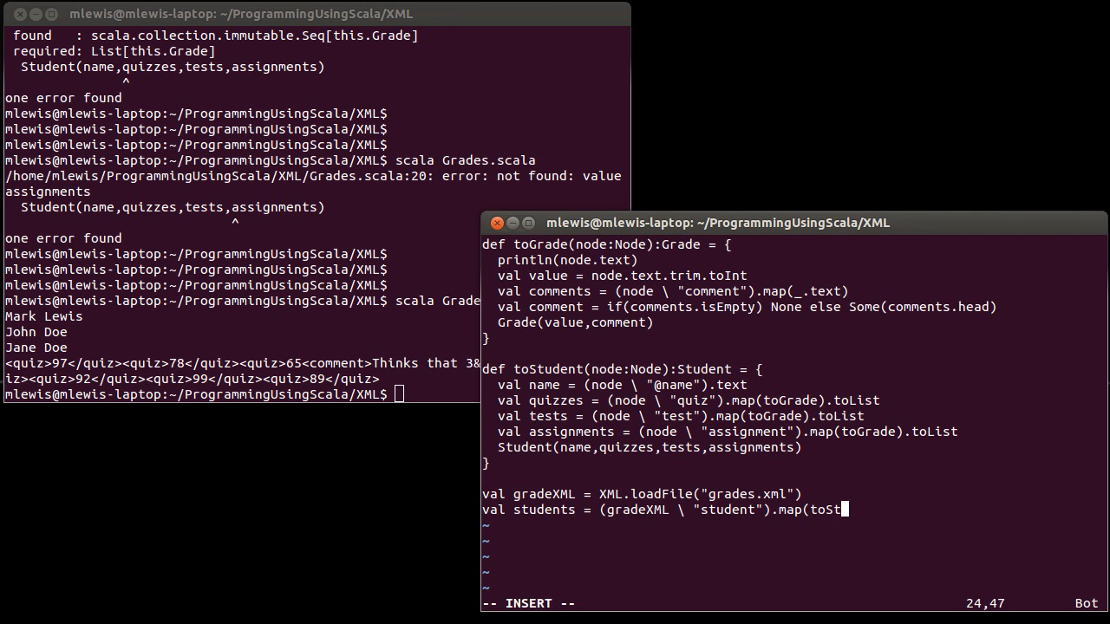
pyautogui.write('udent')
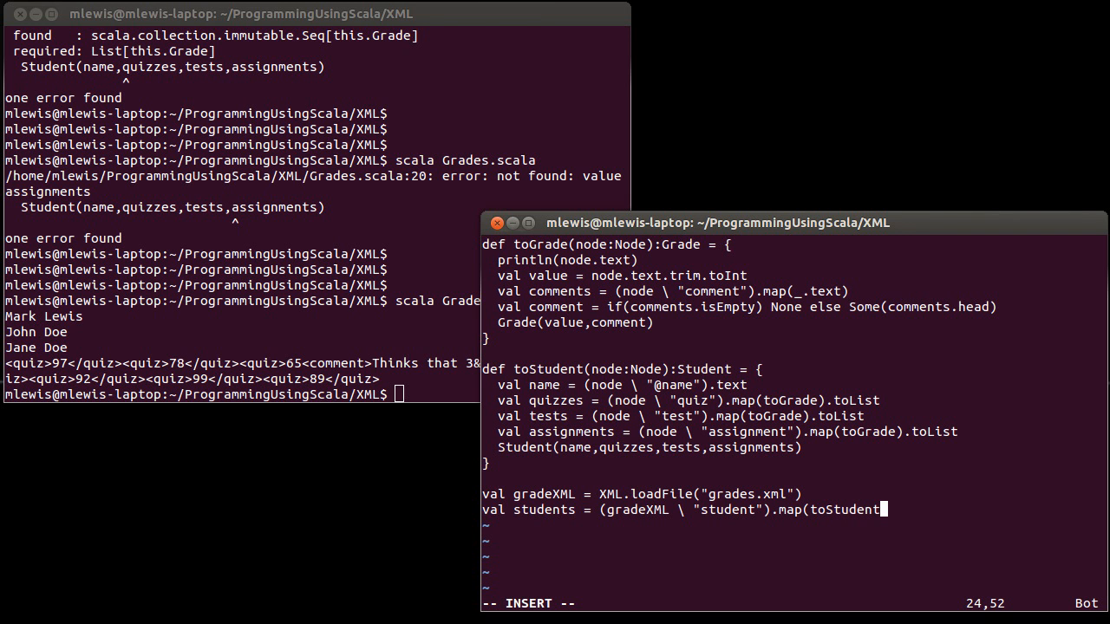
pyautogui.write(')')
pyautogui.write('println(')
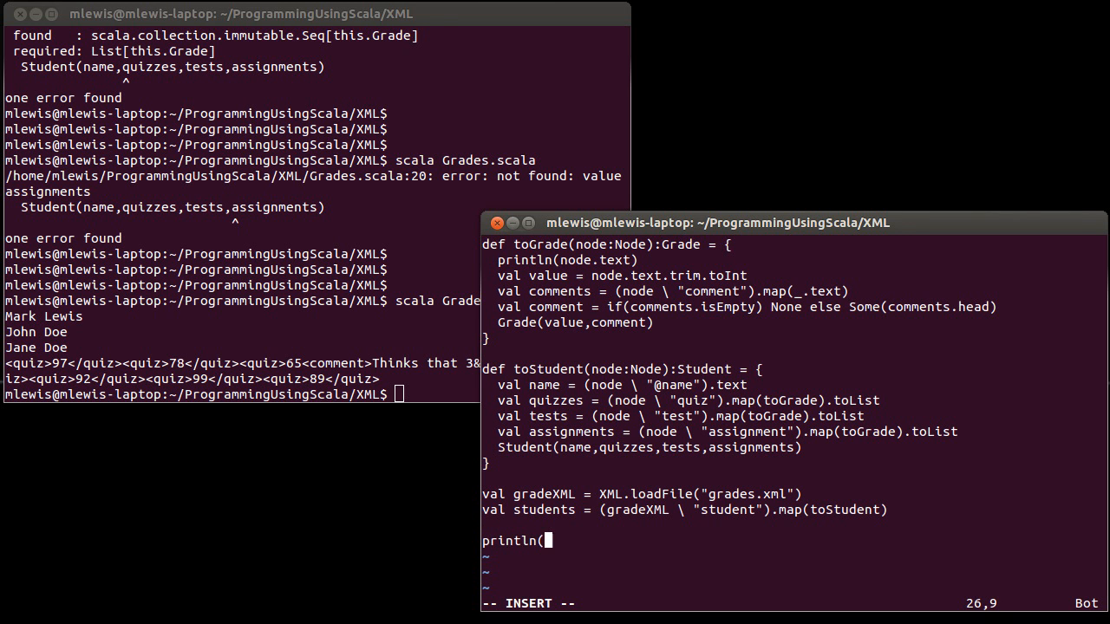
# Add students.foreach(println) to print every parsed student
pyautogui.write('students.')
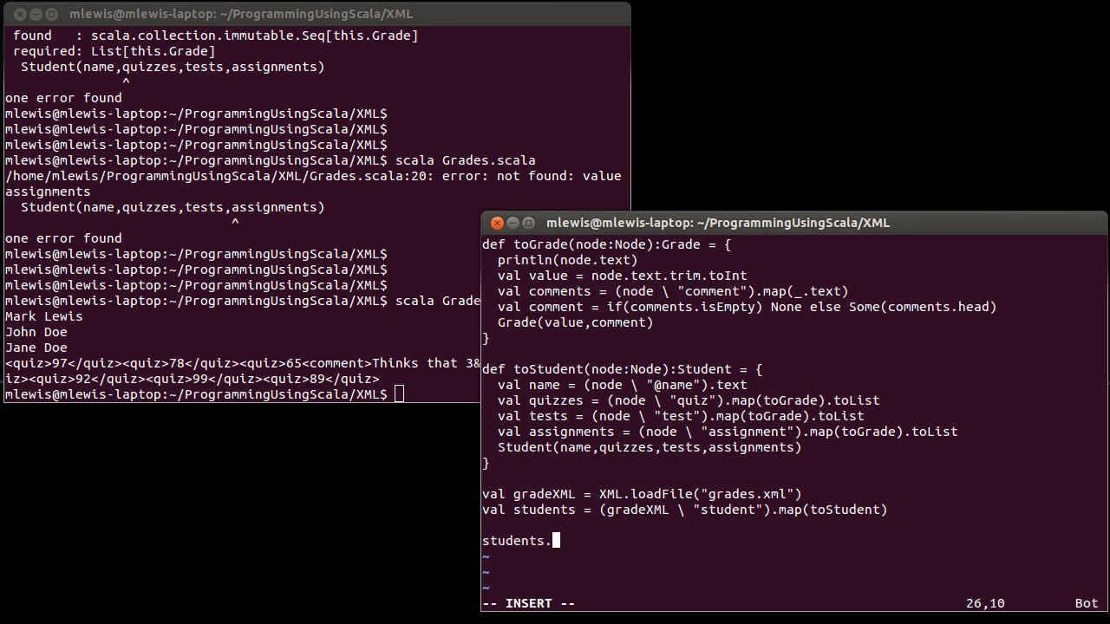
pyautogui.write('foreach(')
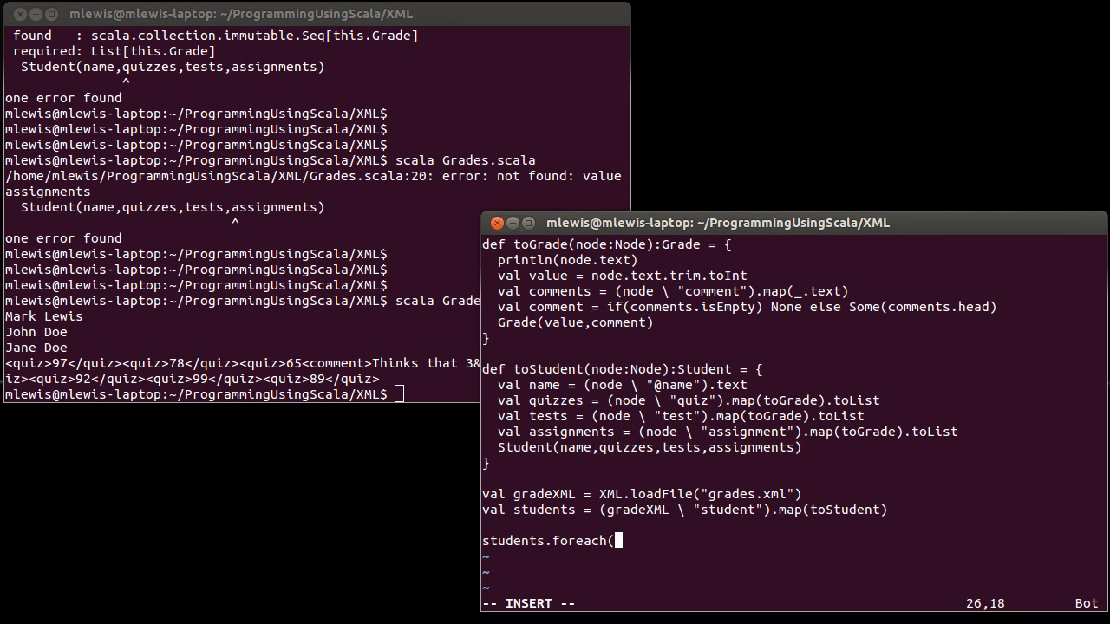
pyautogui.write('println)')
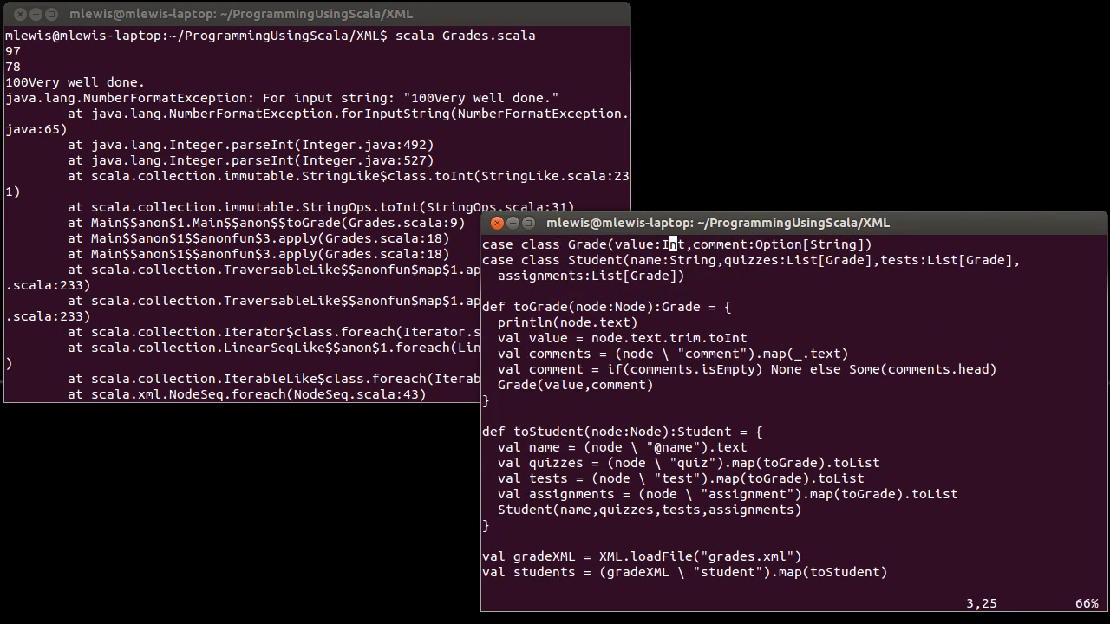
# Review the top of Grades.scala after the failure and return to the terminal
pyautogui.scroll(3)
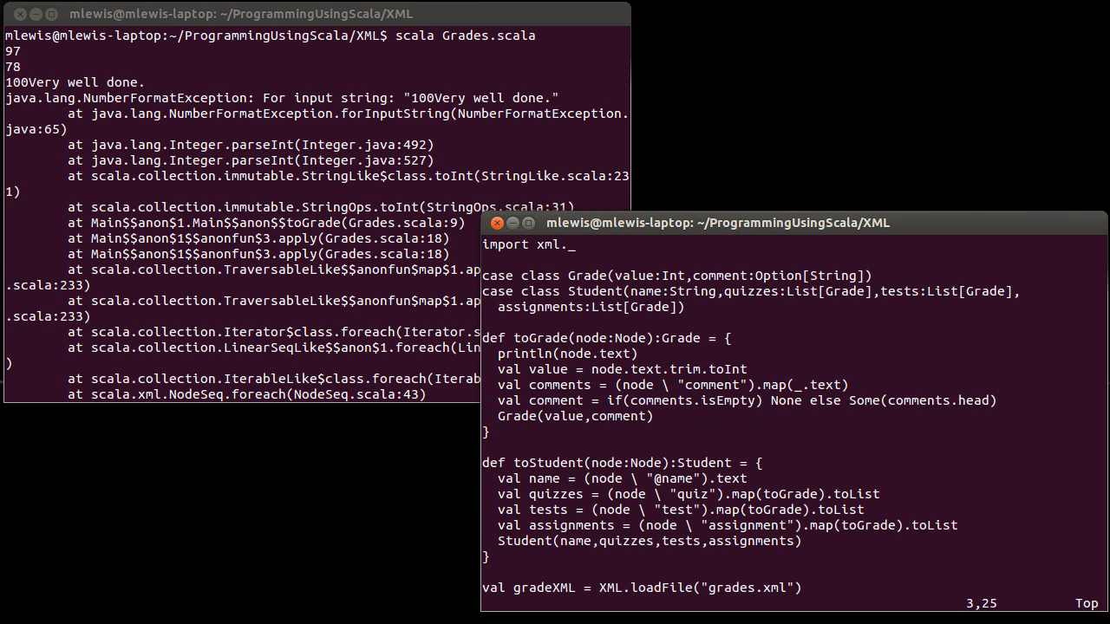
pyautogui.click(669, 368)
pyautogui.write('vi grades.xml')
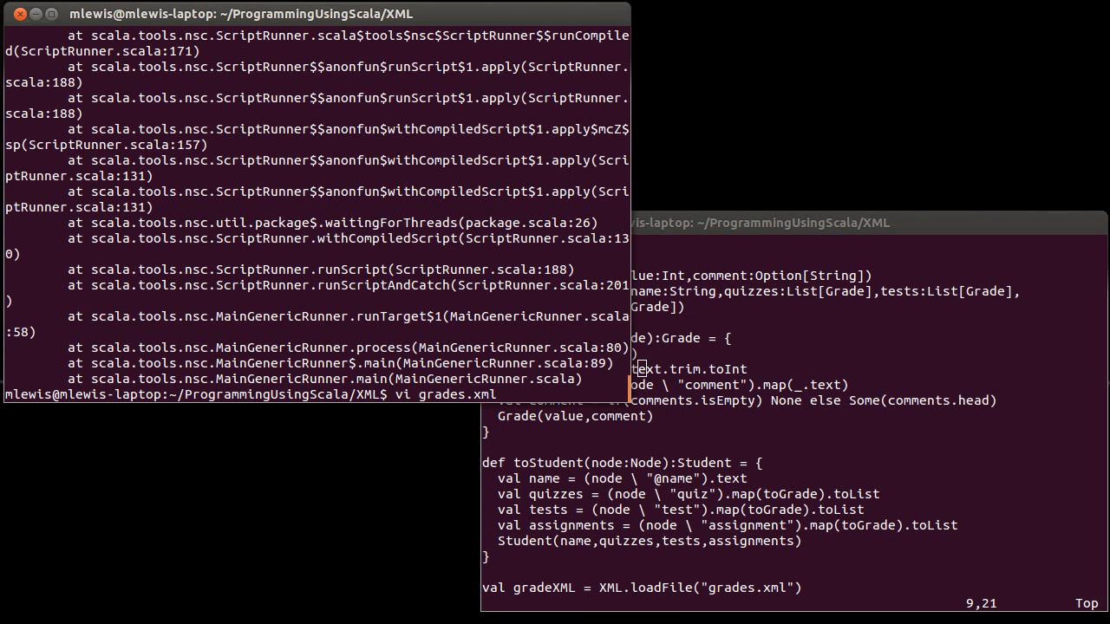
# Rewrite each quiz and test in grades.xml as <quiz value="97"/> style elements and save
pyautogui.press('Return')
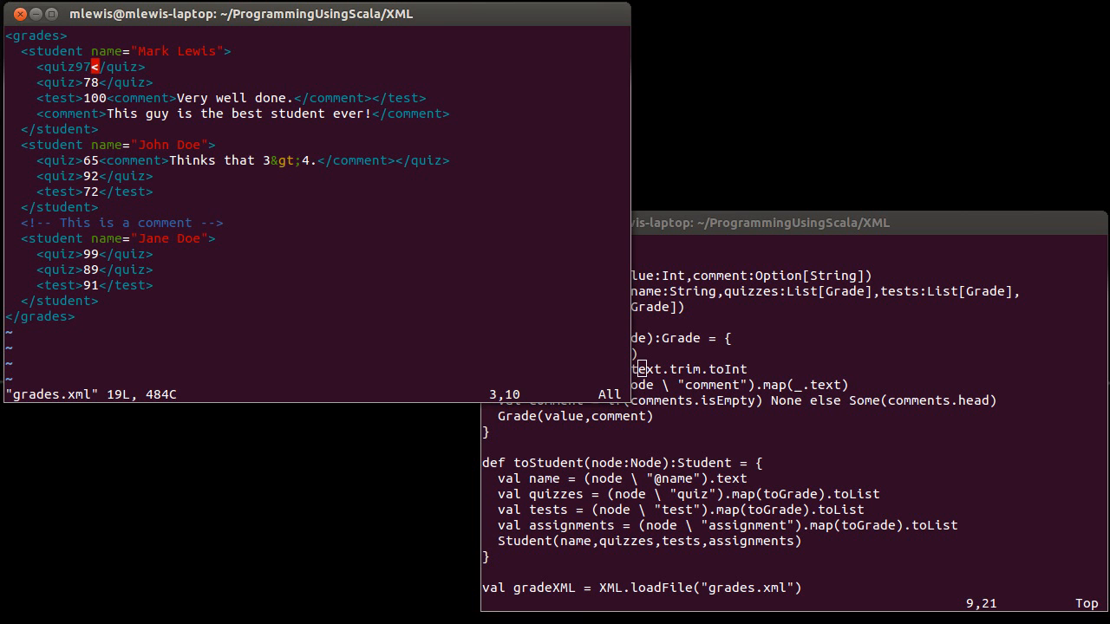
pyautogui.write('value="78')
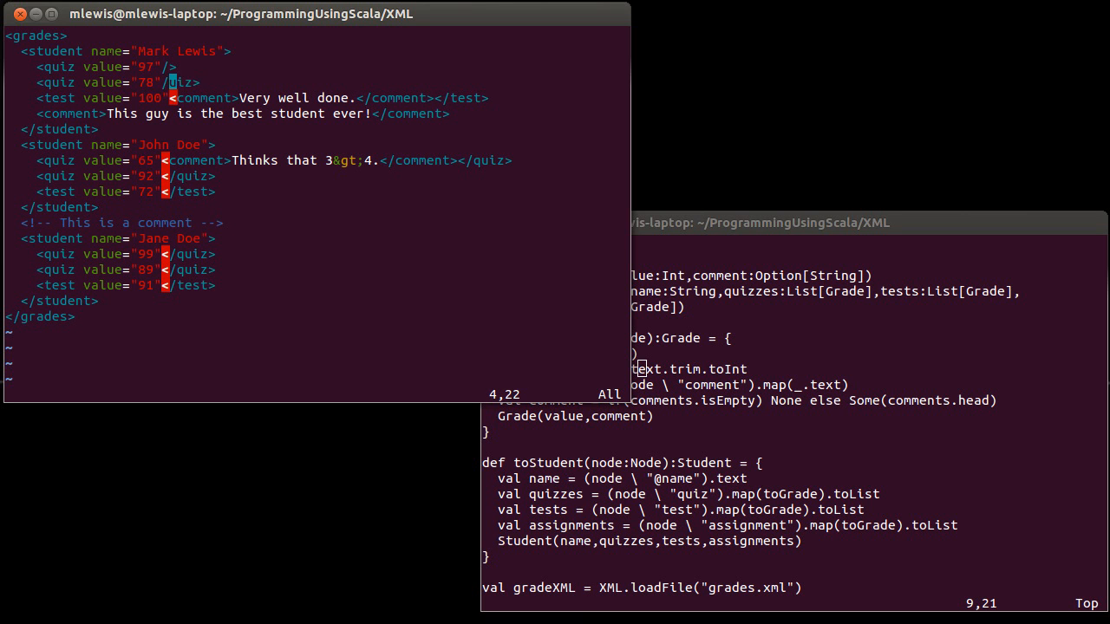
pyautogui.press('Down')
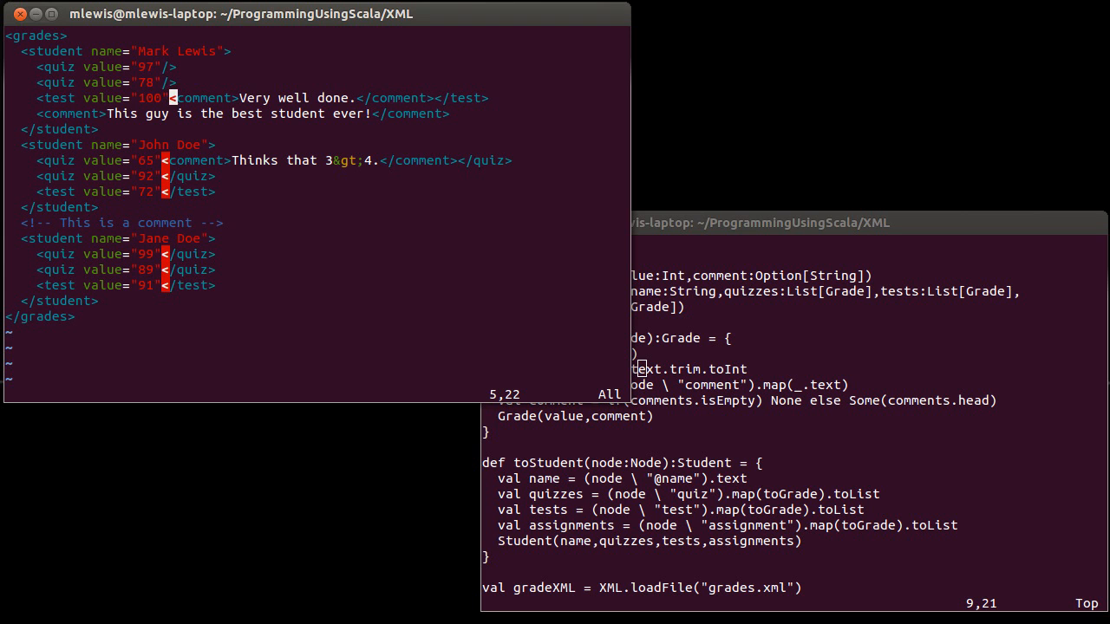
pyautogui.press('Up')
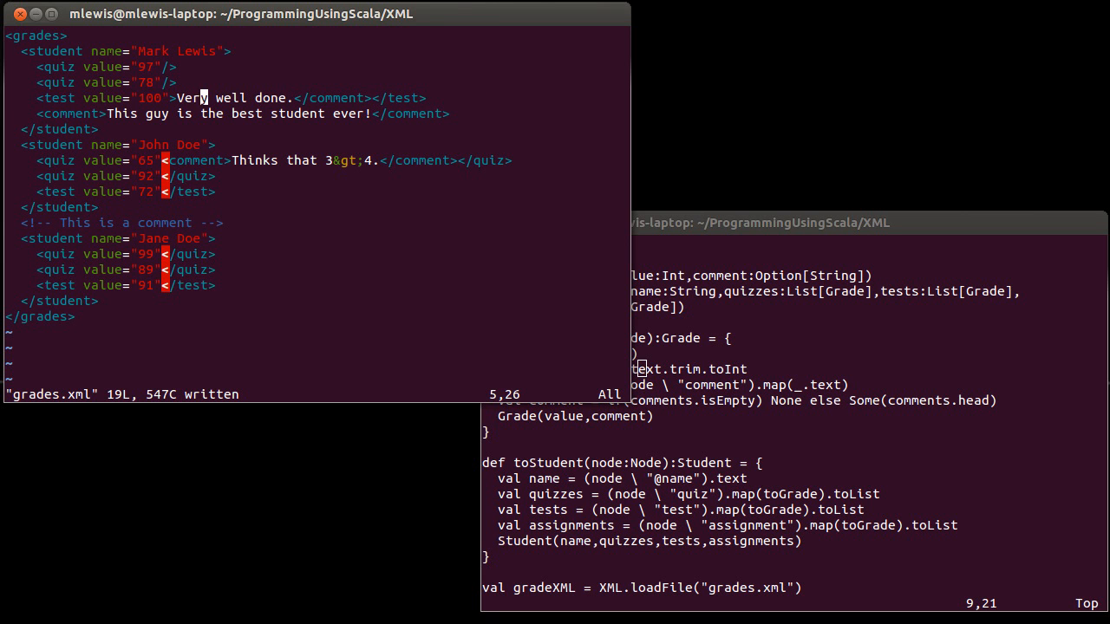
pyautogui.press('u')
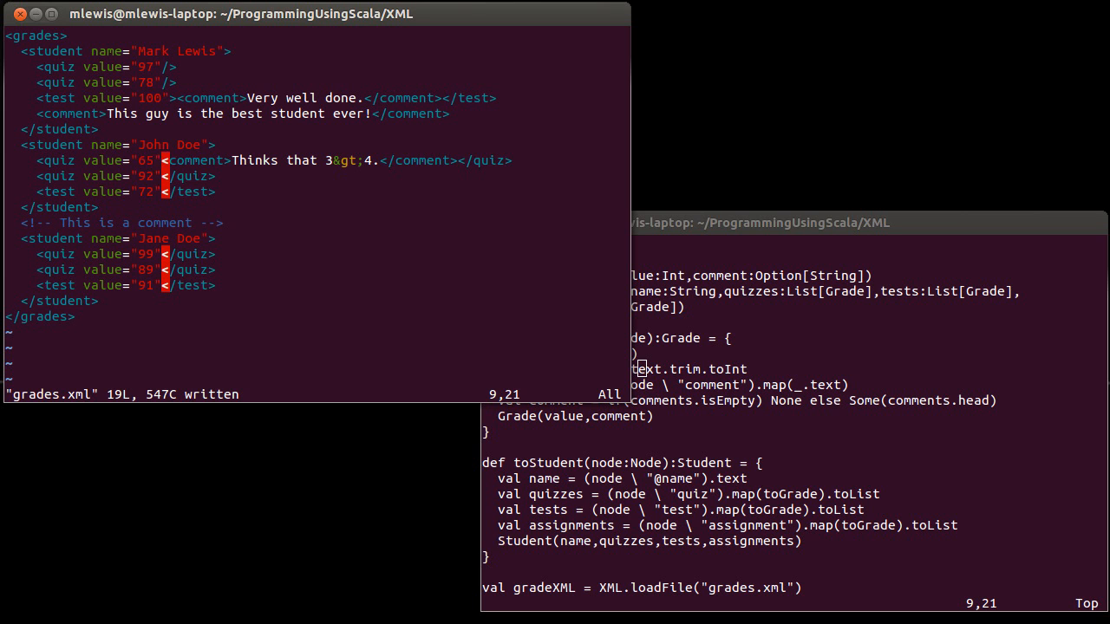
pyautogui.press('i')
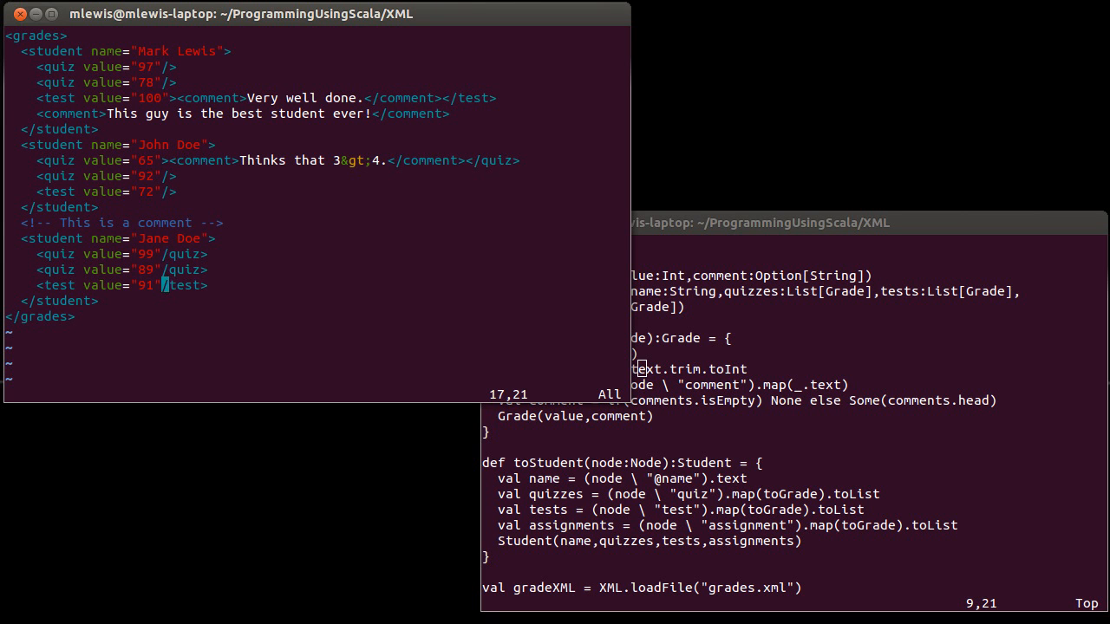
pyautogui.press('Up')
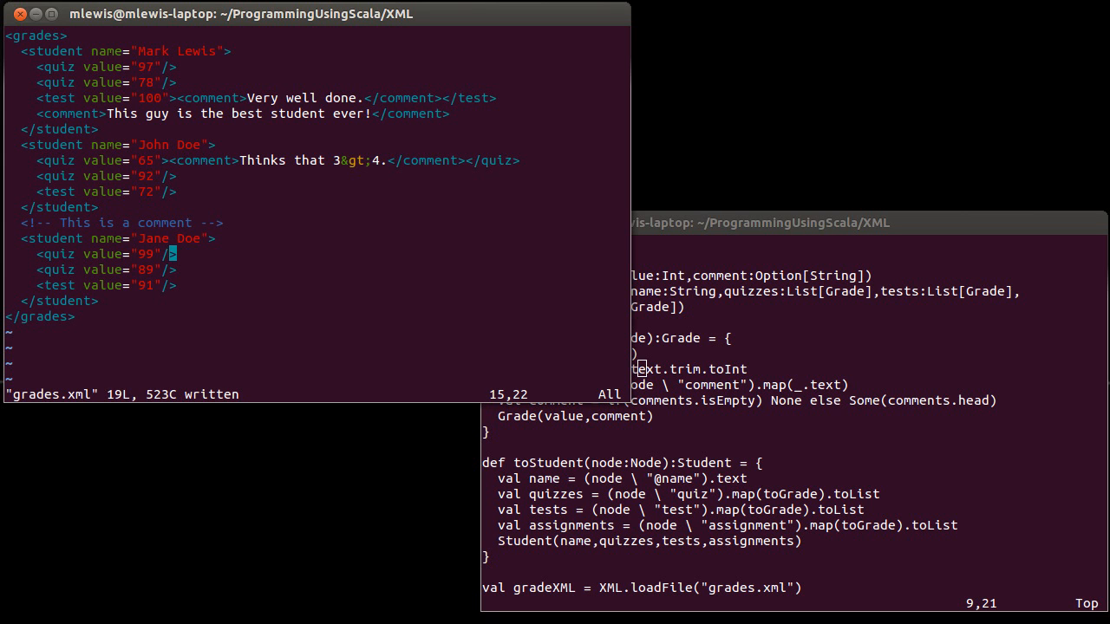
pyautogui.moveTo(357, 277)
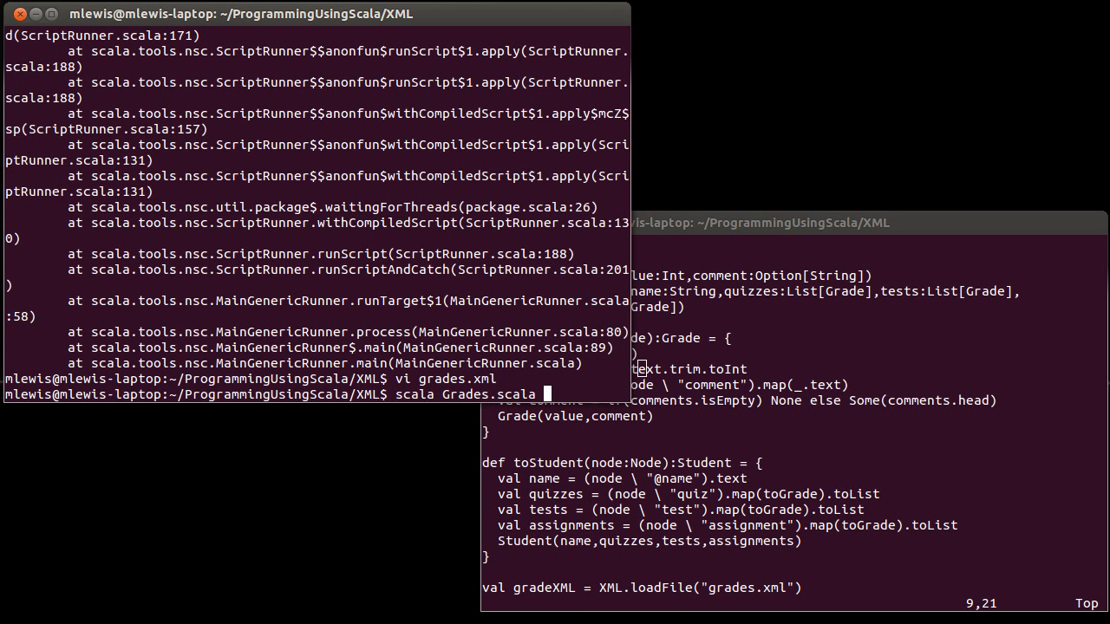
# Rerun Grades.scala and inspect the empty-string NumberFormatException in toGrade
pyautogui.press('Return')
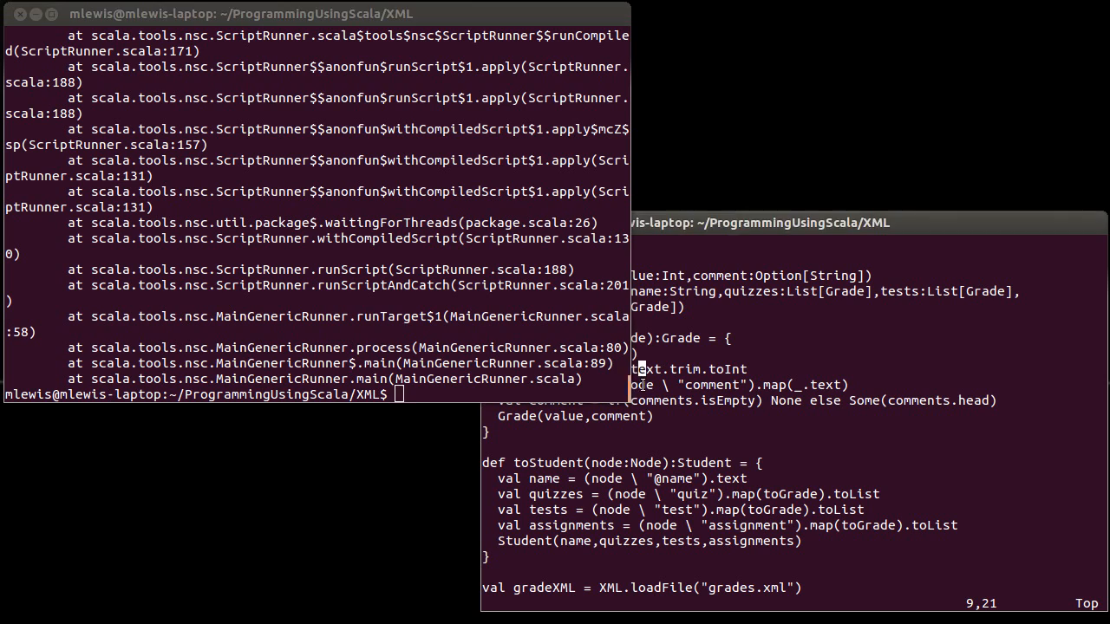
pyautogui.scroll(3)
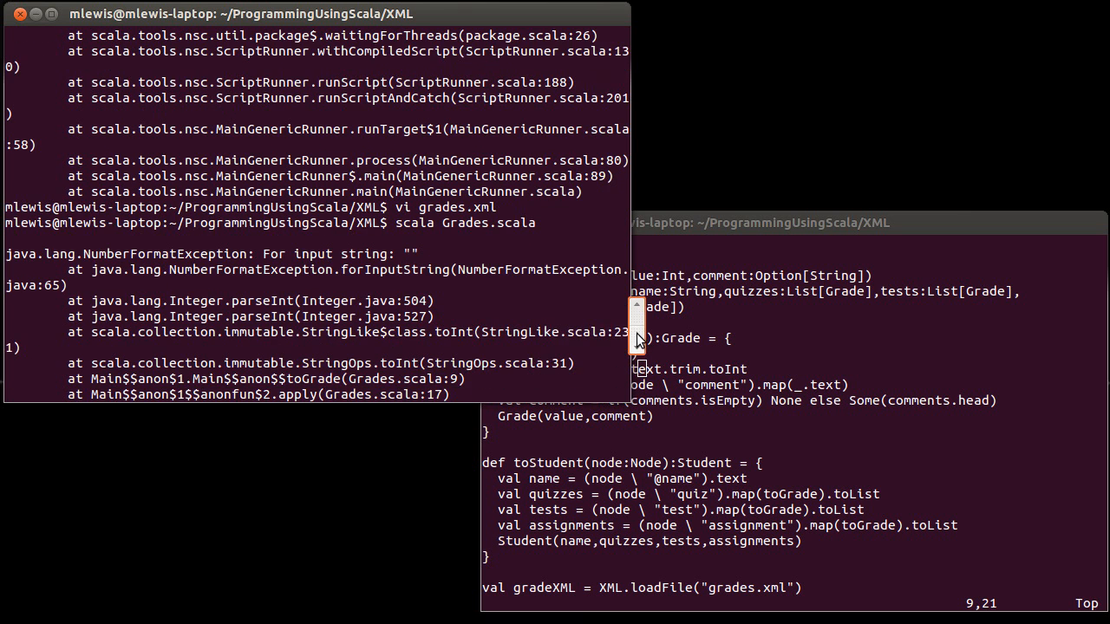
pyautogui.moveTo(430, 232)
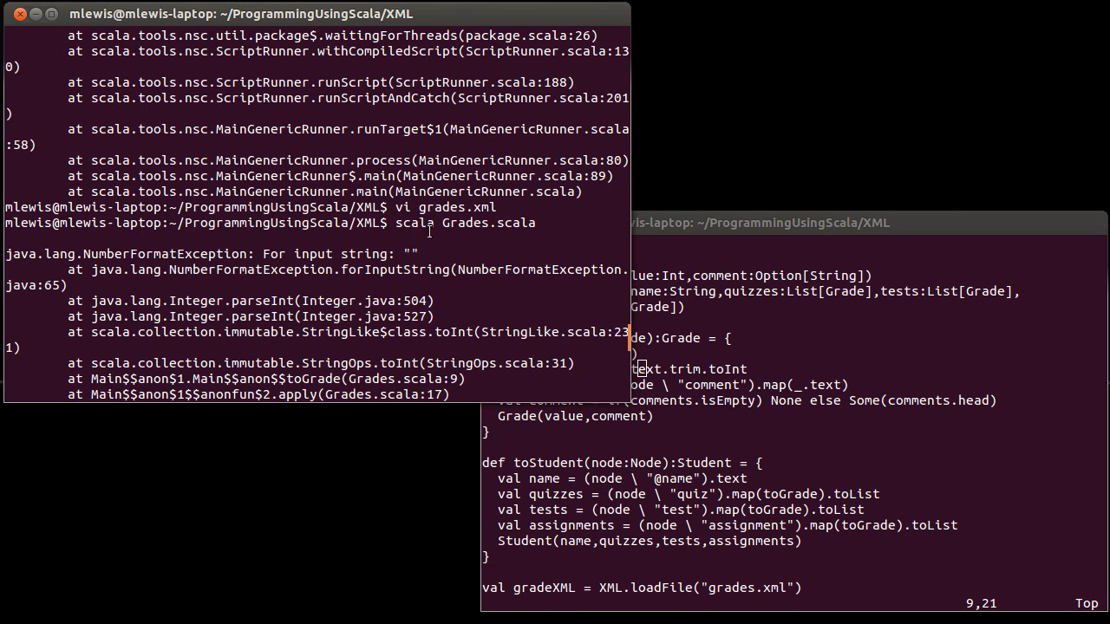
pyautogui.moveTo(412, 251)
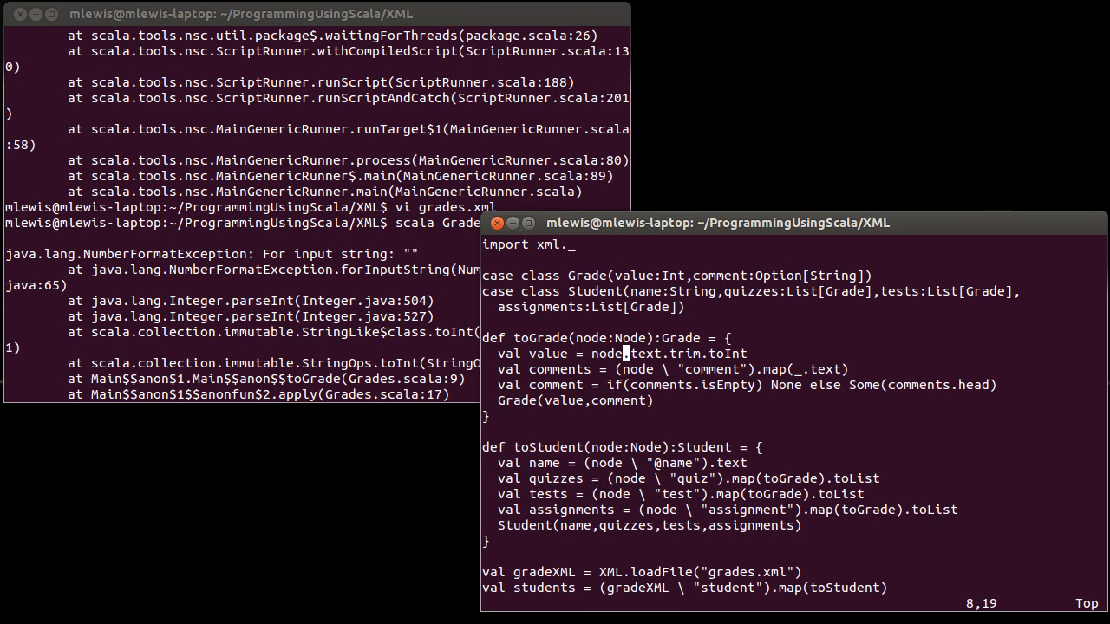
pyautogui.press('i')
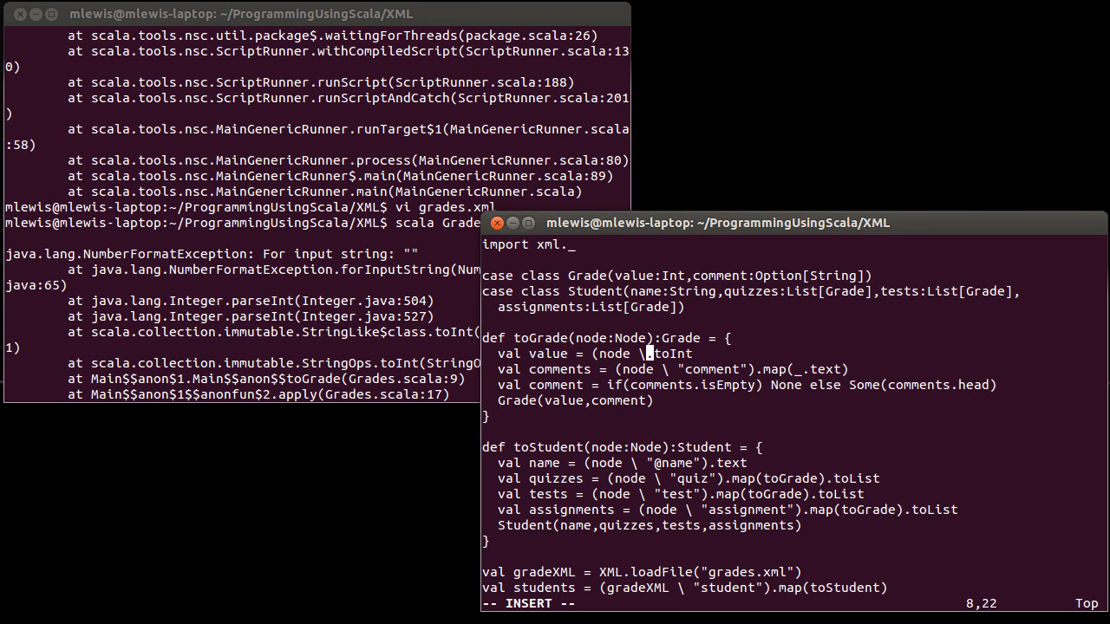
pyautogui.write('"@value").text')
pyautogui.write('scala Grades.scala')
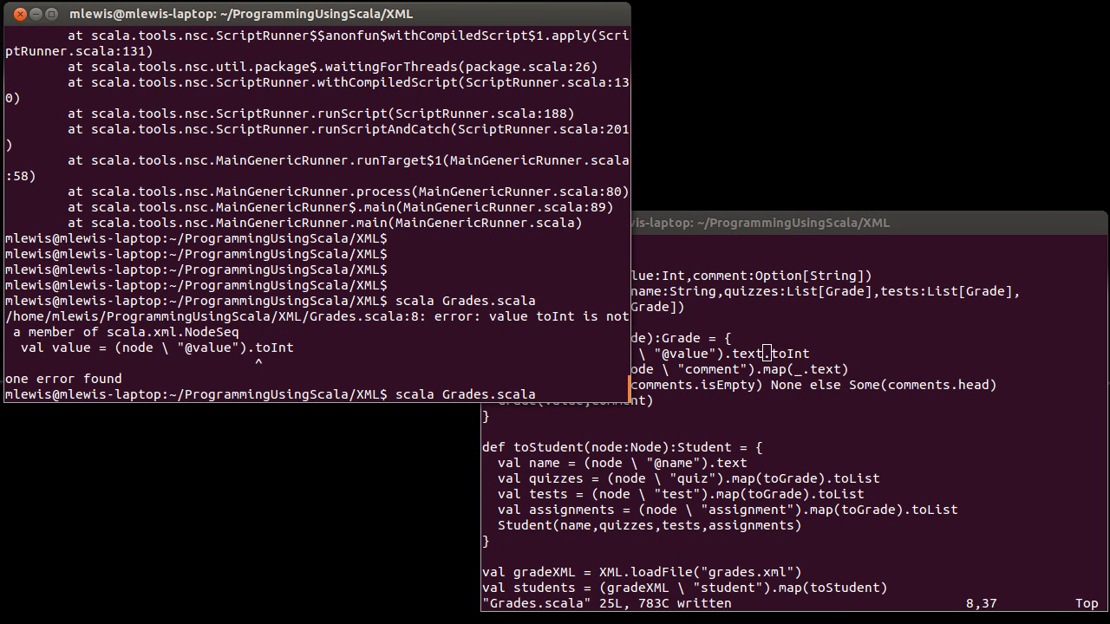
pyautogui.moveTo(167, 350)
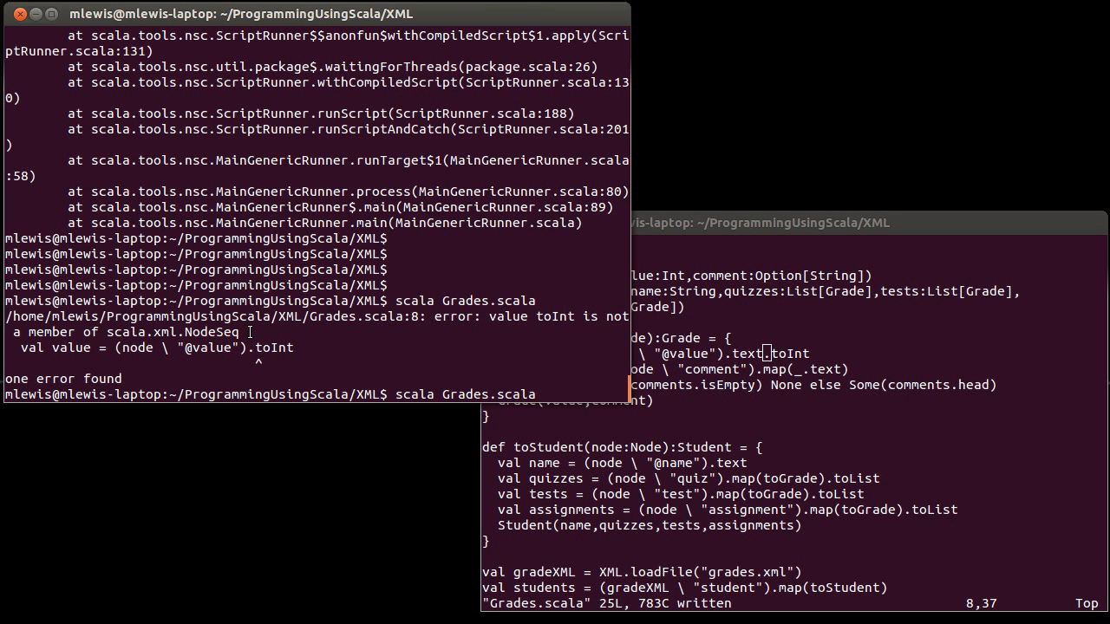
pyautogui.press('Return')
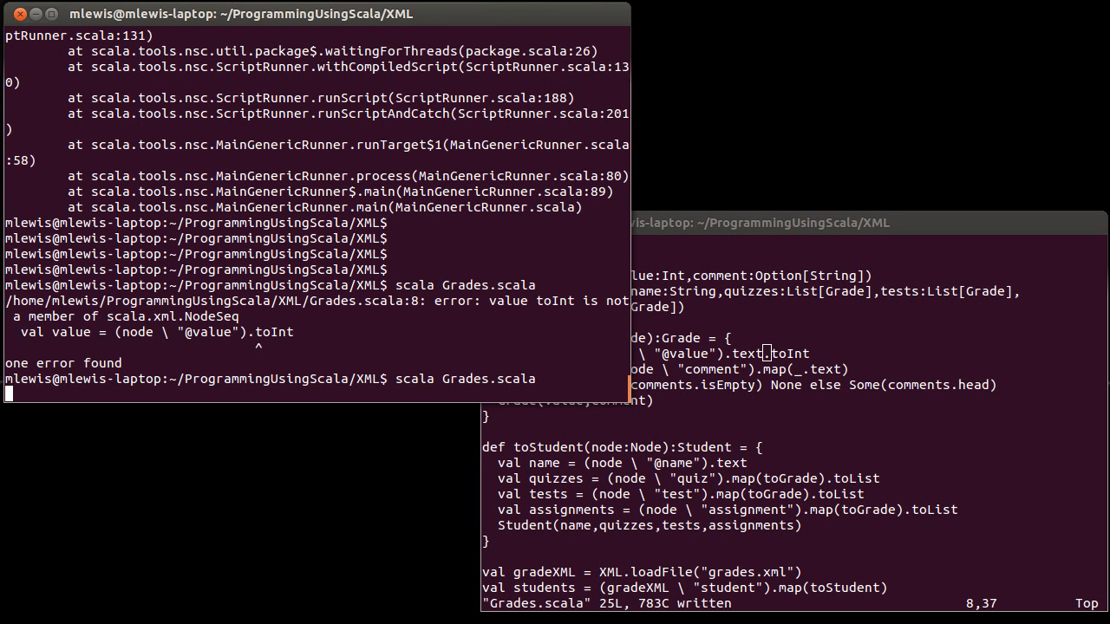
pyautogui.press('Return')
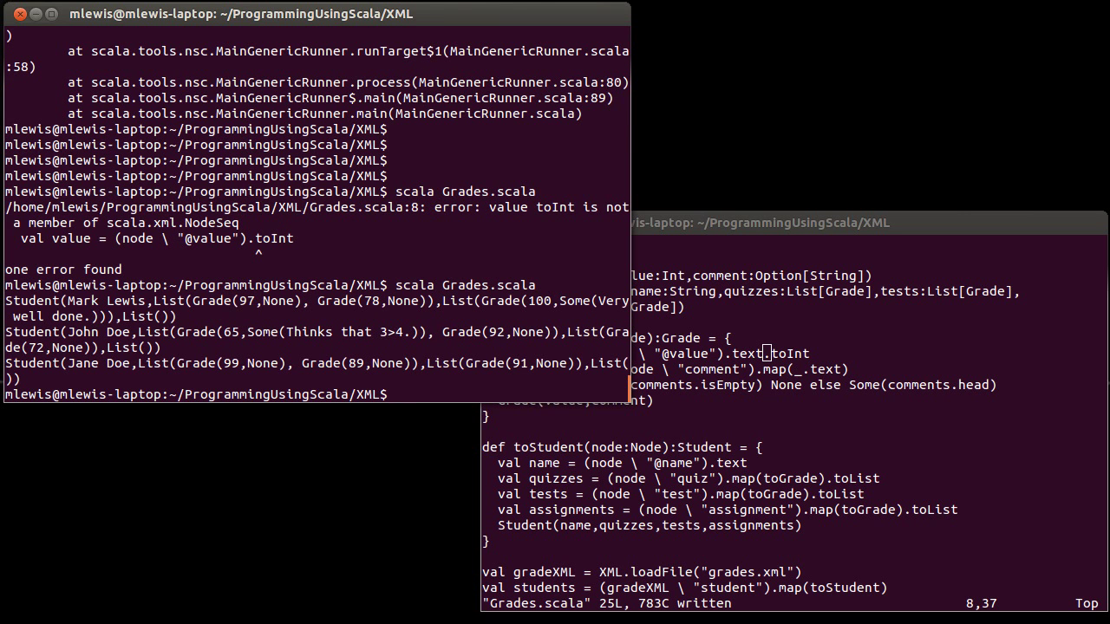
pyautogui.doubleClick(61, 302)
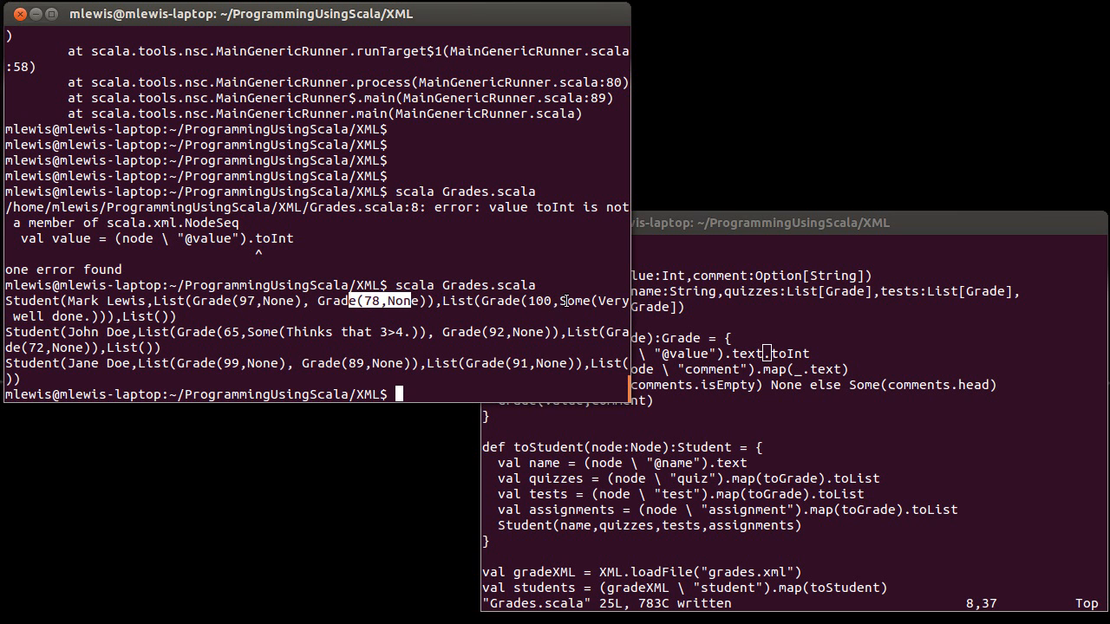
pyautogui.moveTo(191, 319)
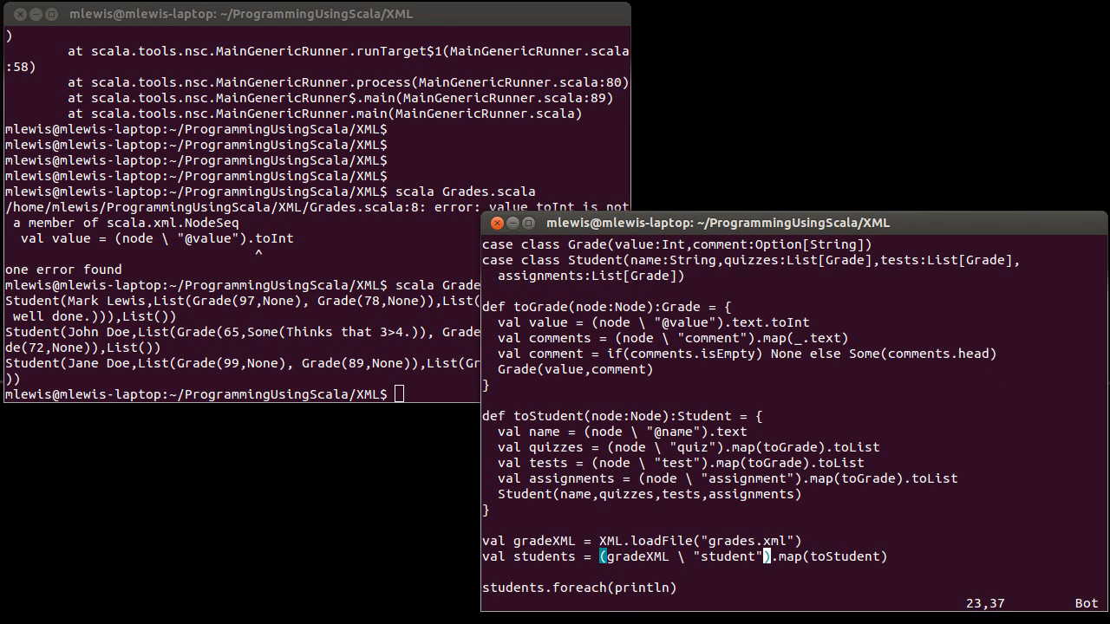
# Append the partly typed conversion call '.toA' after map(toStudent) on the students line
pyautogui.write('.toA')
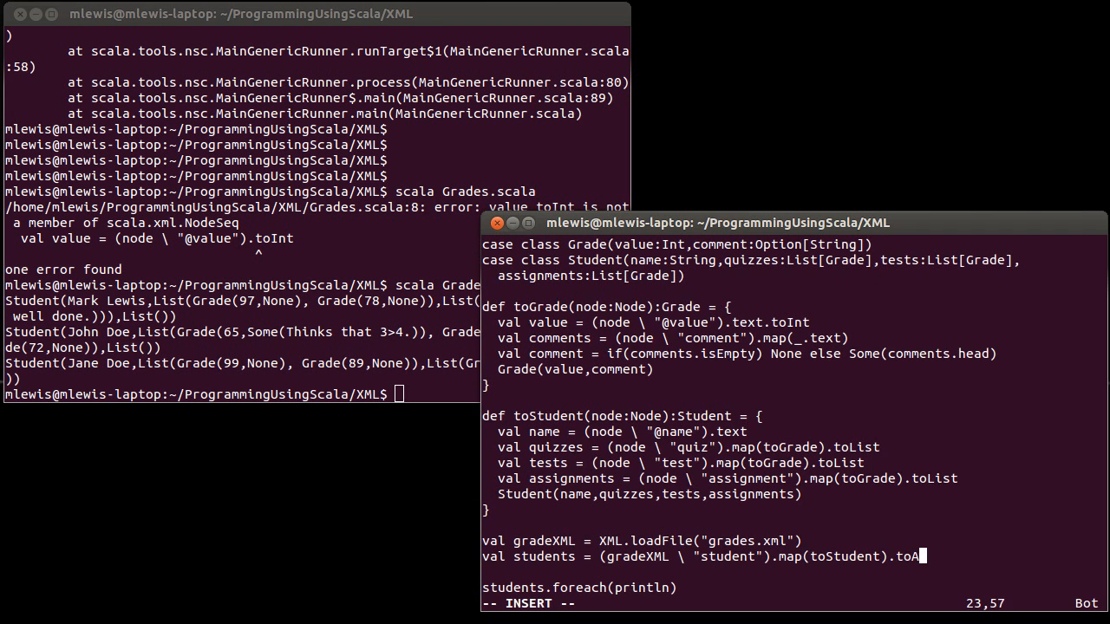